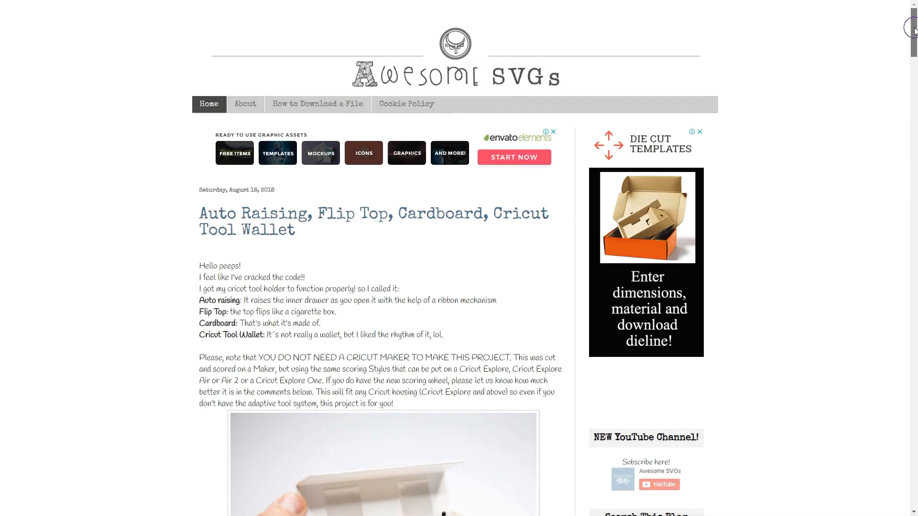
- Scroll through the Awesome SVGs blog post around the Tunnel Birthday Card download
scroll("down", 3)
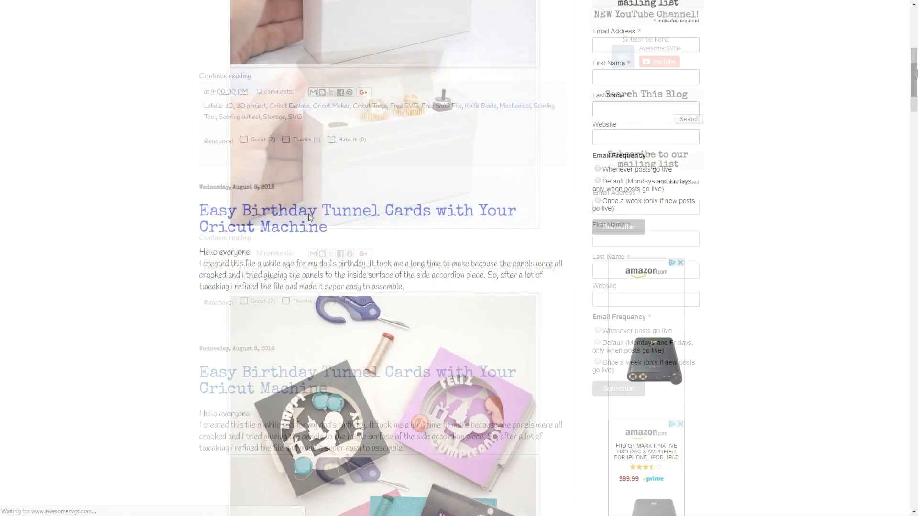
scroll("up", 3)
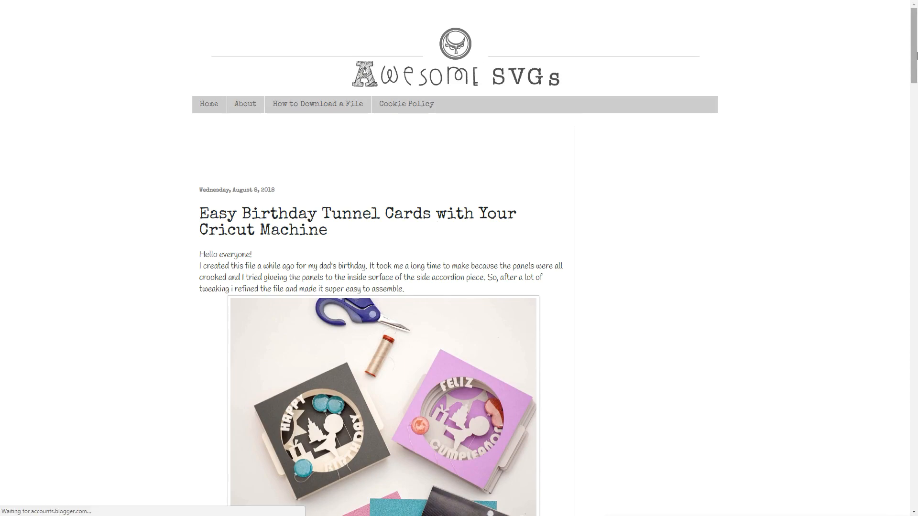
scroll("down", 3)
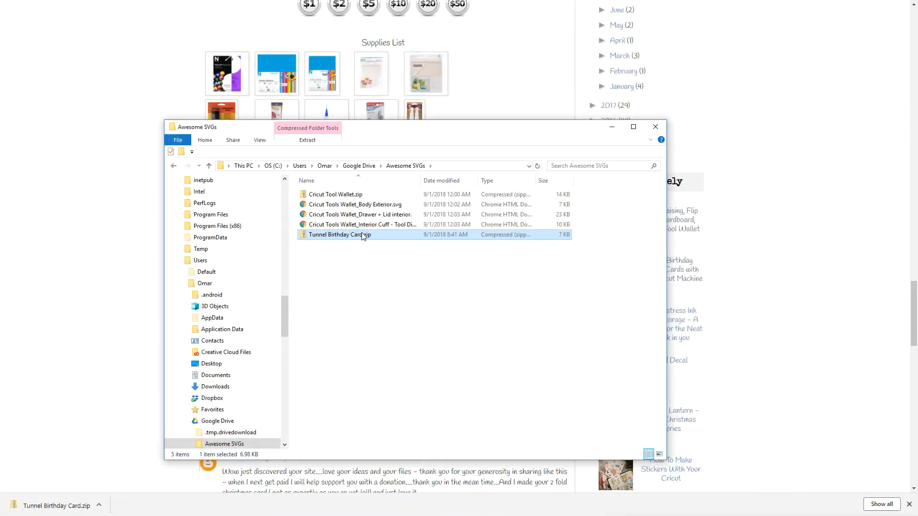
right_click(336, 234)
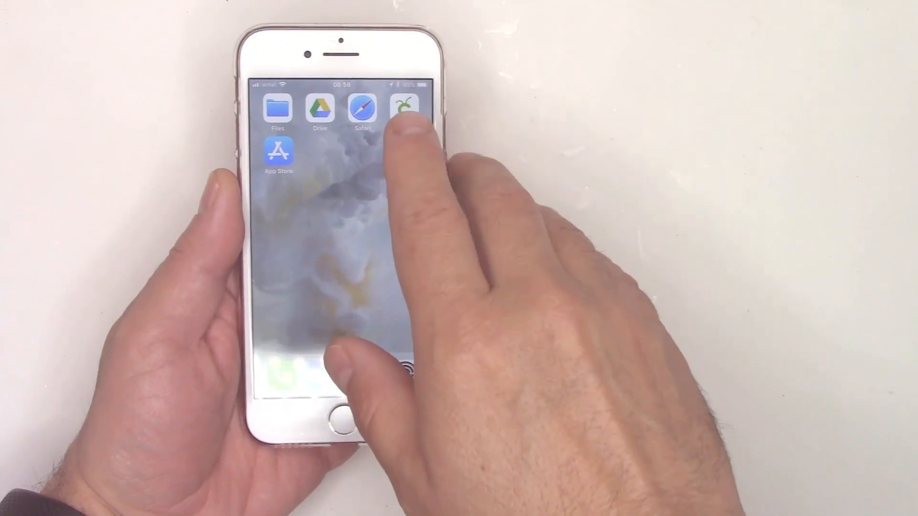
- Launch Cricut Design Space on the iPhone and browse its ready-made project gallery
left_click(404, 108)
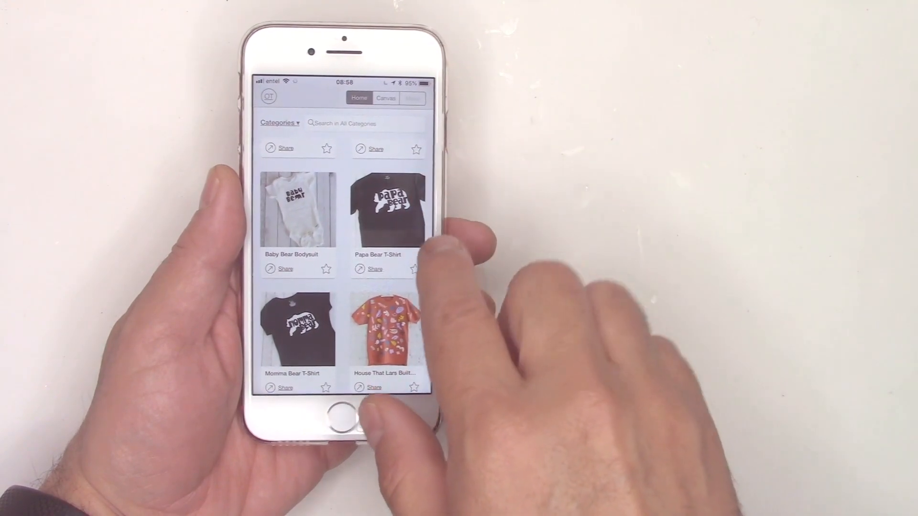
scroll("down", 3)
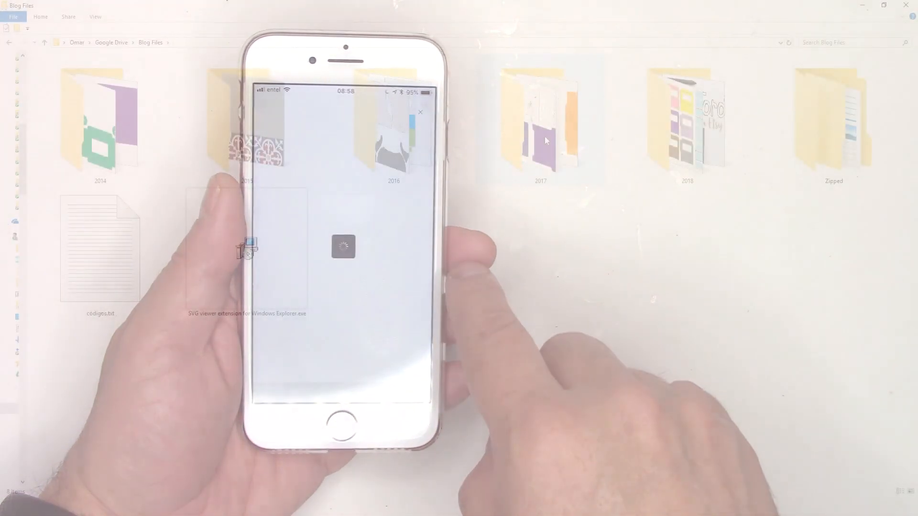
- Browse into the 2018 blog files and view the Hydrus Watercolors Cabinet zip contents
double_click(686, 122)
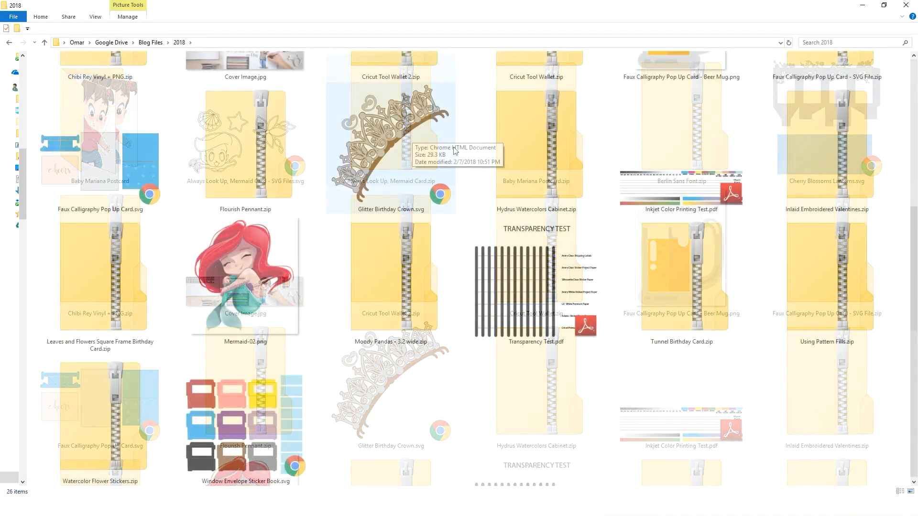
double_click(535, 210)
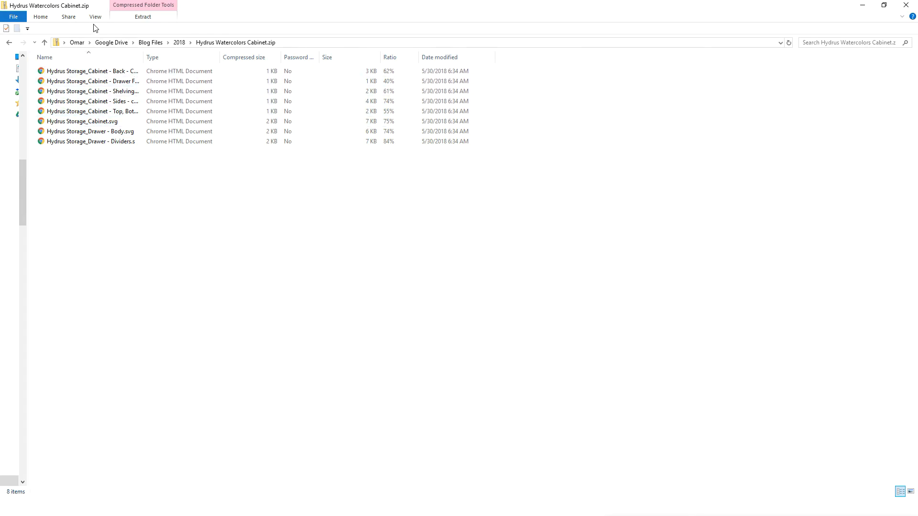
left_click(901, 492)
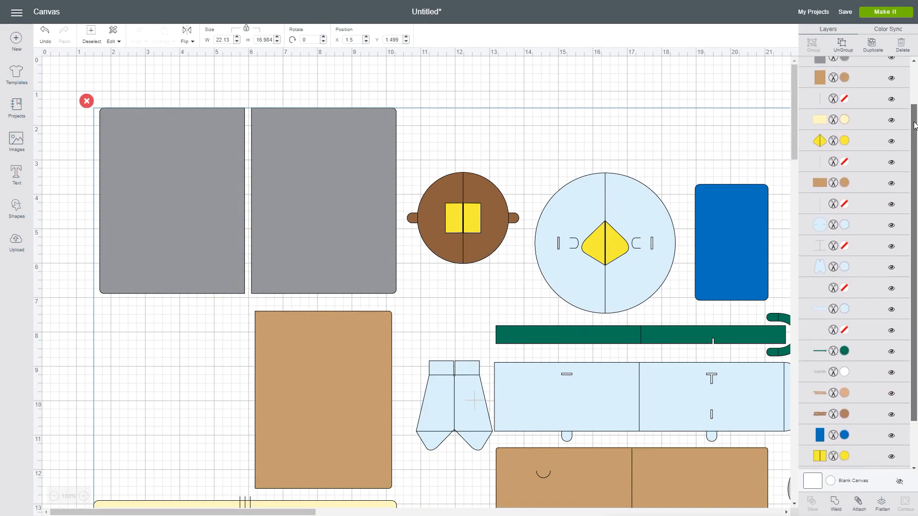
- Scroll the Layers panel down through the coffee cup project's layers
scroll("down", 3)
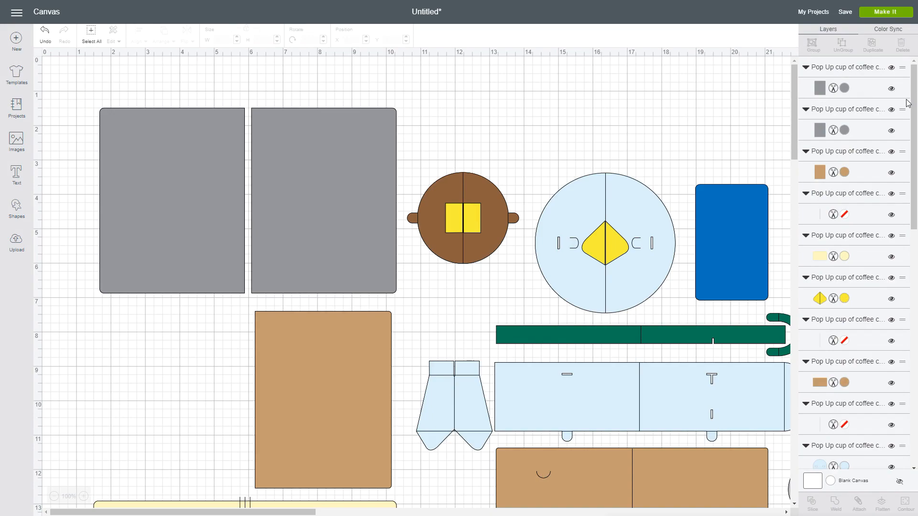
scroll("down", 3)
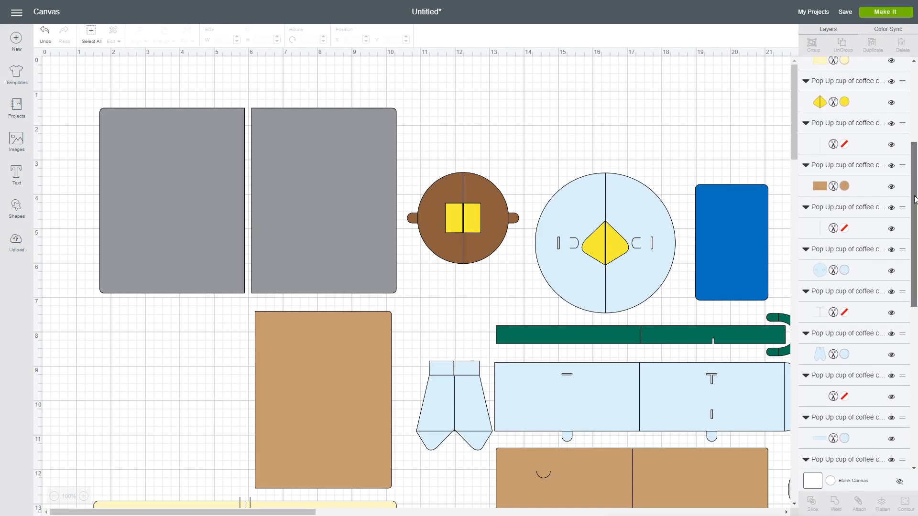
scroll("down", 3)
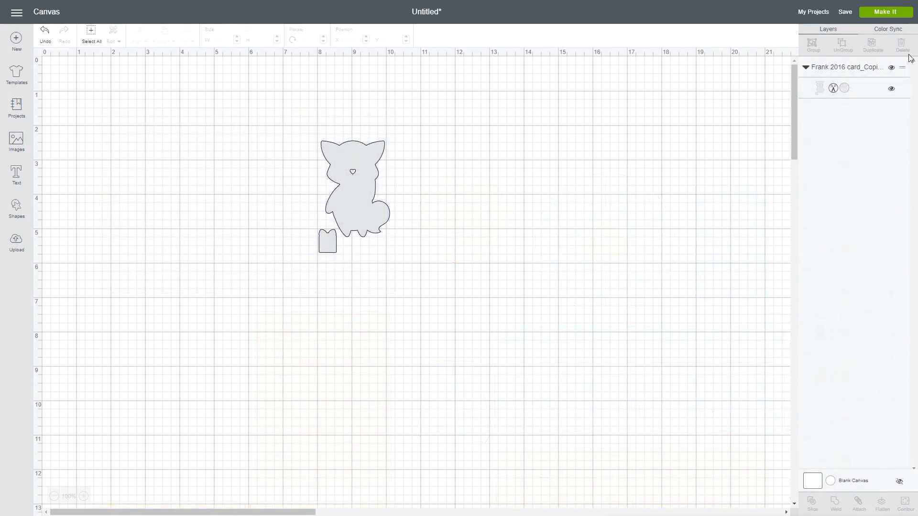
- Preview nine fox card copies on the mat, return to canvas, and send the arranged pieces again
left_click(885, 12)
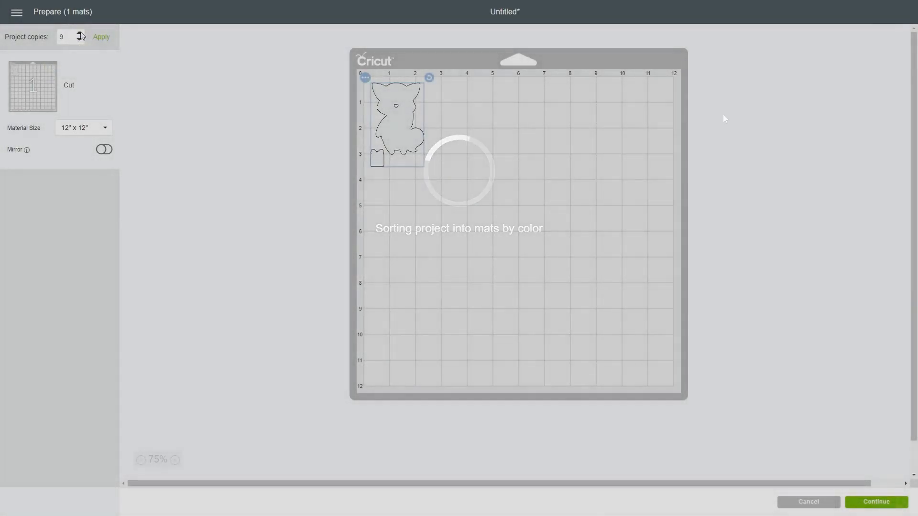
left_click(100, 37)
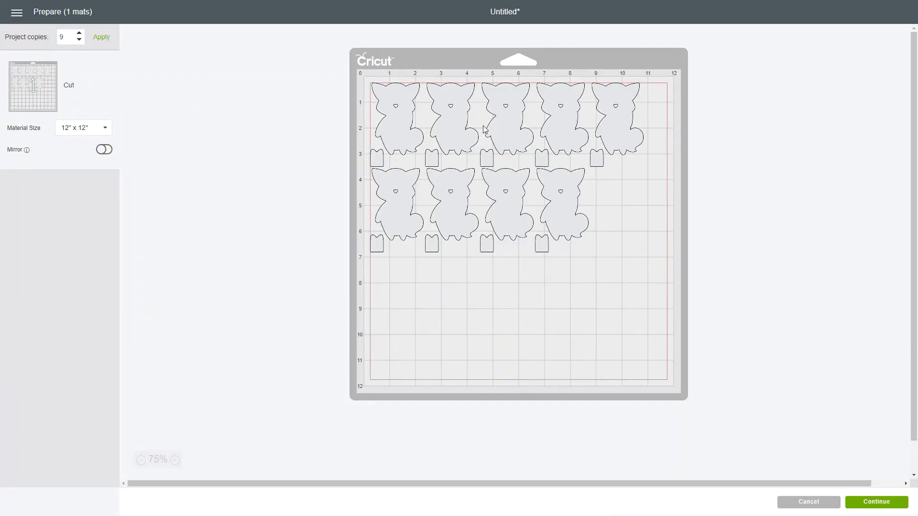
left_click(504, 117)
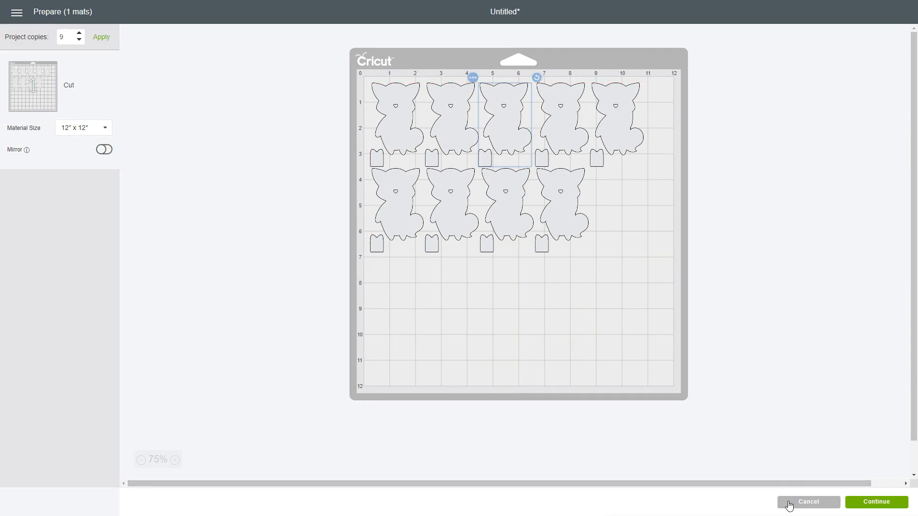
left_click(806, 502)
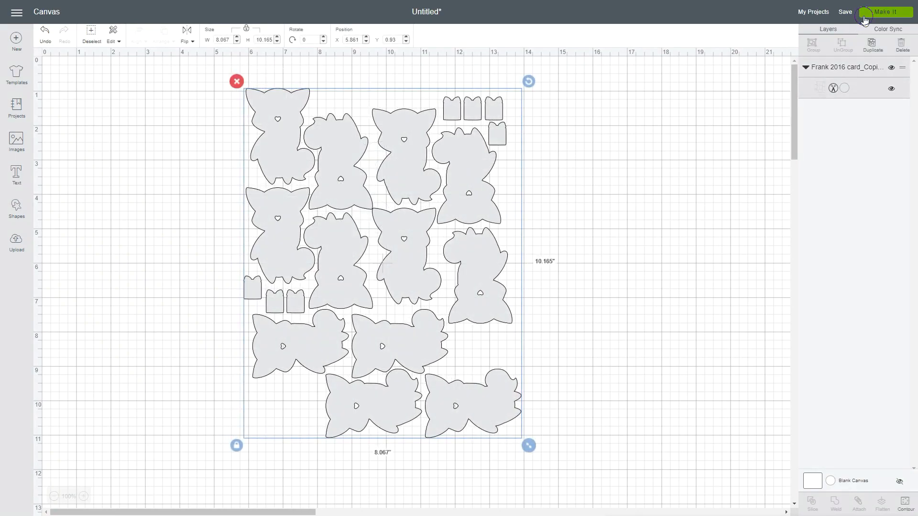
left_click(885, 11)
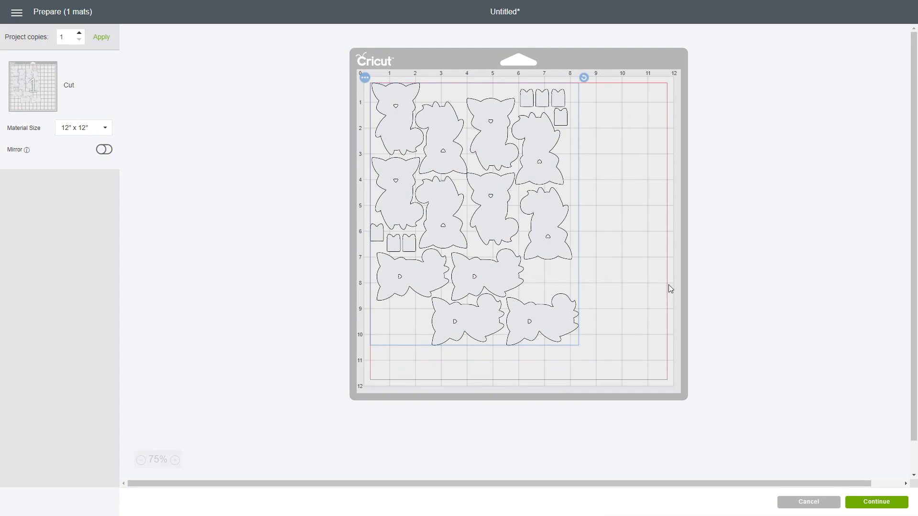
mouse_move(661, 262)
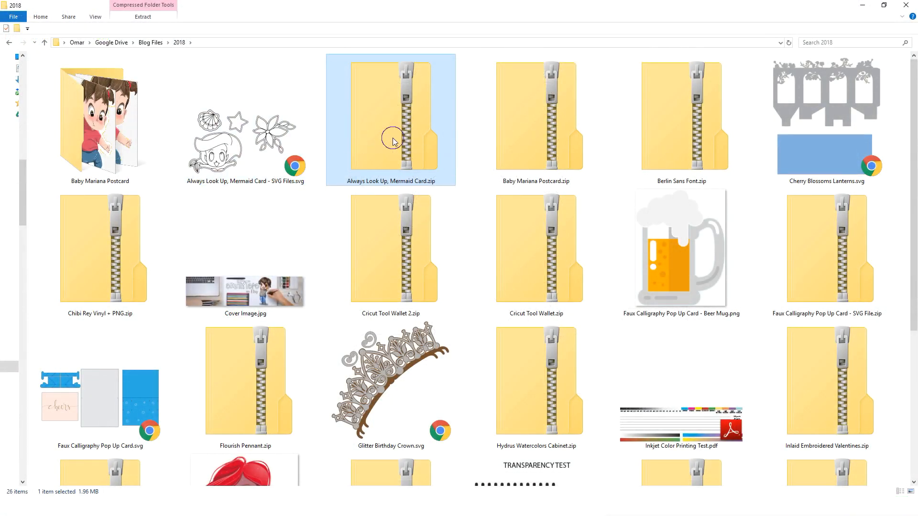
- Open the Mermaid Card zip in the mermaid folder and view its extracted files
double_click(390, 120)
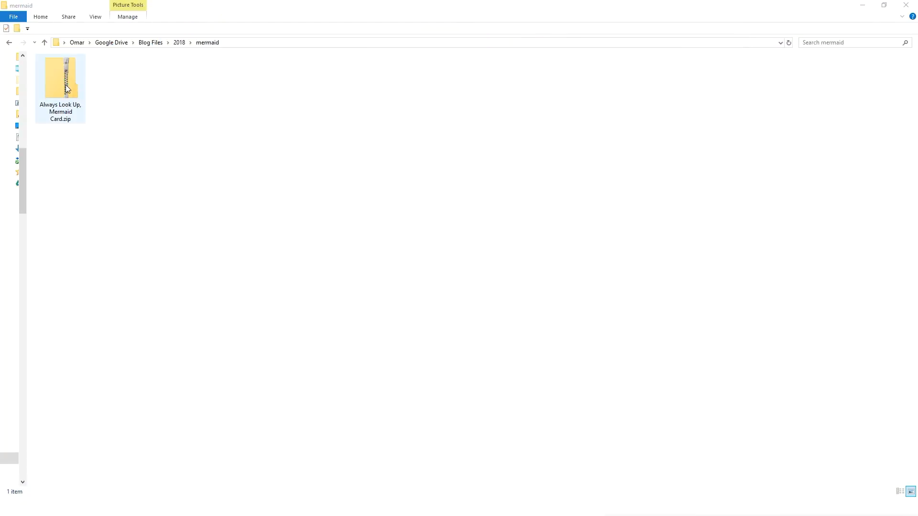
left_click(60, 77)
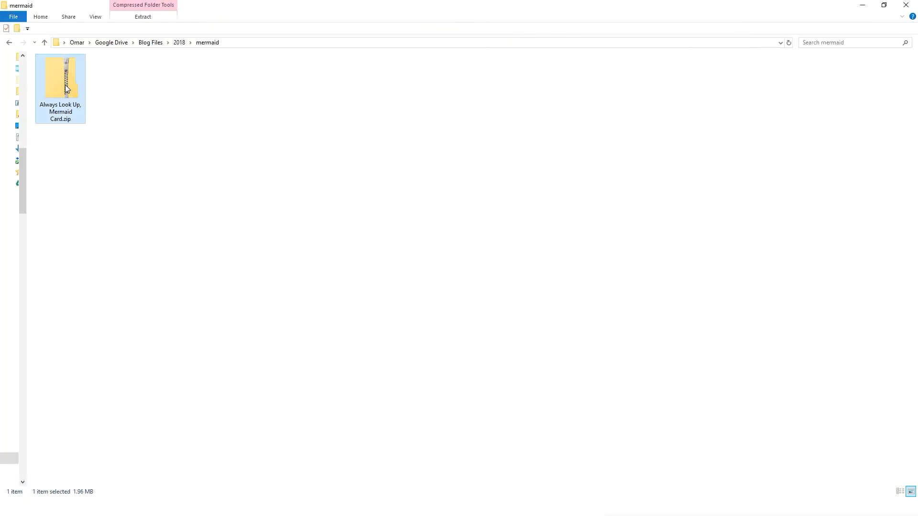
double_click(60, 76)
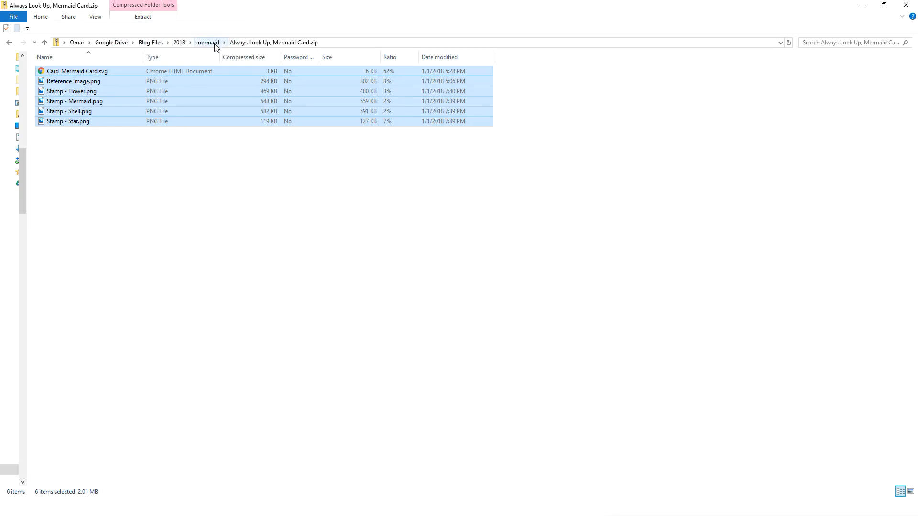
left_click(207, 43)
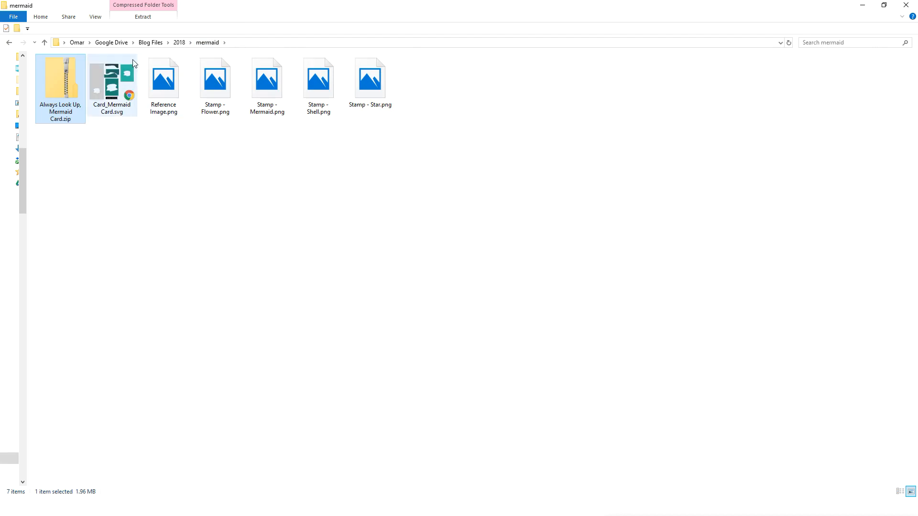
- Show the mermaid files as large thumbnails and select the Reference Image
left_click(95, 16)
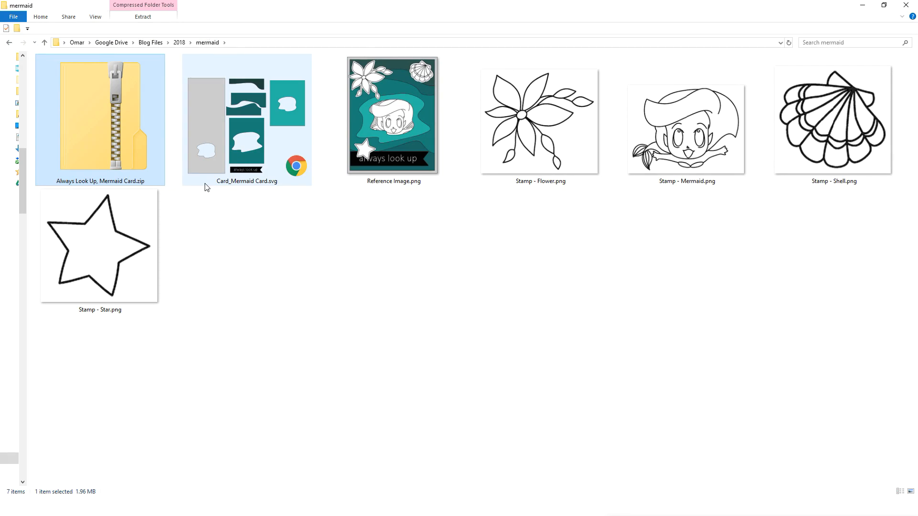
left_click(393, 115)
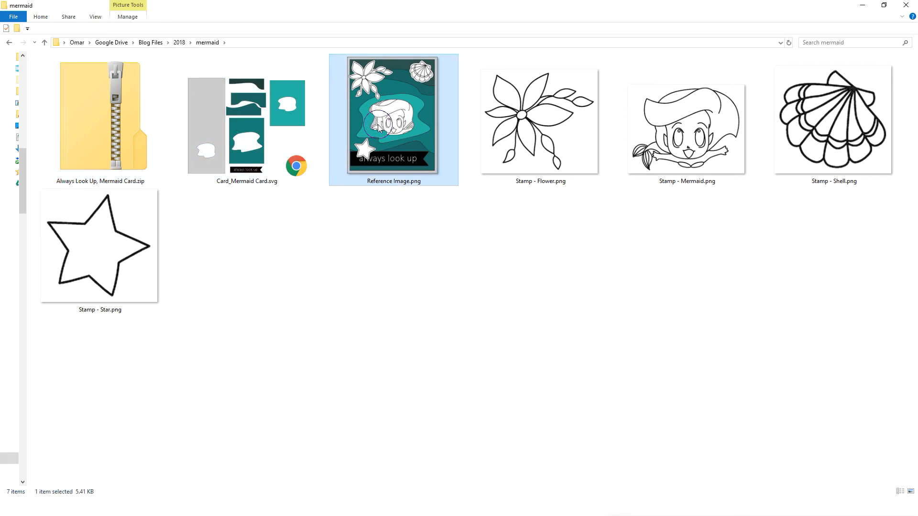
left_click(99, 245)
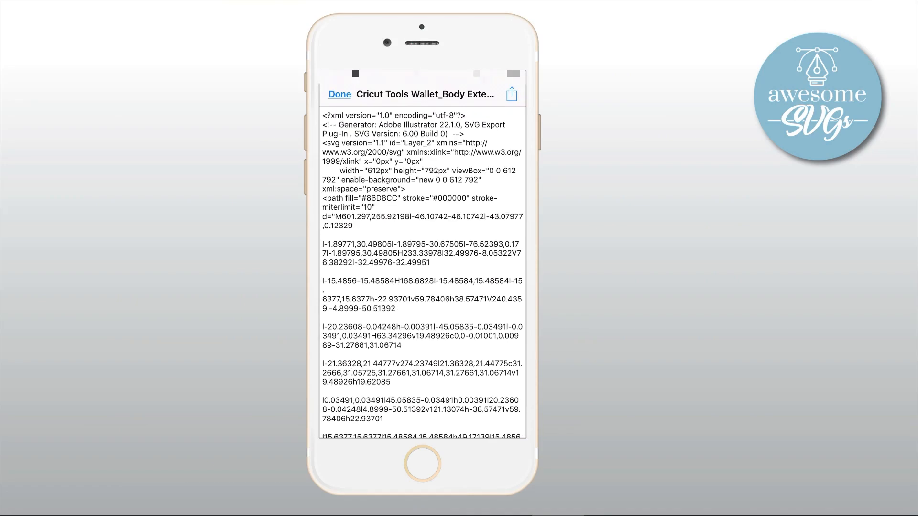
- Scroll the wallet body SVG code and close the preview back to the Awesome SVGs folder
scroll("down", 3)
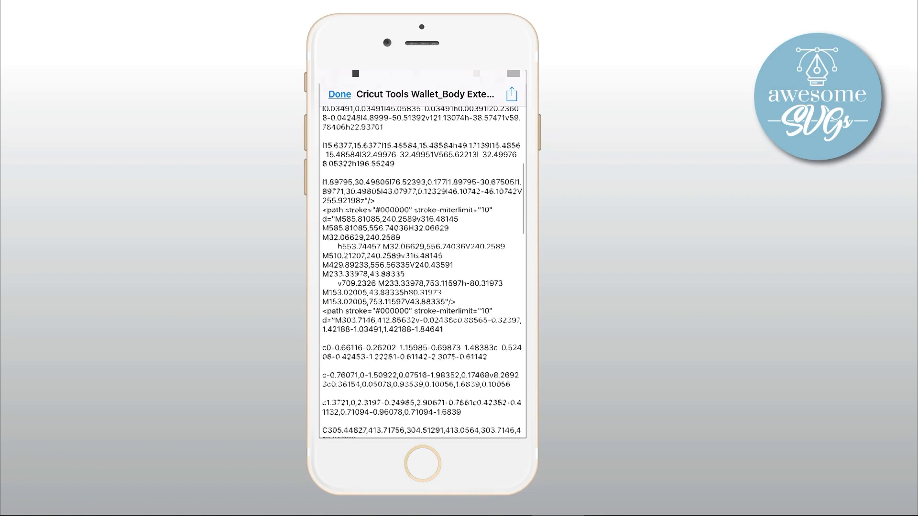
scroll("down", 3)
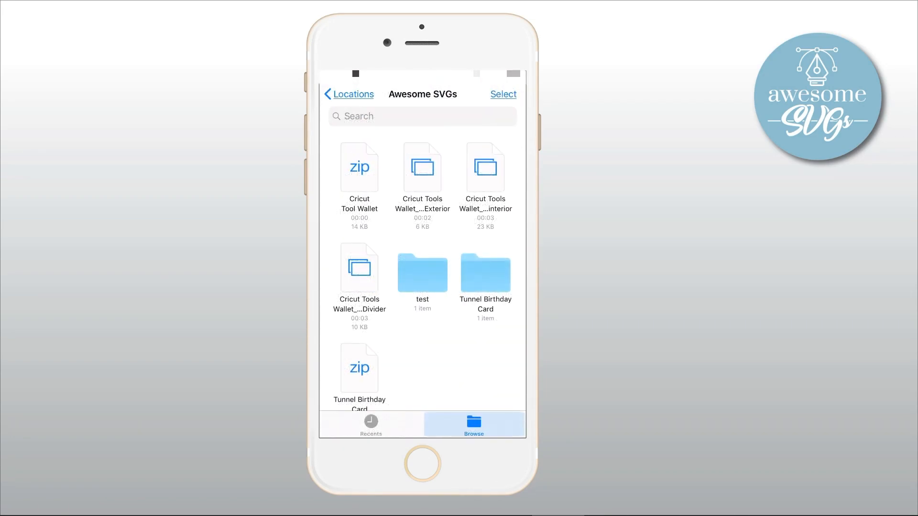
left_click(422, 167)
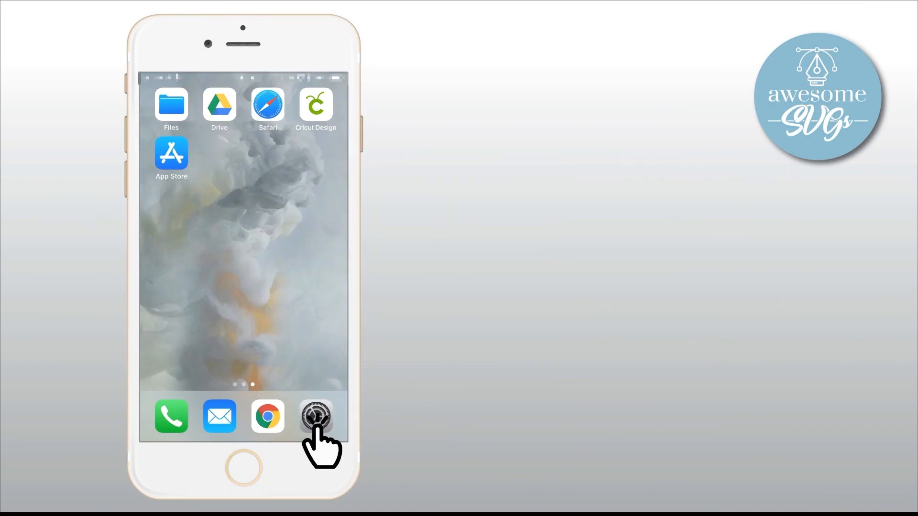
- Open the iPhone Settings app and enter an item in the main settings list
left_click(315, 416)
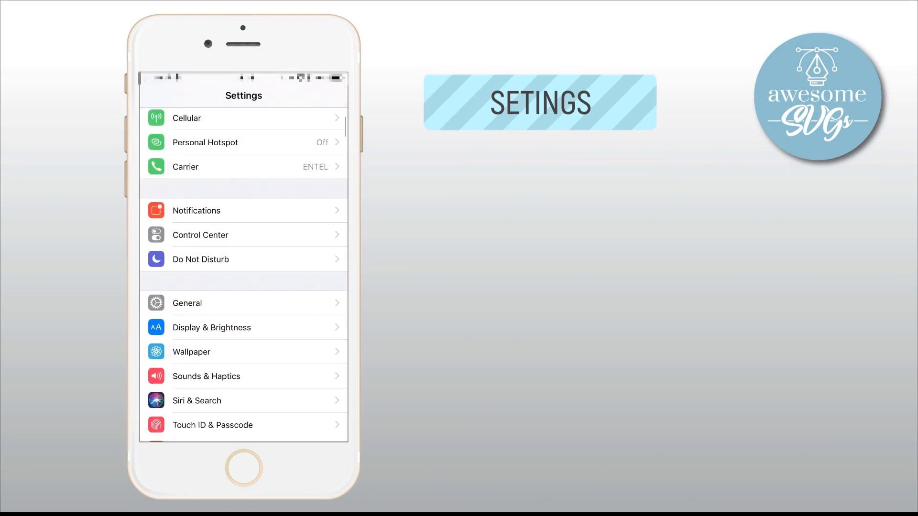
left_click(186, 303)
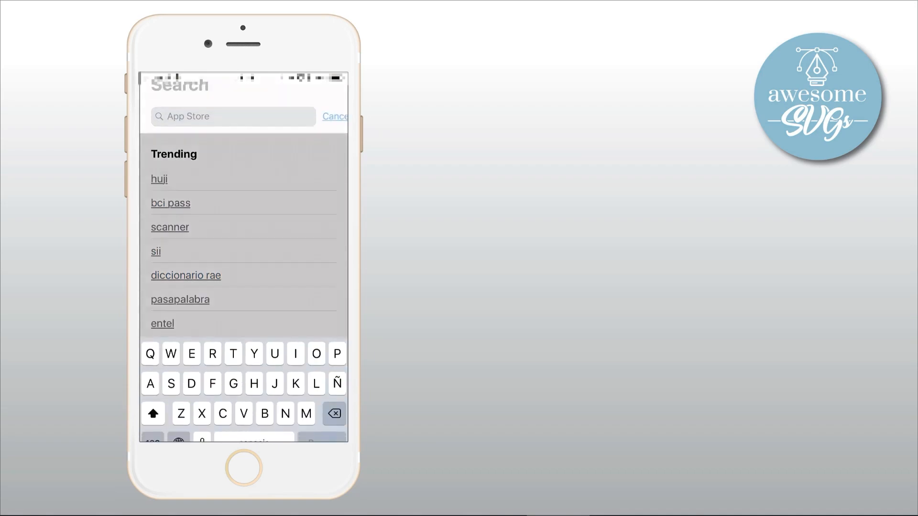
- Search the App Store for Files and review the installed Files app page
type("Files")
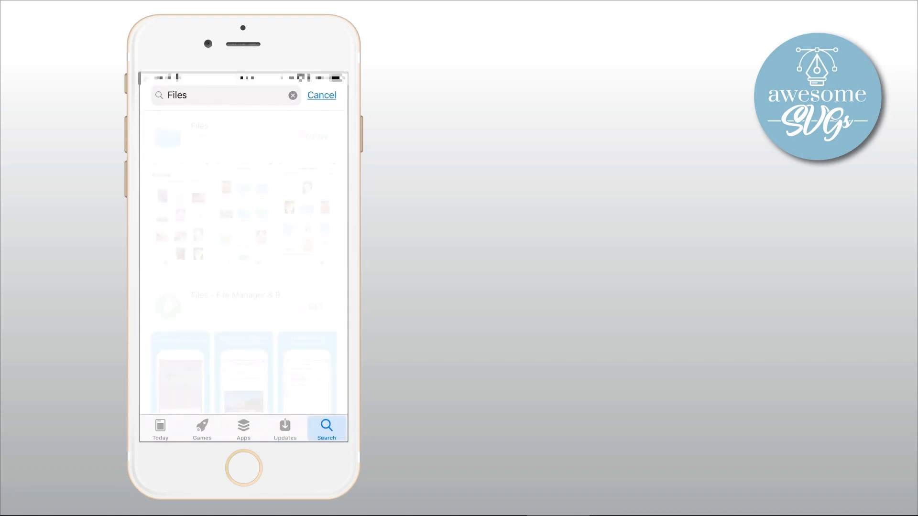
left_click(198, 127)
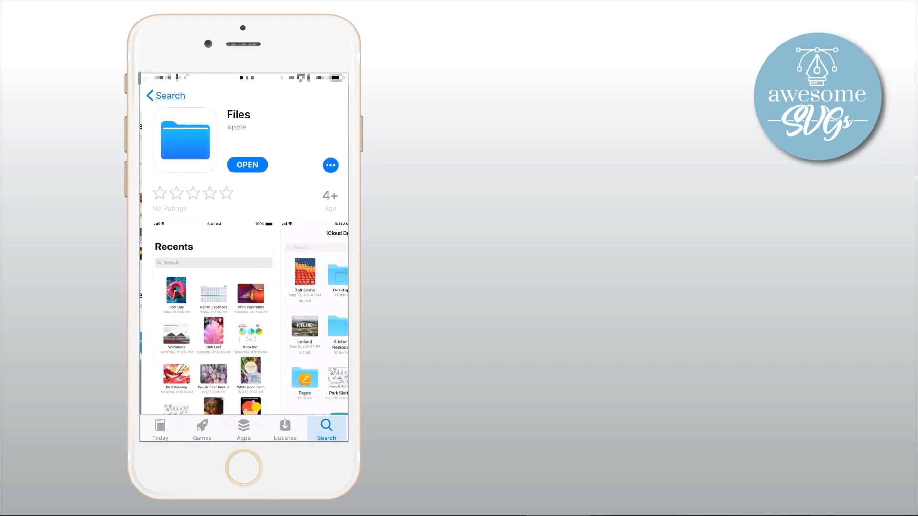
scroll("down", 3)
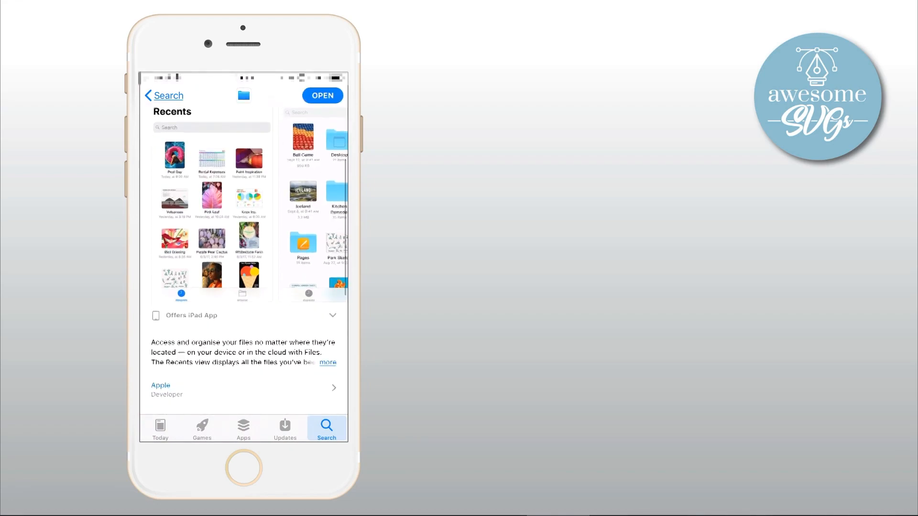
scroll("down", 3)
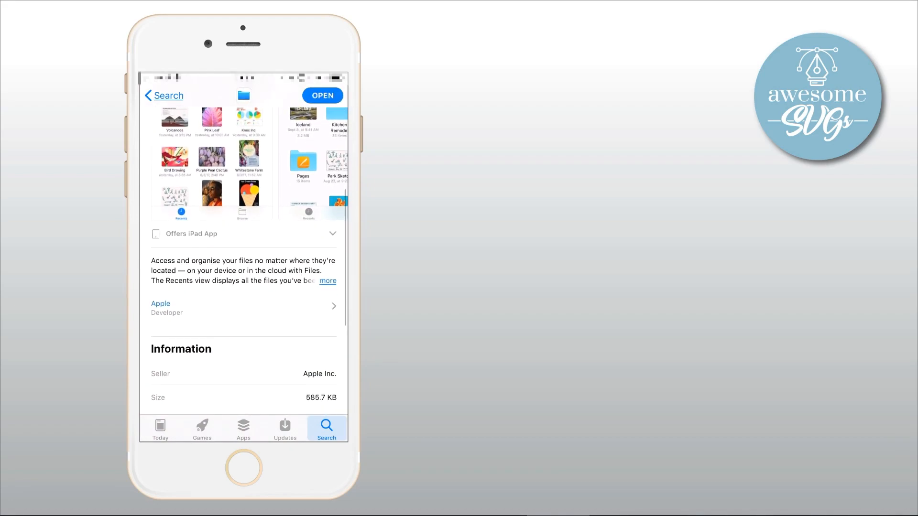
scroll("down", 3)
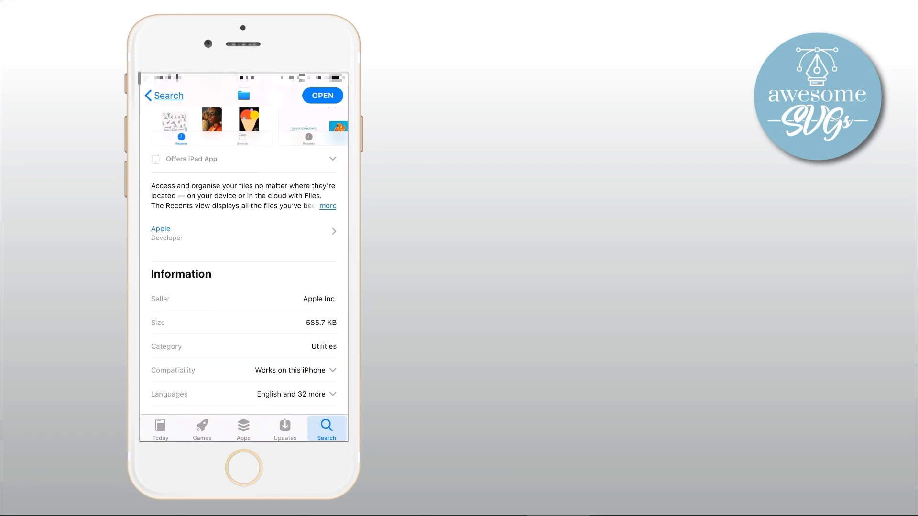
- Start a new App Store search for Drive
left_click(169, 231)
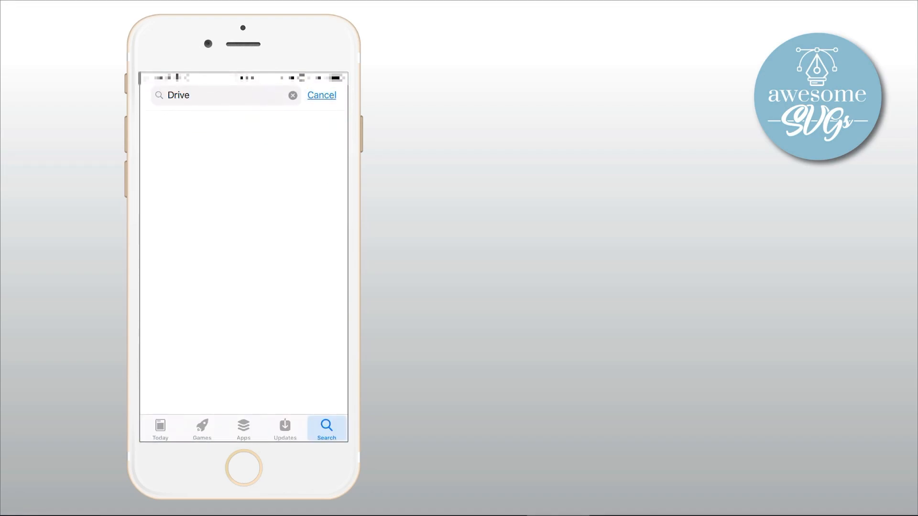
left_click(234, 135)
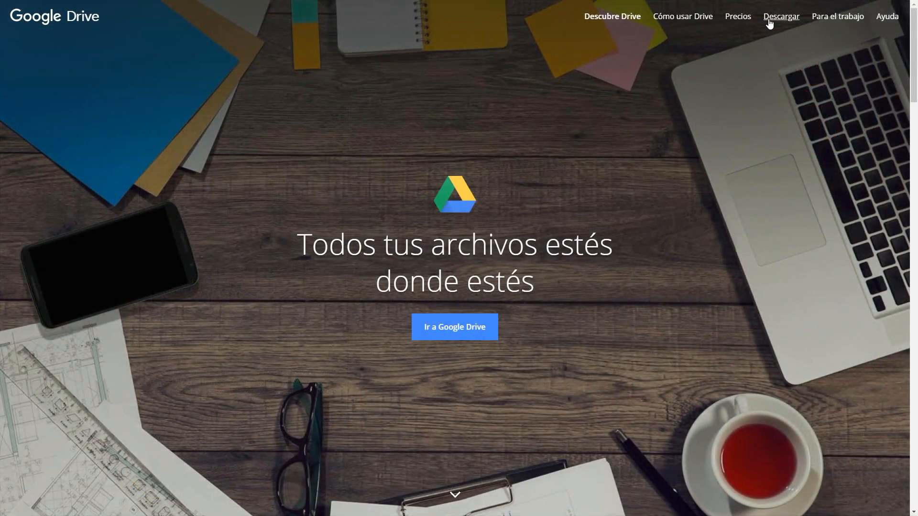
- Download Backup and Sync for personal use, accept the terms and save the installer
left_click(781, 17)
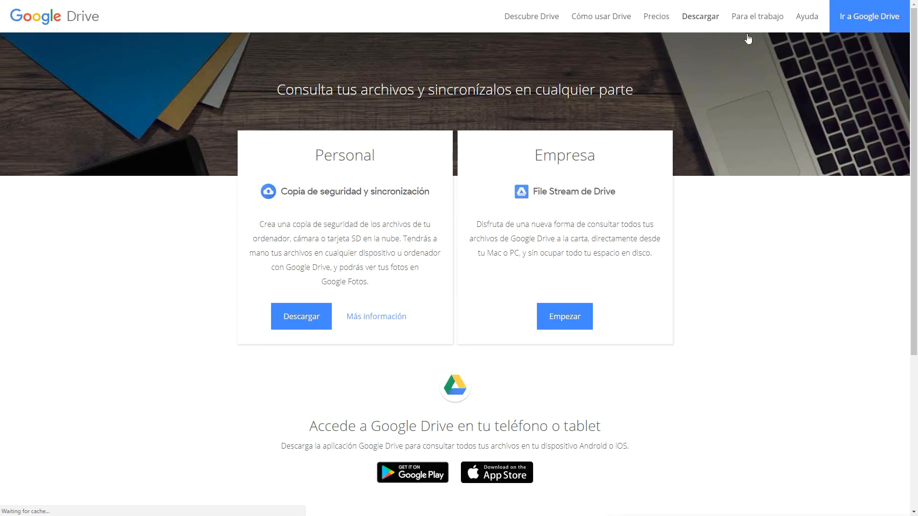
left_click(301, 316)
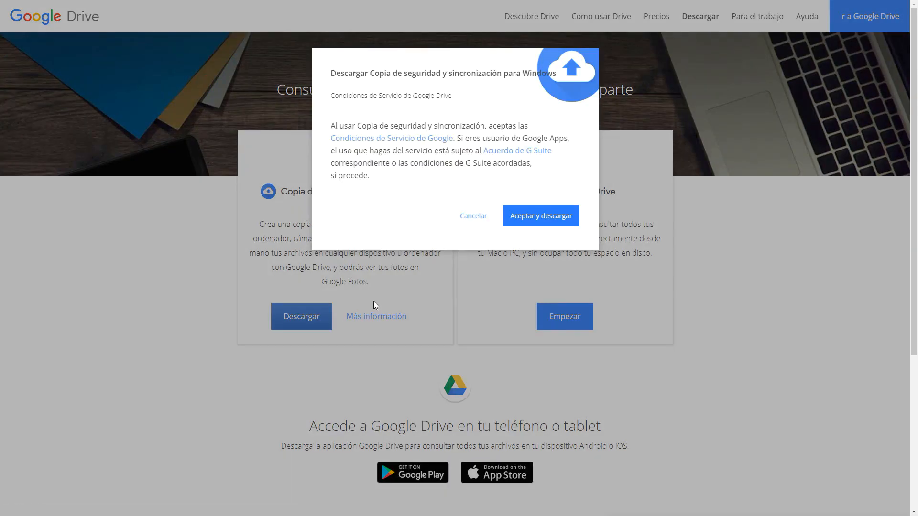
left_click(539, 215)
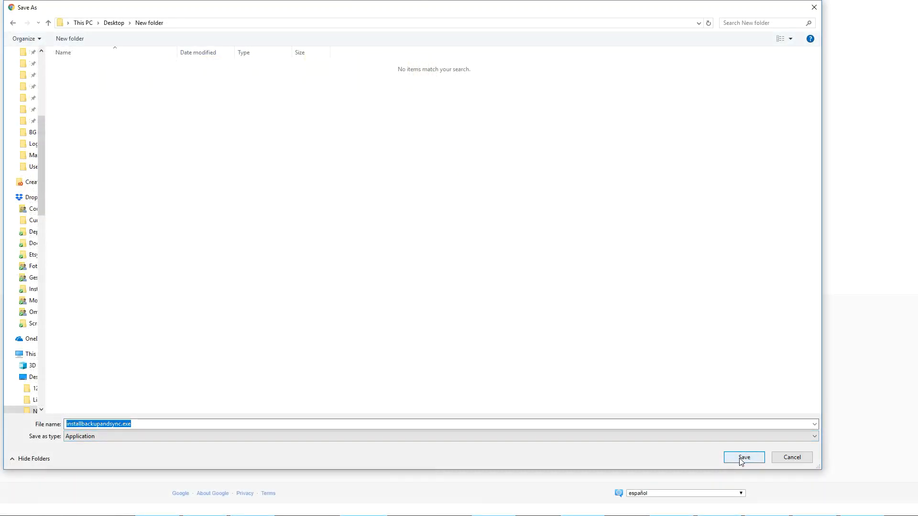
left_click(744, 457)
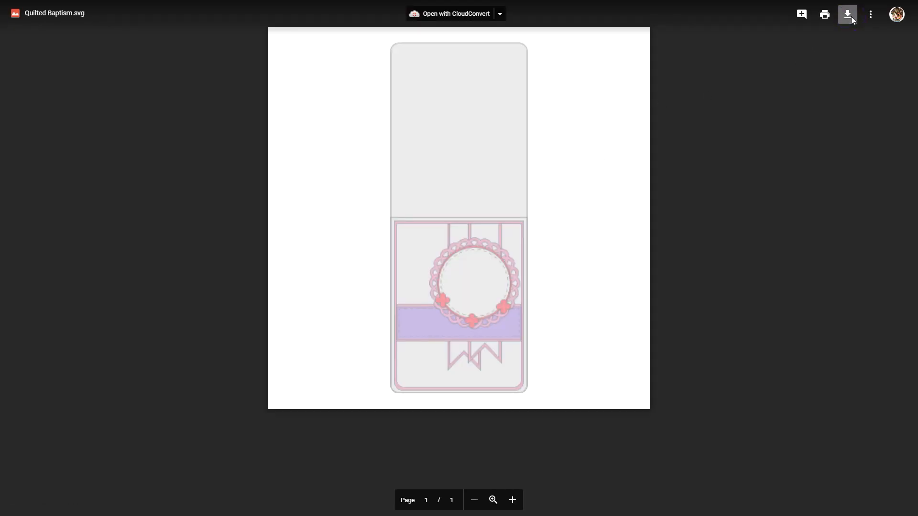
- Download Quilted Baptism.svg, then save Amigurumis Scored Box.svg into the desktop New folder
left_click(846, 14)
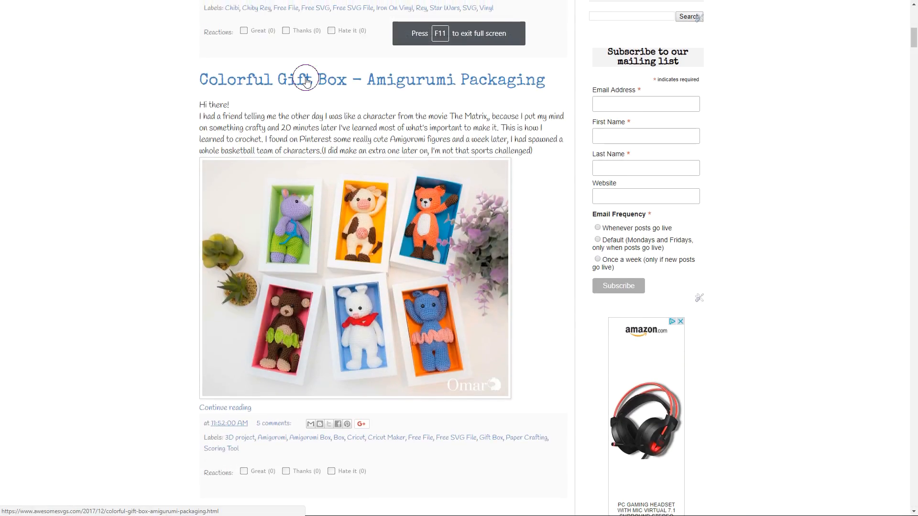
key("f11")
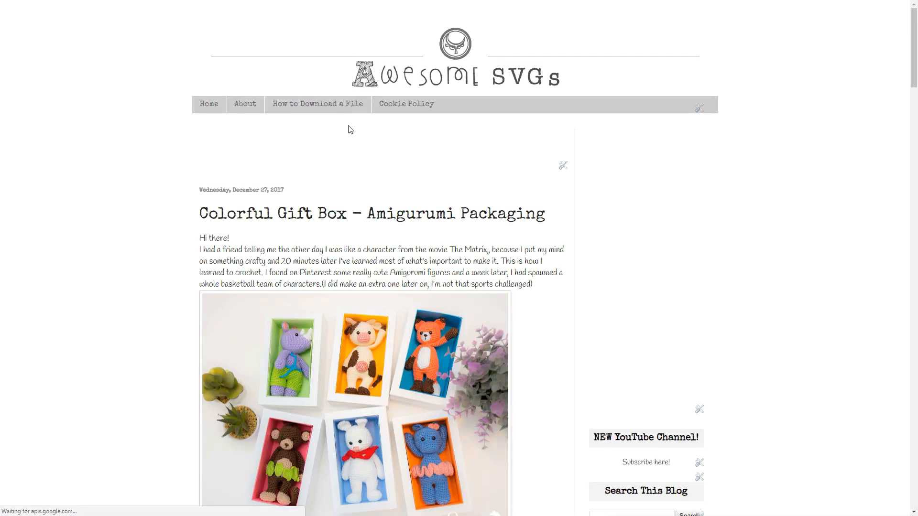
scroll("down", 3)
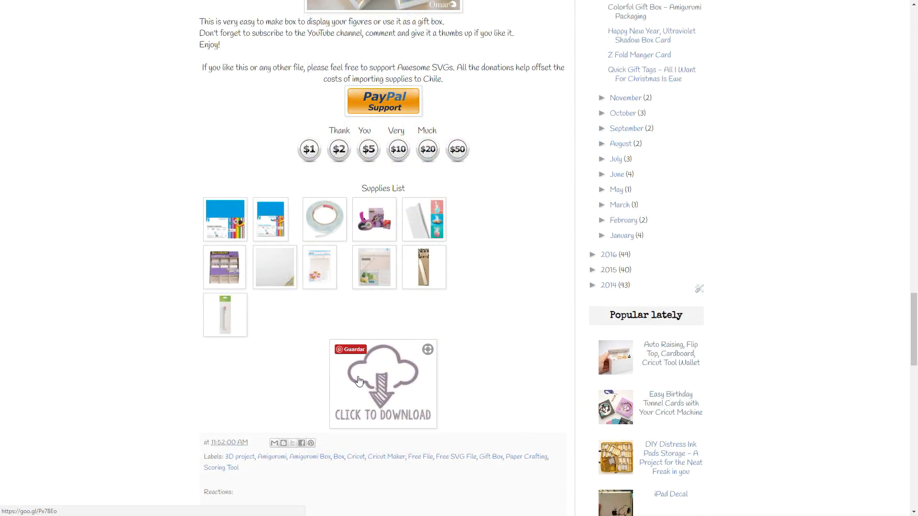
left_click(382, 381)
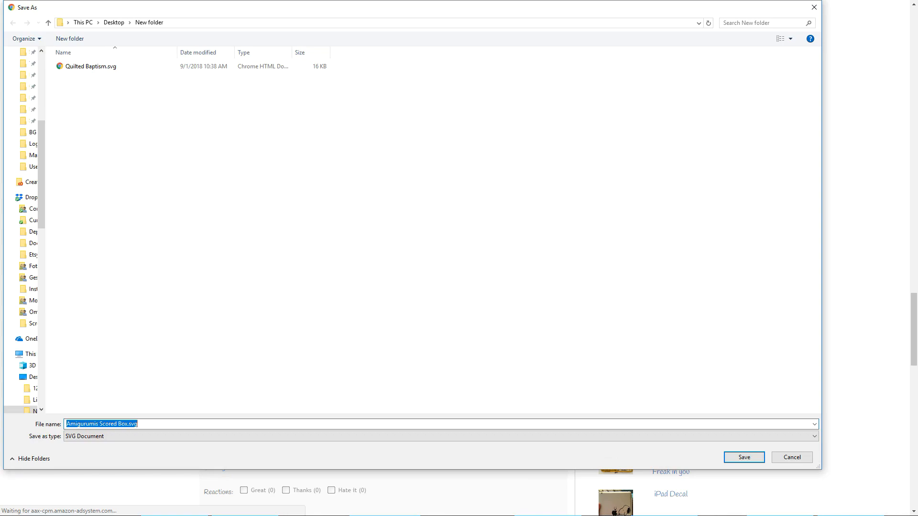
left_click(743, 457)
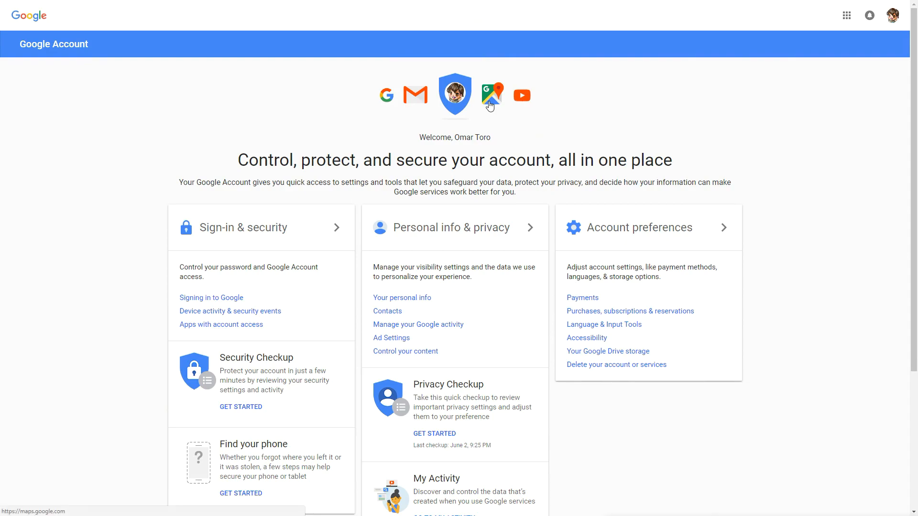
mouse_move(523, 108)
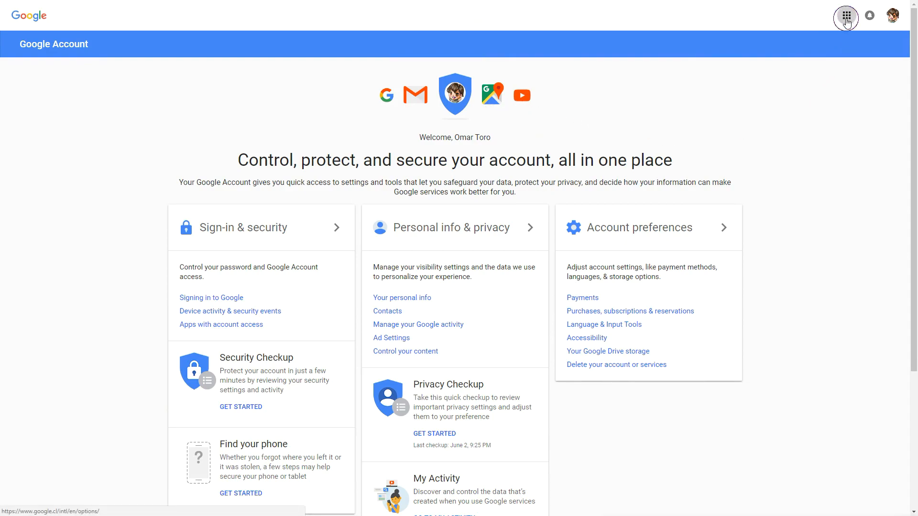
- From the Google apps menu open Docs' Resume template, then return to google.com
left_click(845, 16)
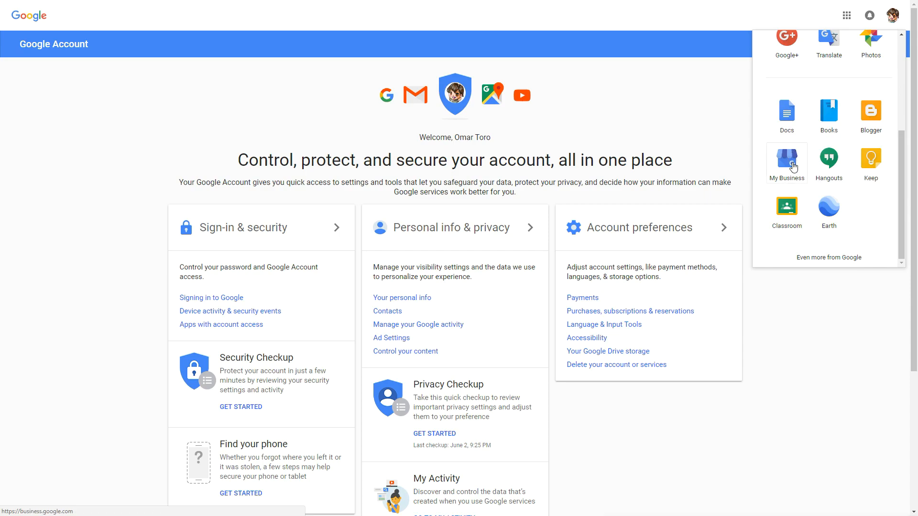
mouse_move(790, 127)
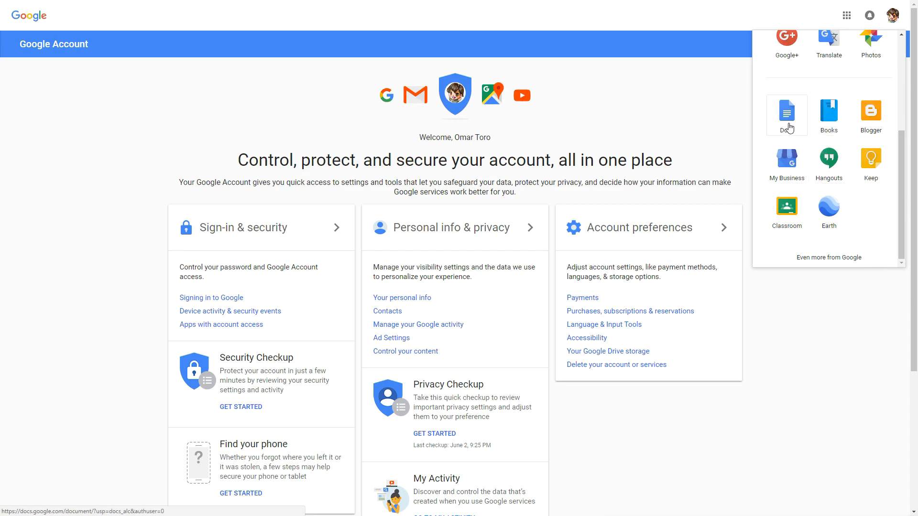
left_click(785, 111)
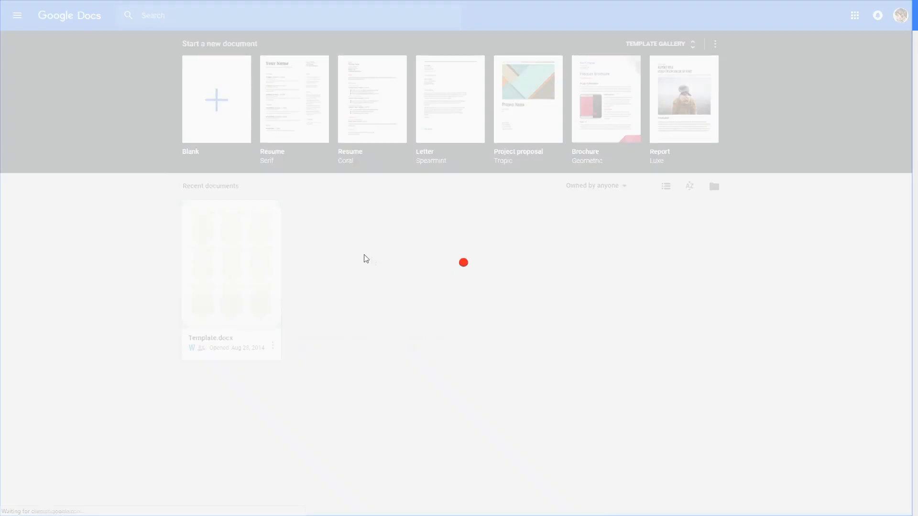
left_click(294, 99)
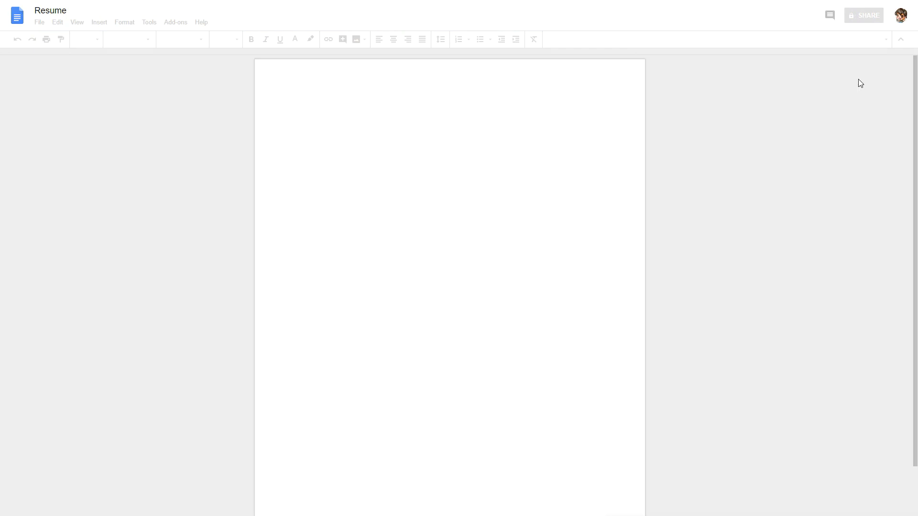
left_click(848, 14)
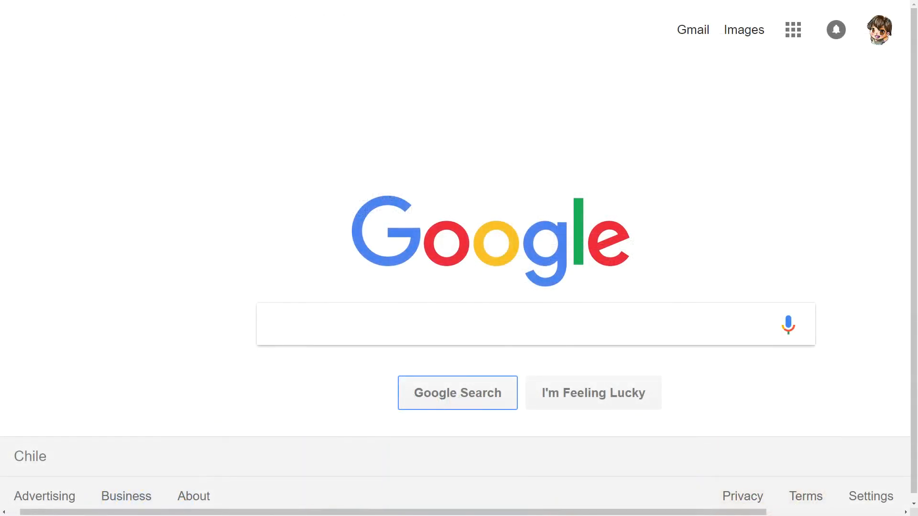
- Navigate to accounts.google.com to reach the Google sign-in page
type("accounts.goog")
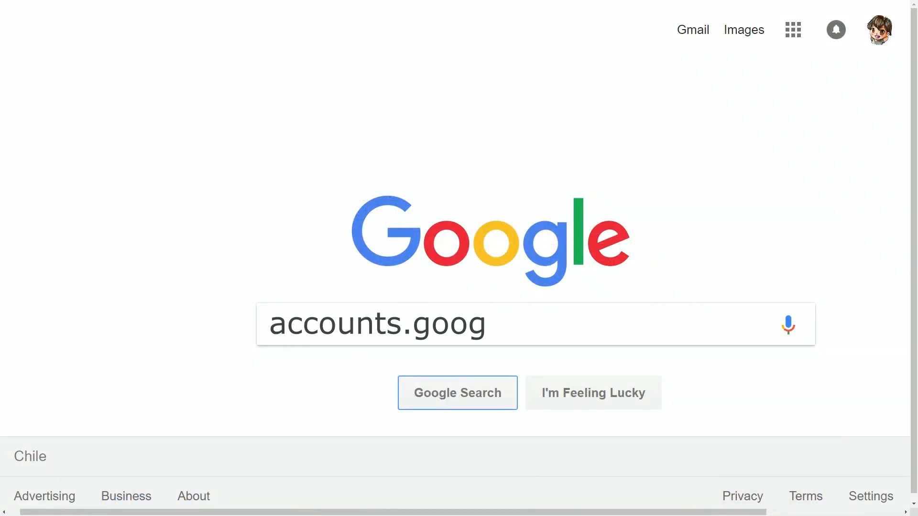
type("le.com")
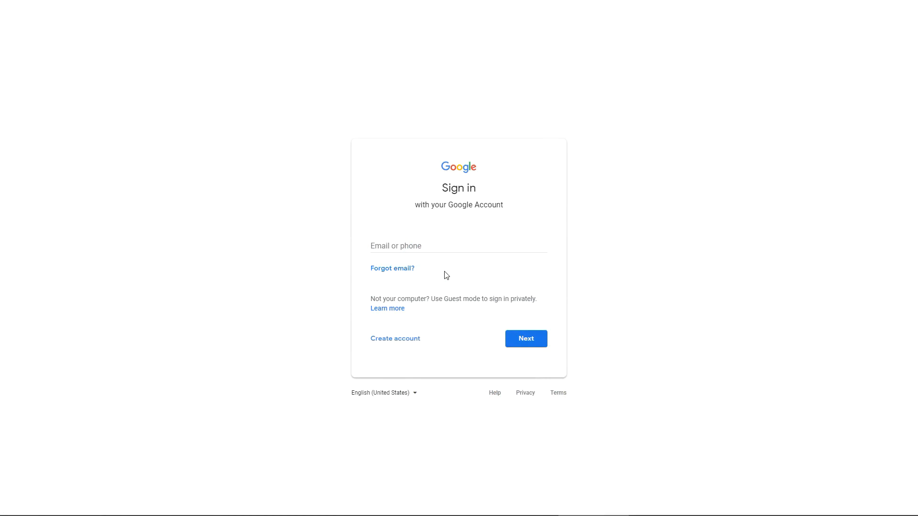
mouse_move(456, 260)
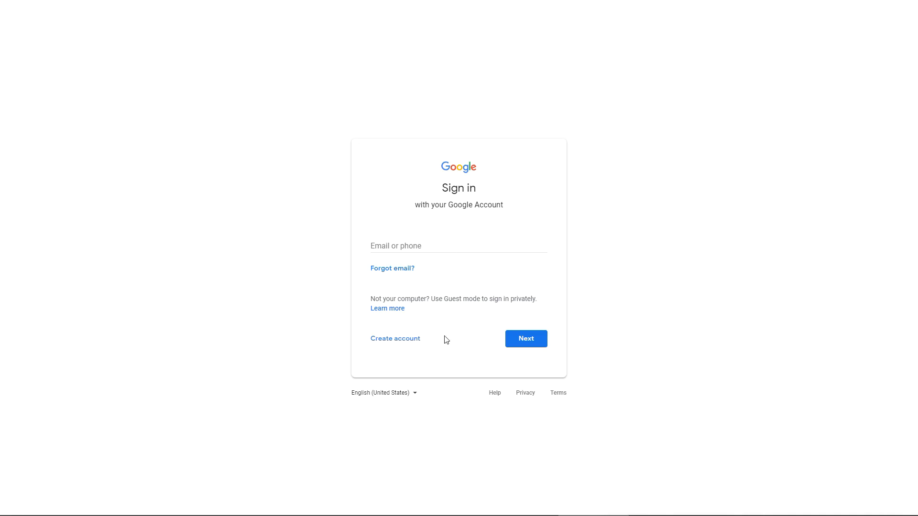
mouse_move(413, 342)
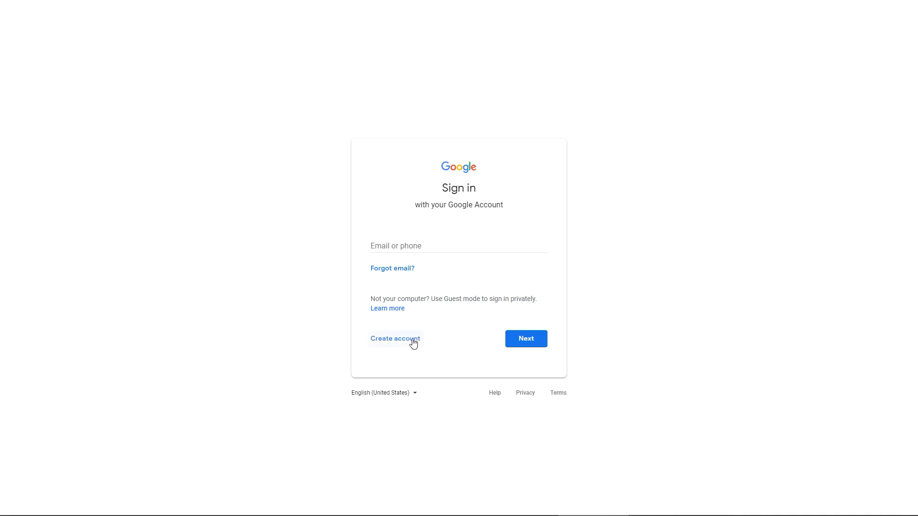
- Start a Google Account sign-up using an existing email and submit the empty form
left_click(395, 339)
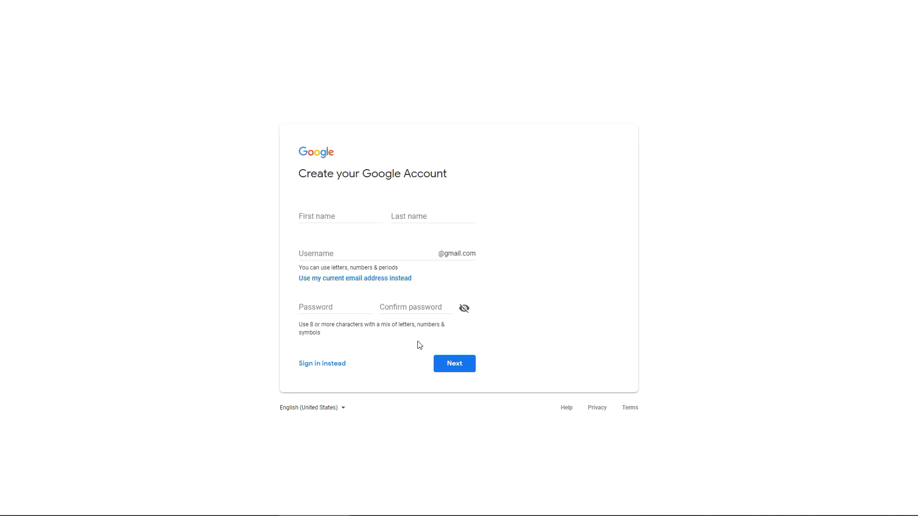
left_click(339, 216)
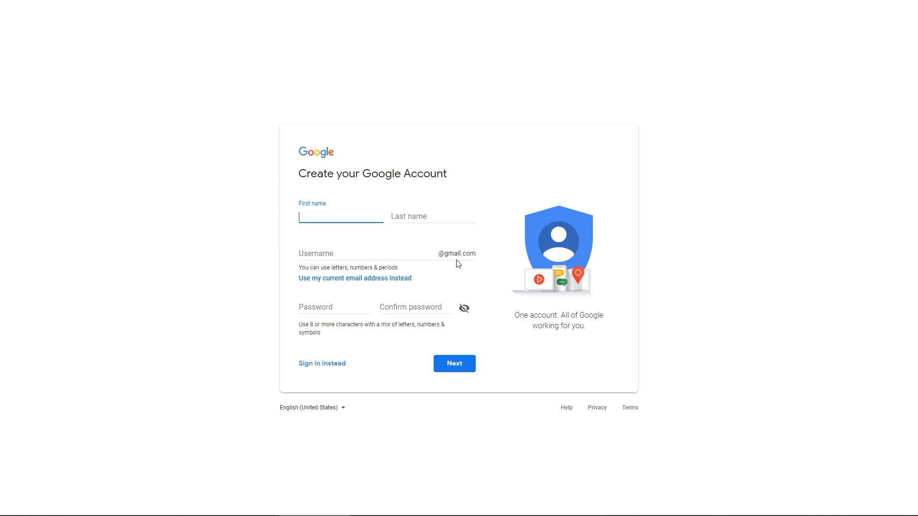
mouse_move(460, 259)
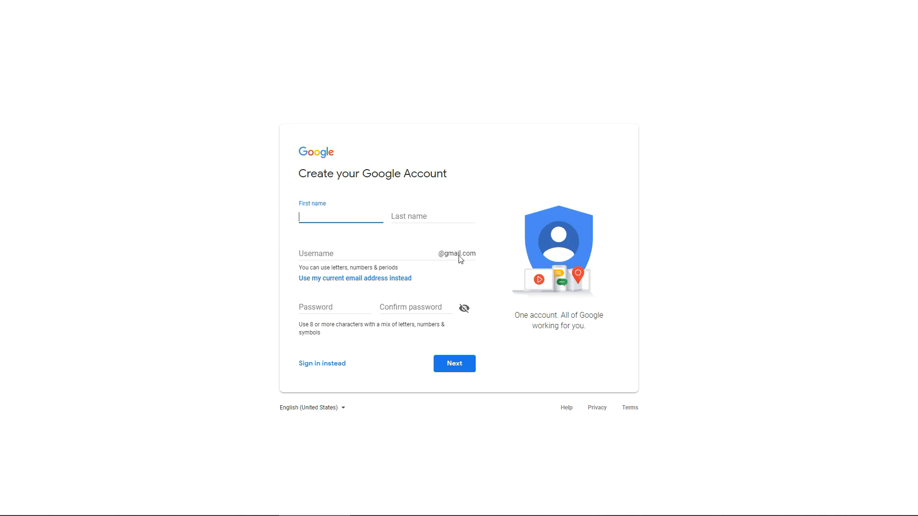
mouse_move(343, 282)
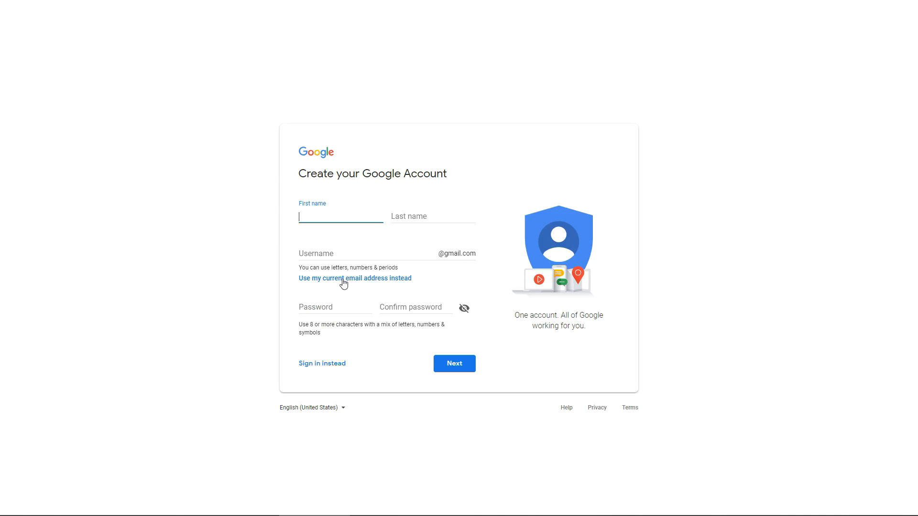
mouse_move(361, 283)
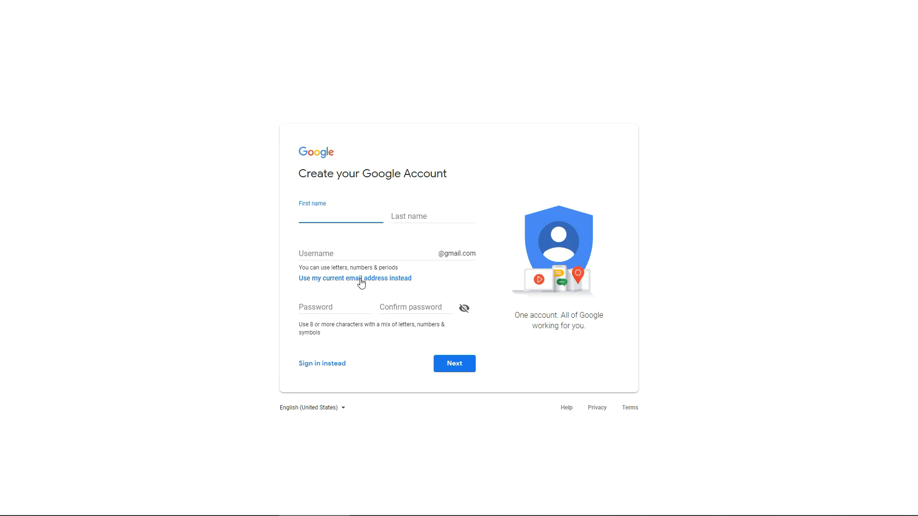
left_click(355, 278)
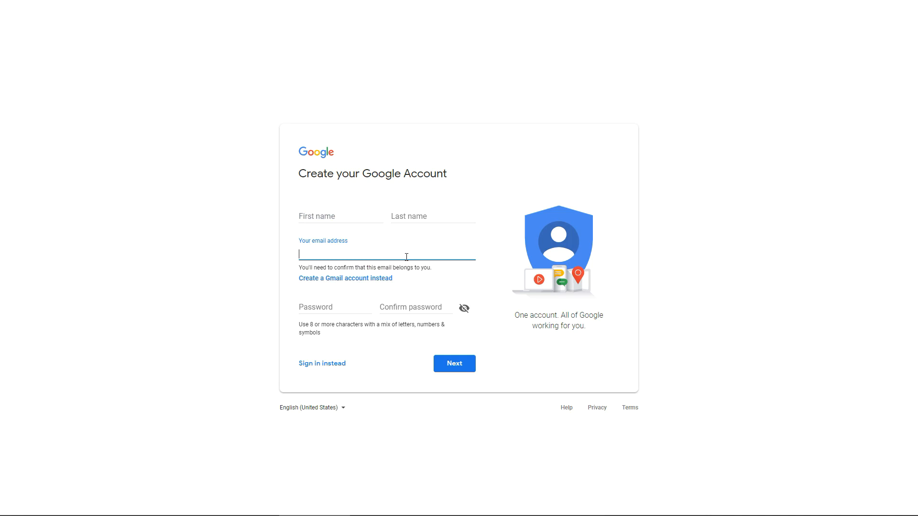
mouse_move(444, 319)
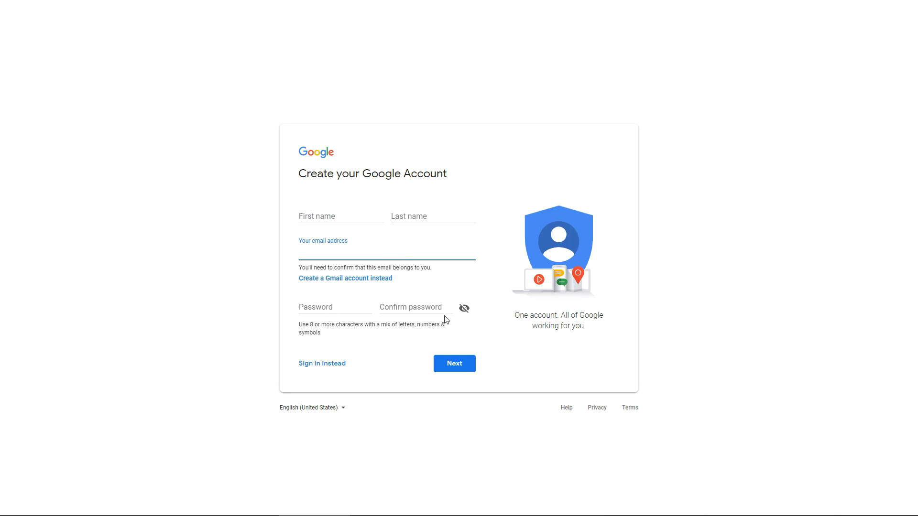
left_click(453, 363)
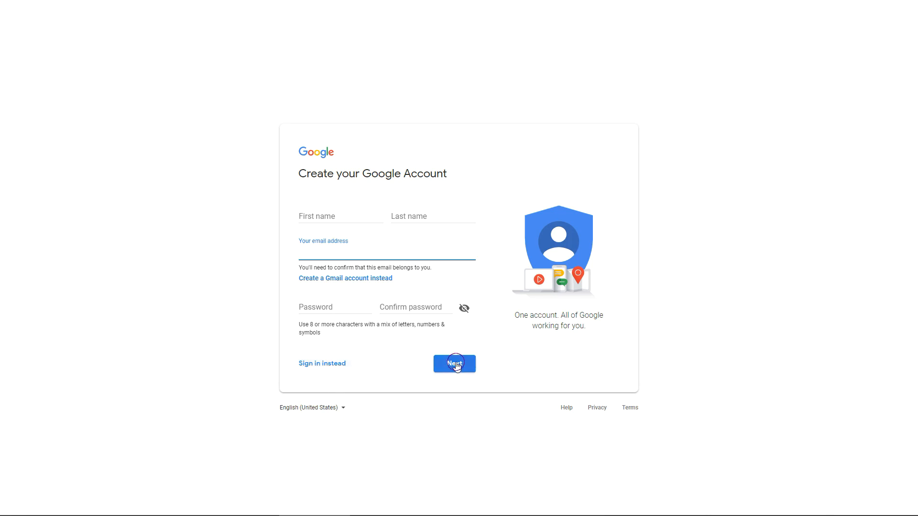
left_click(453, 363)
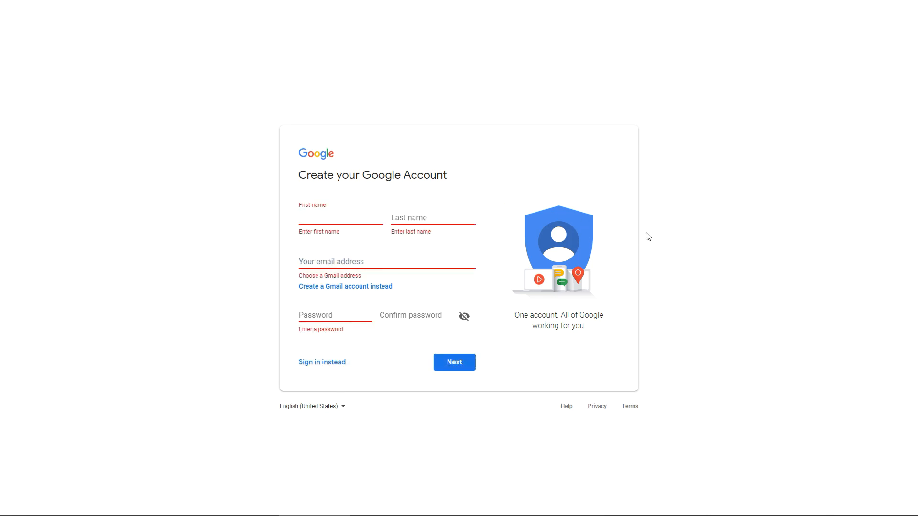
mouse_move(688, 226)
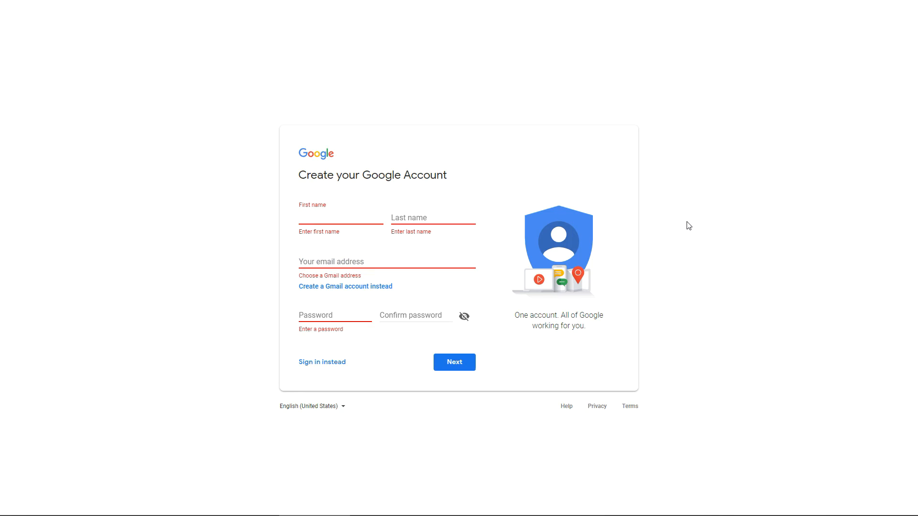
mouse_move(691, 182)
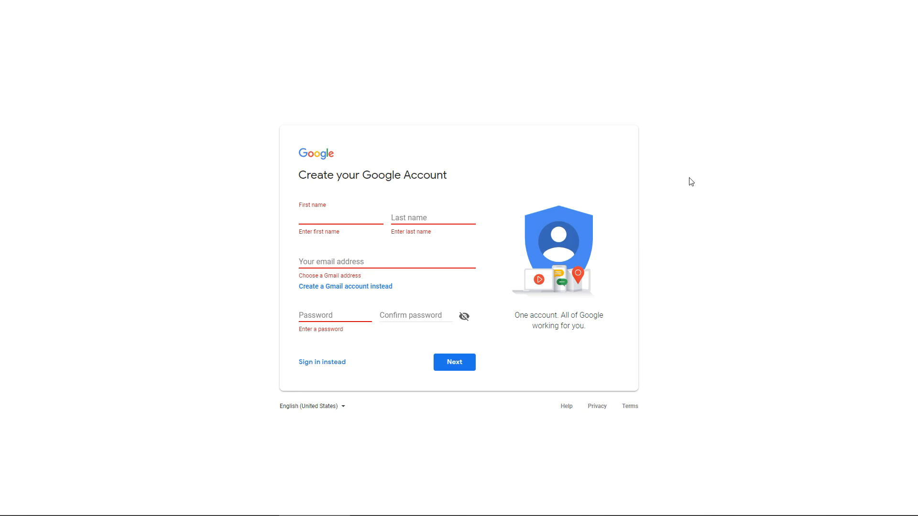
left_click(340, 218)
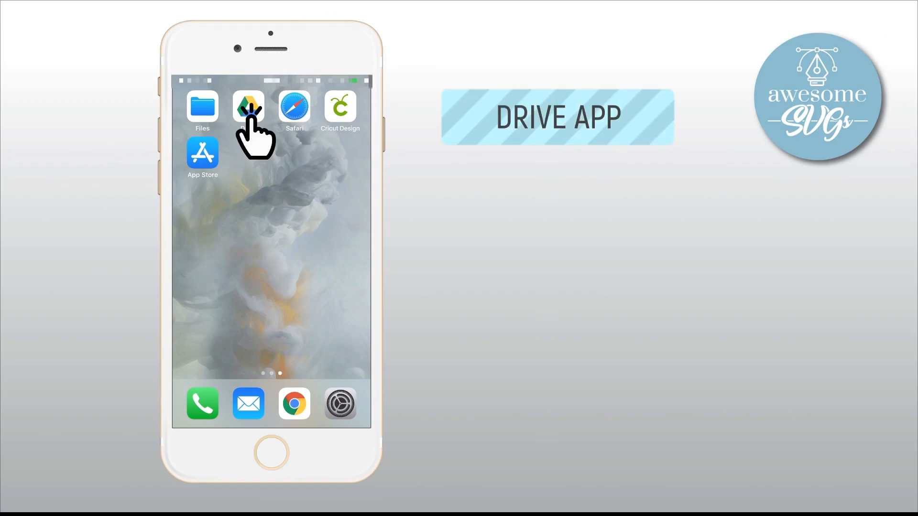
- In the Drive app create a new folder named Awesome SVGs and open it
left_click(249, 108)
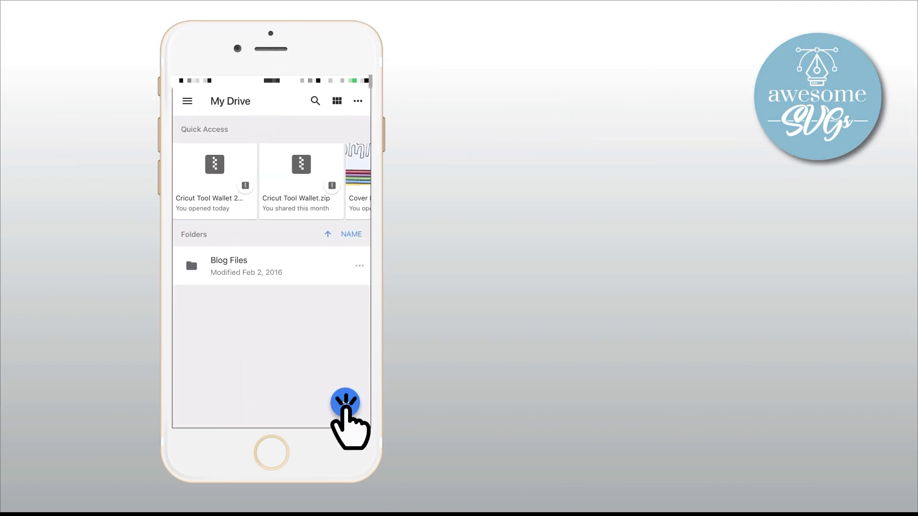
left_click(345, 404)
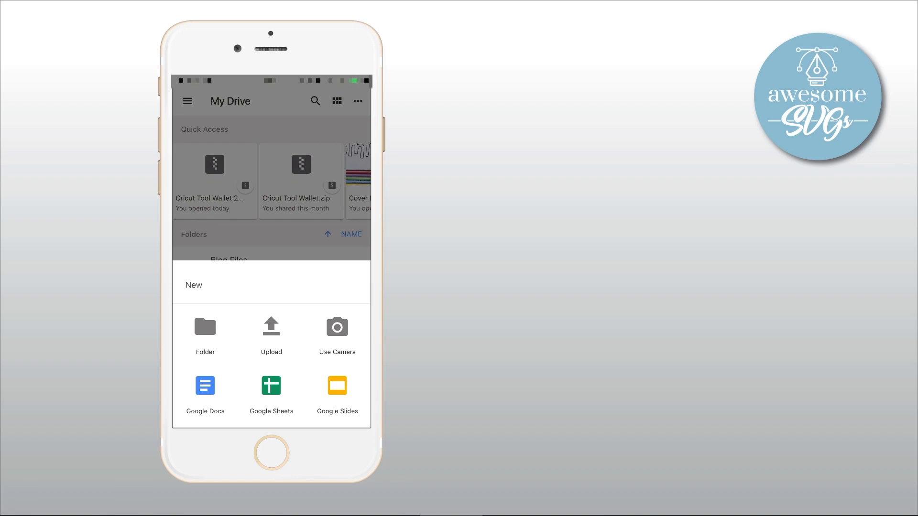
left_click(204, 332)
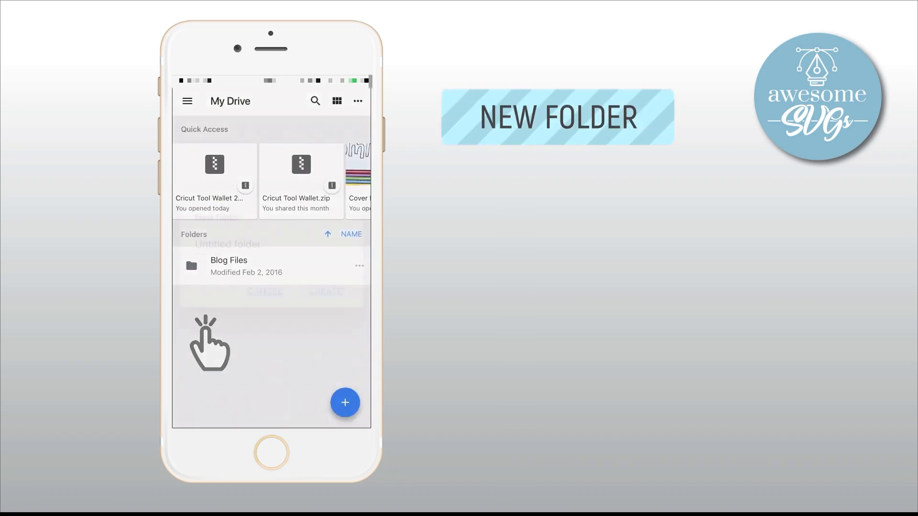
left_click(345, 402)
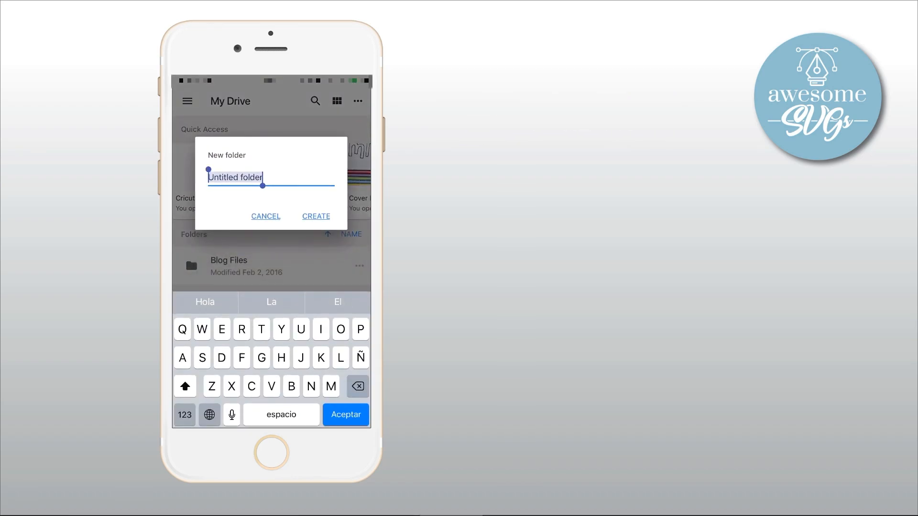
type("Awesome SV")
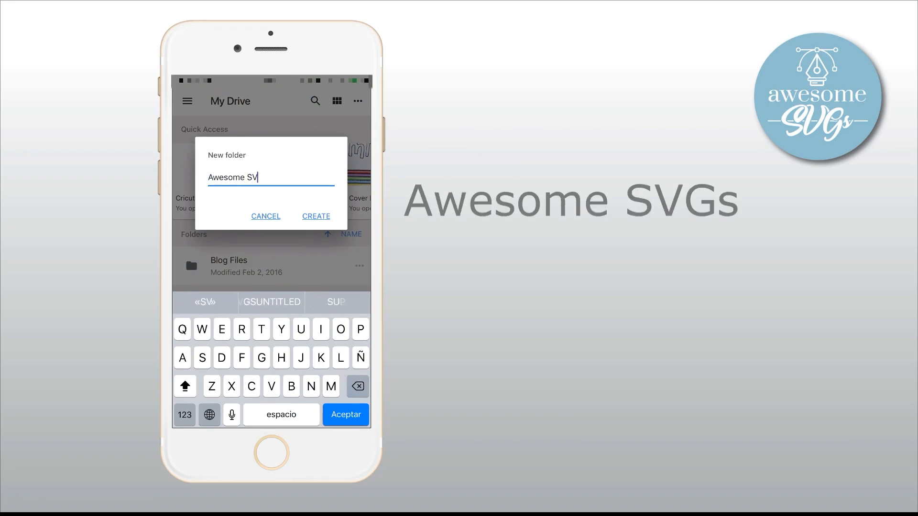
type("Gs")
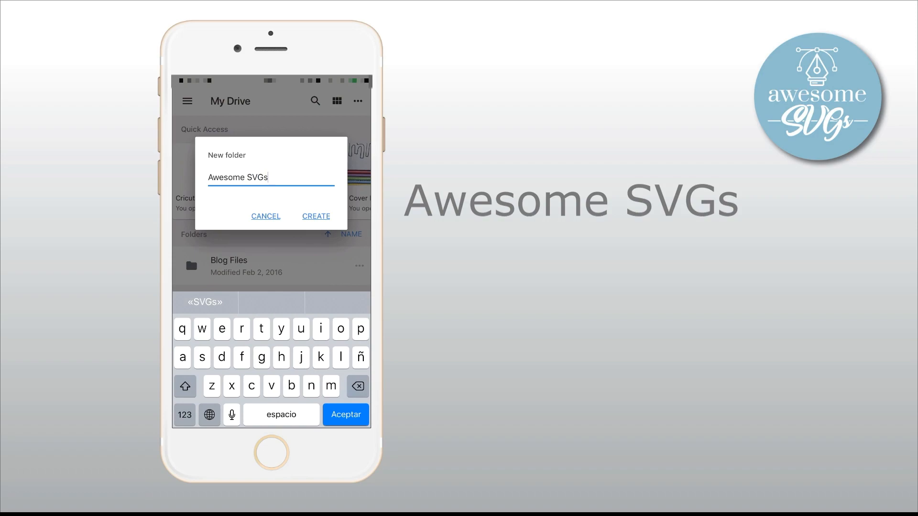
left_click(316, 216)
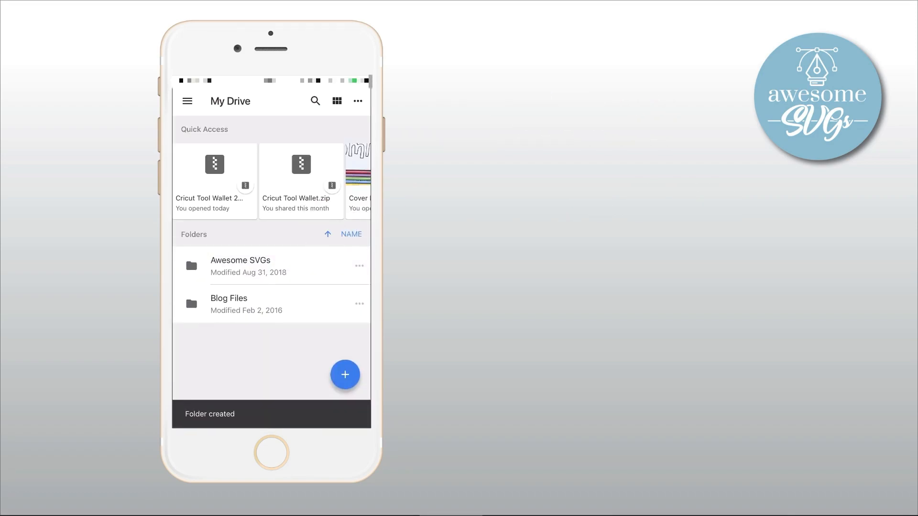
left_click(240, 266)
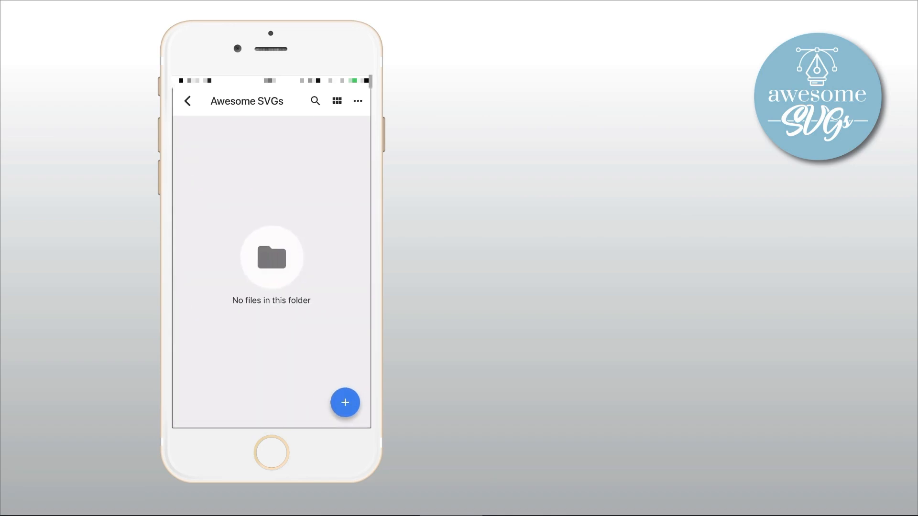
left_click(345, 402)
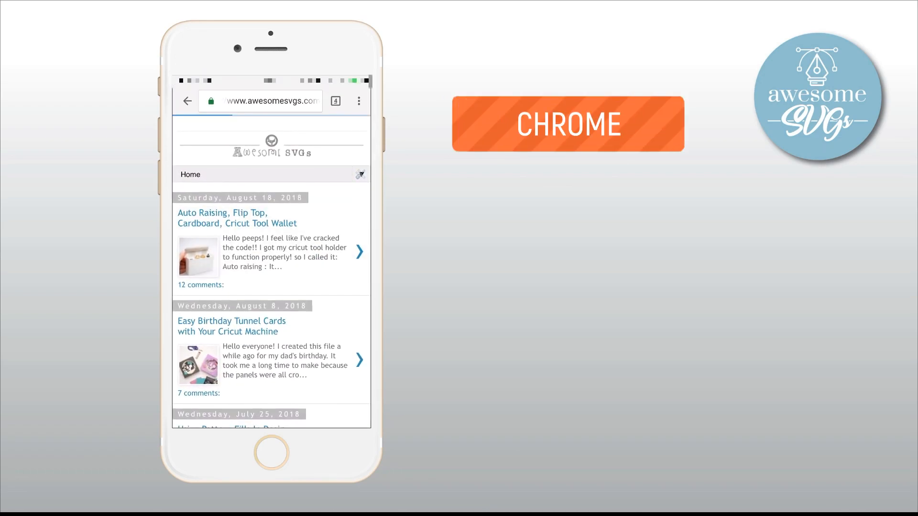
- Scroll the Cricut Tool Wallet post to its free file download link and follow it
scroll("down", 3)
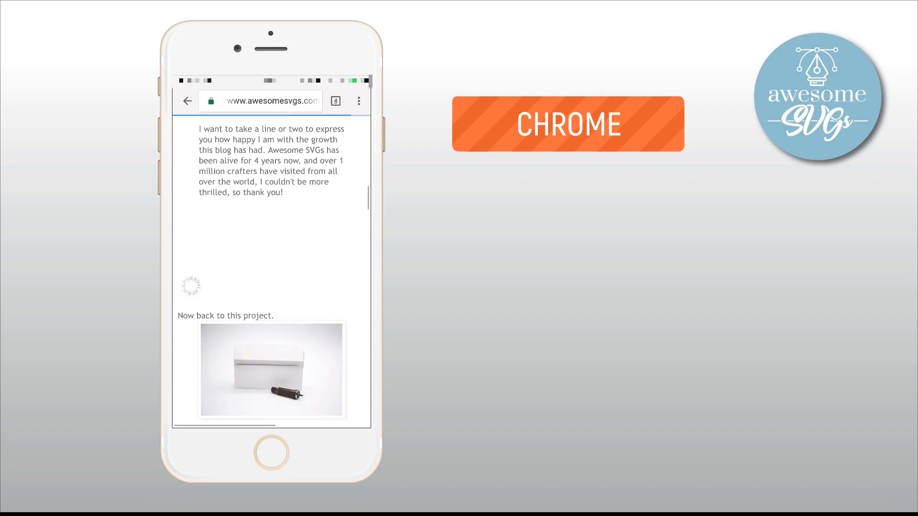
scroll("down", 3)
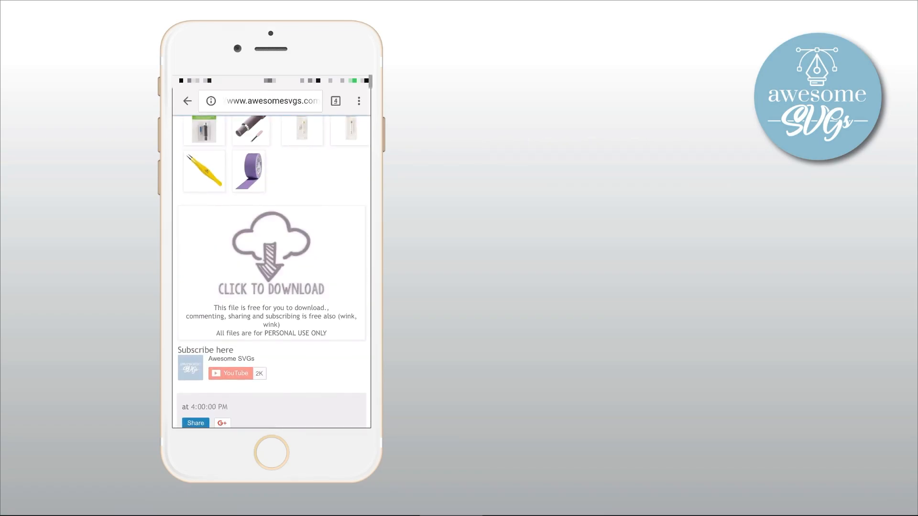
left_click(271, 255)
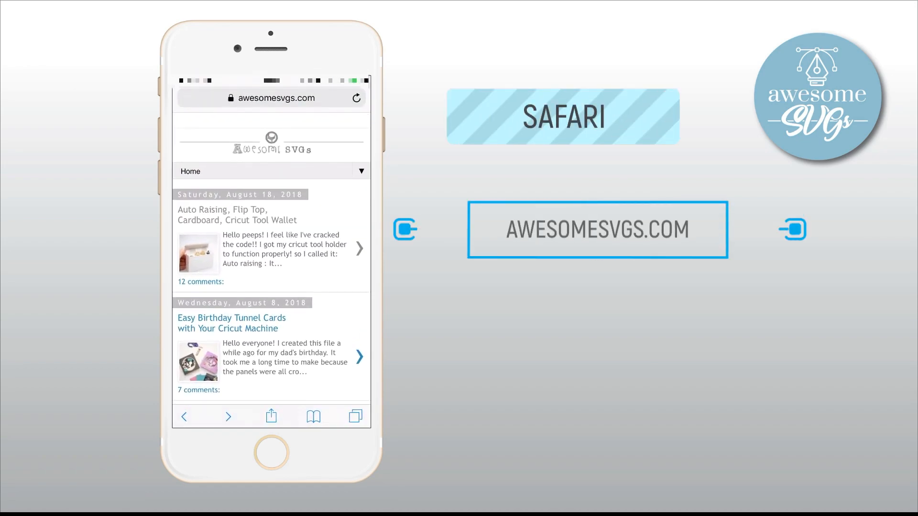
- Open the Cricut Tool Wallet post in Safari and scroll past the donation buttons to the supplies list
scroll("down", 3)
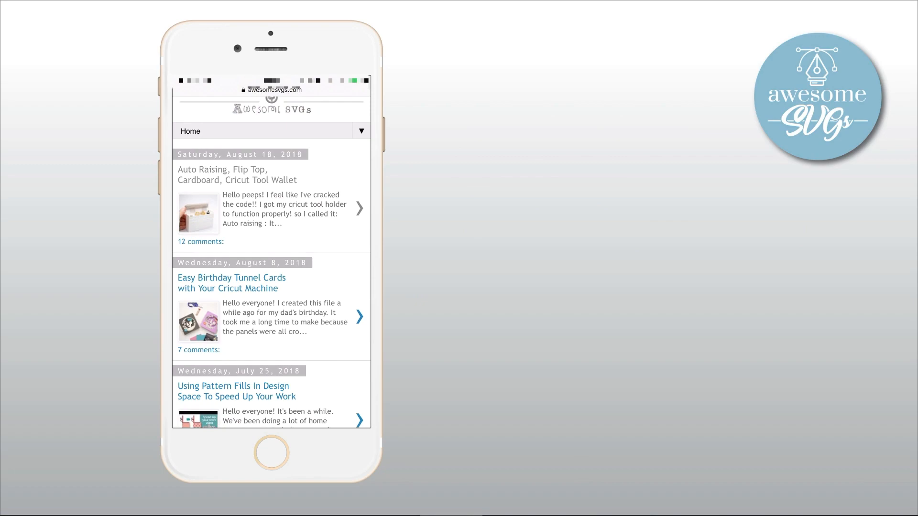
left_click(360, 209)
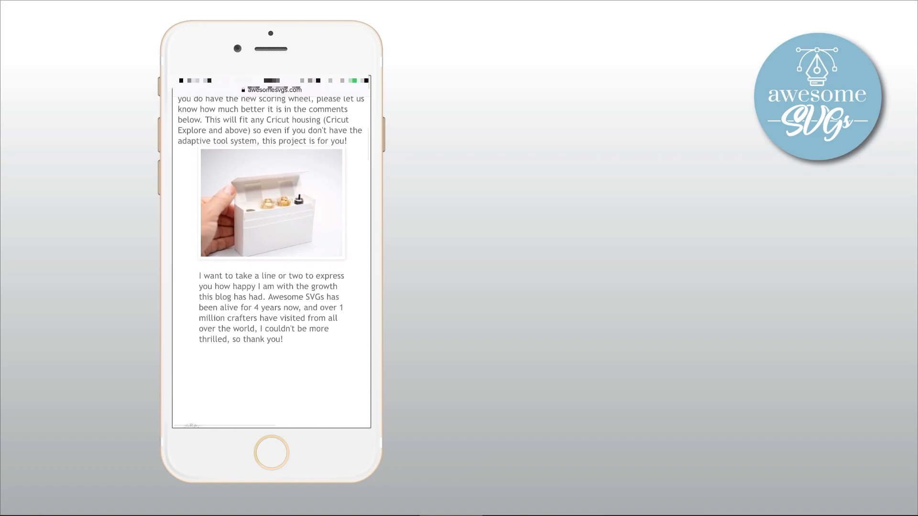
scroll("down", 3)
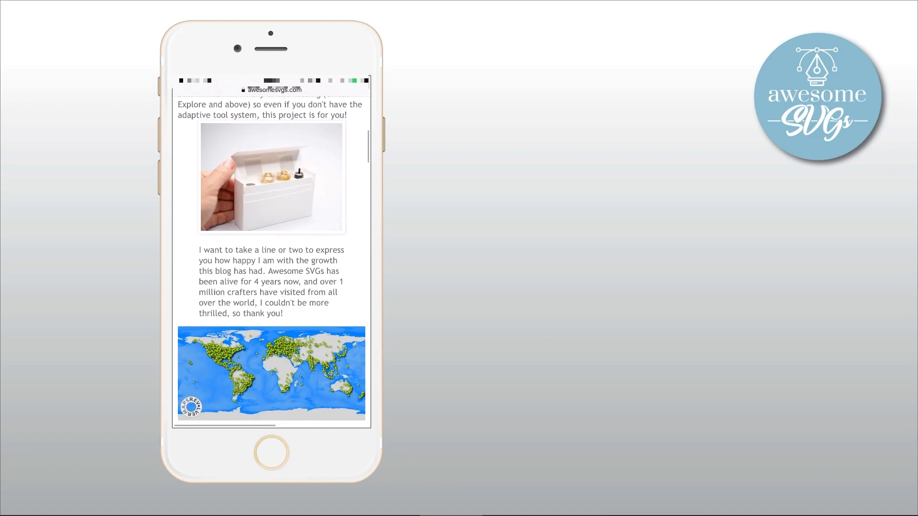
scroll("down", 3)
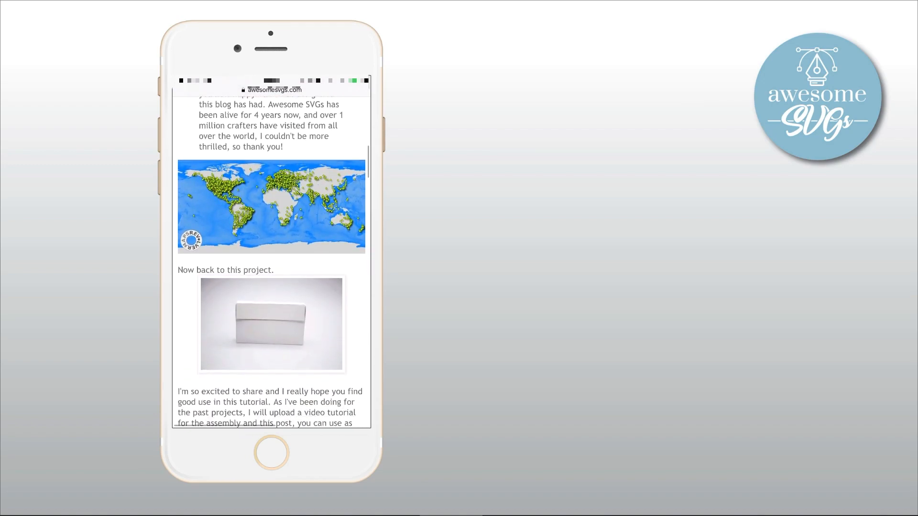
scroll("down", 3)
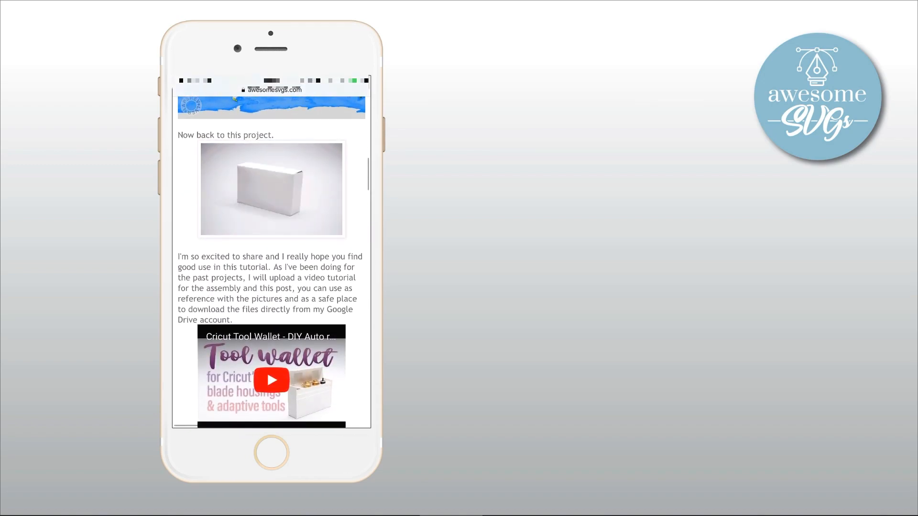
scroll("down", 3)
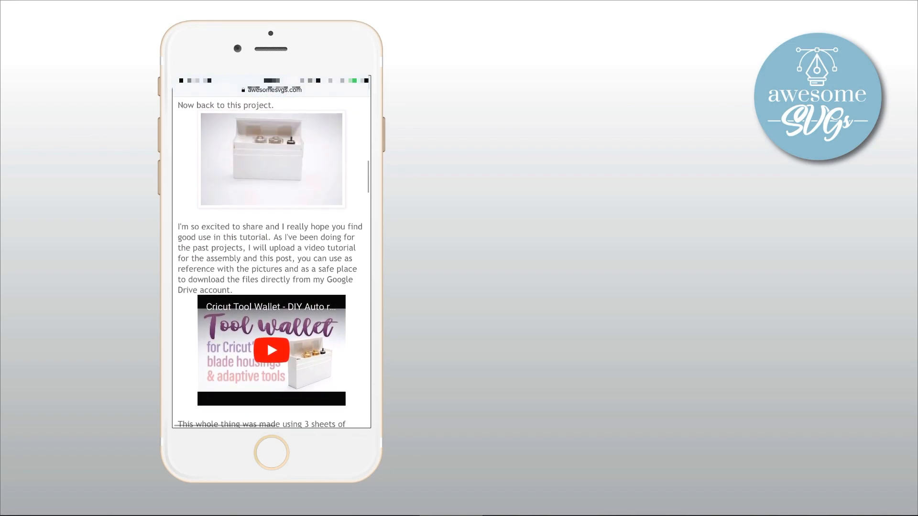
scroll("down", 3)
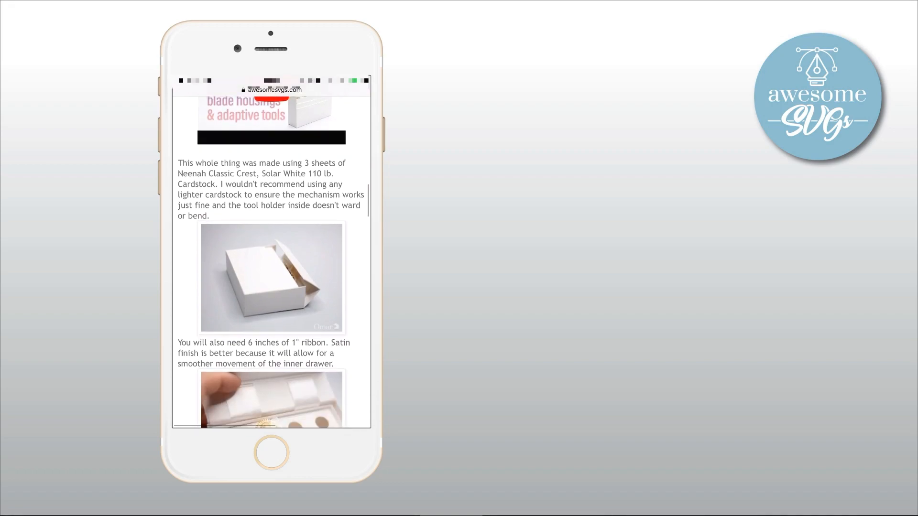
scroll("down", 3)
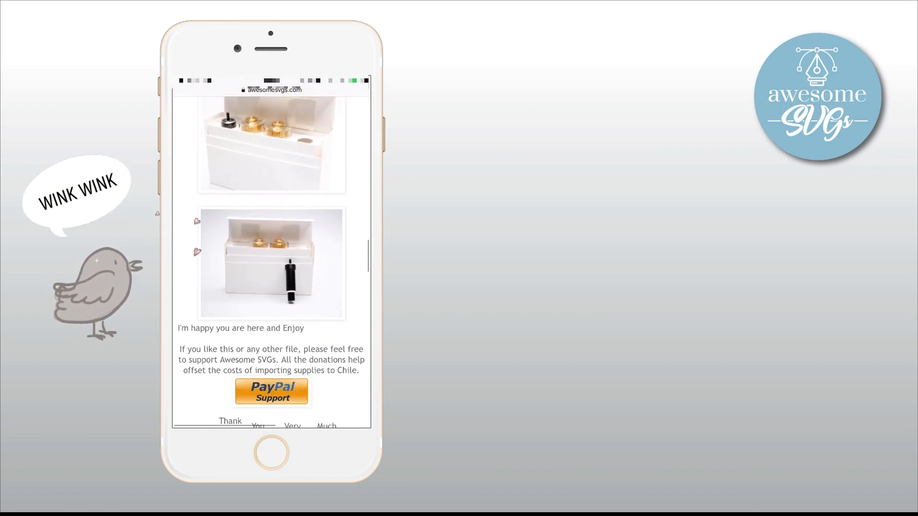
scroll("down", 3)
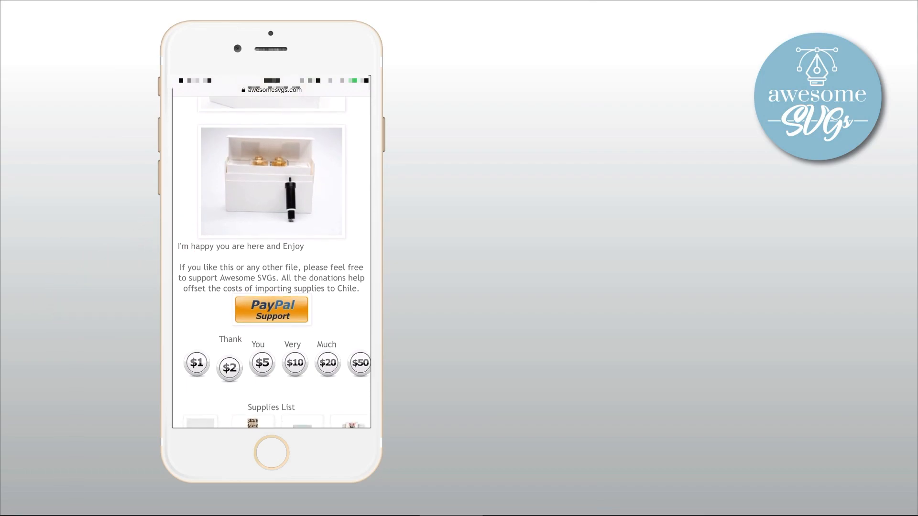
scroll("down", 3)
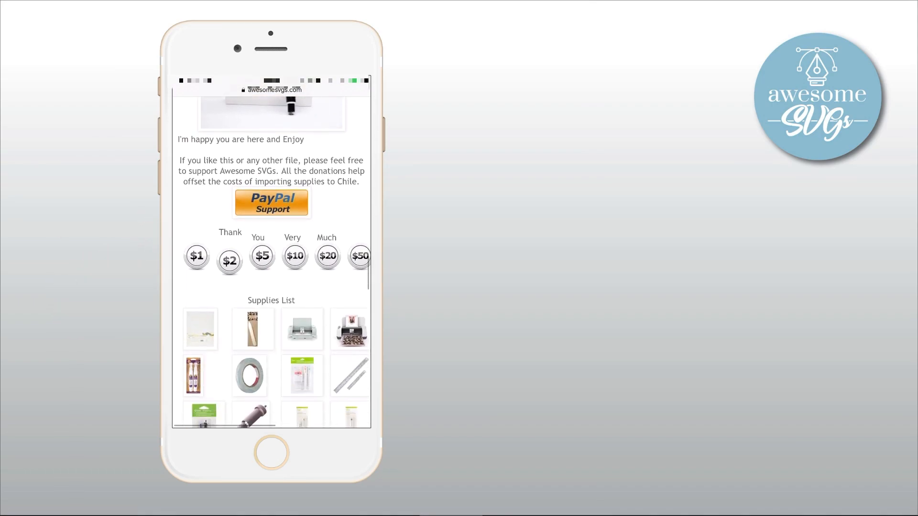
scroll("down", 3)
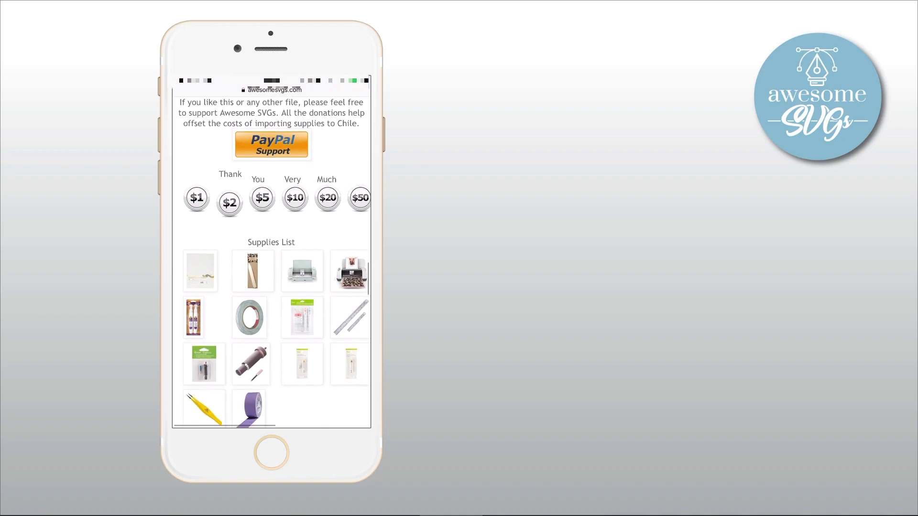
scroll("down", 3)
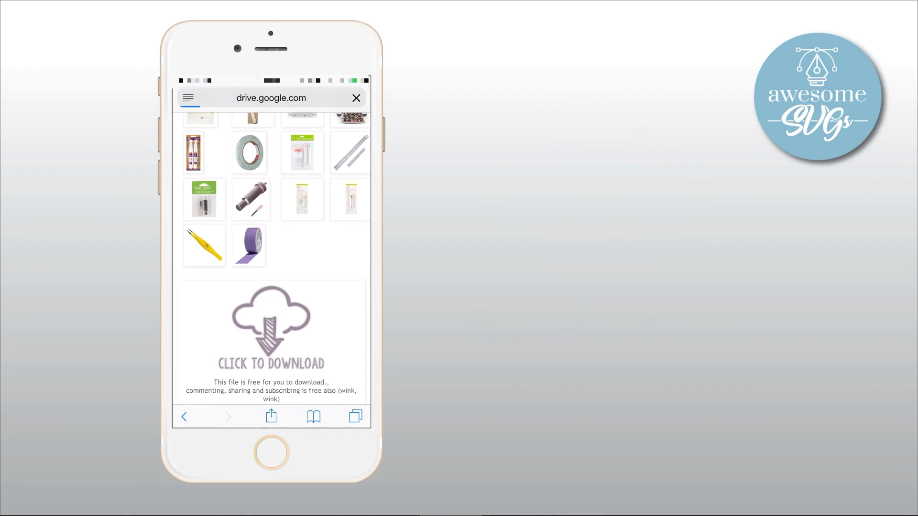
- Download Cricut Tool Wallet.zip and bring up More... handling options for the archive
left_click(271, 328)
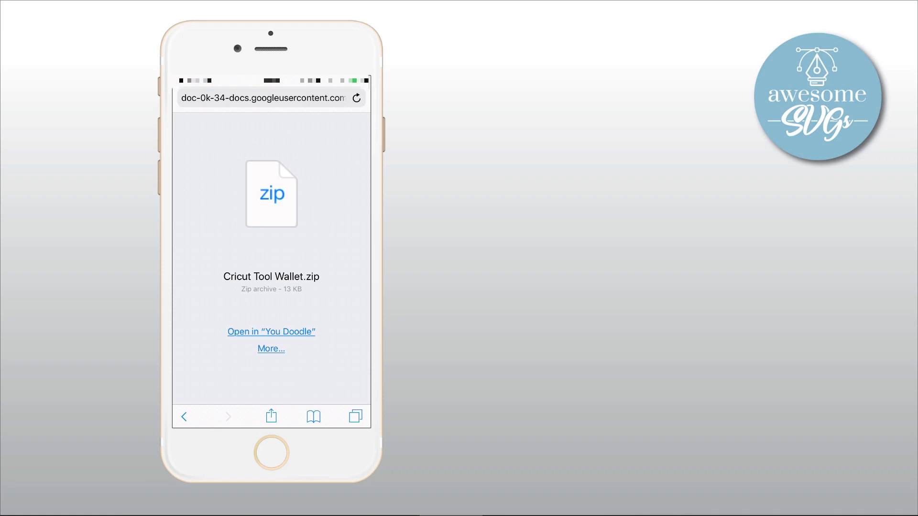
left_click(271, 348)
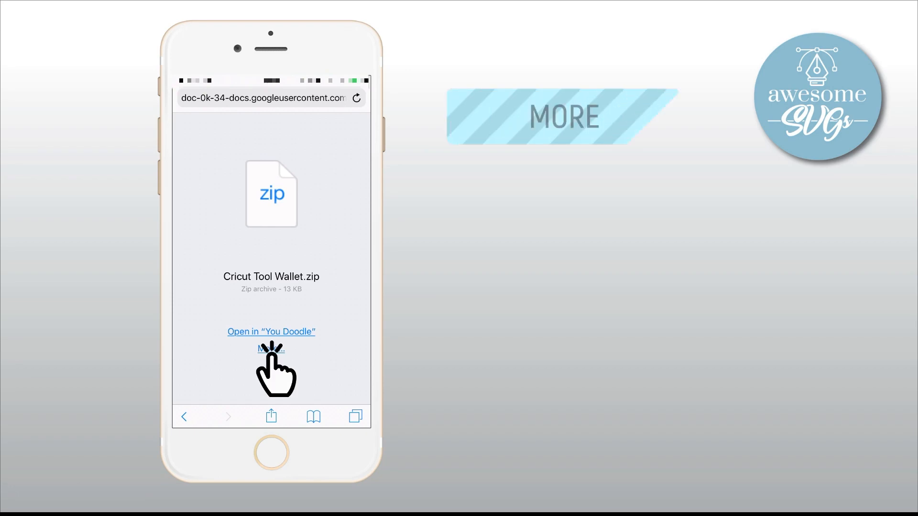
left_click(270, 350)
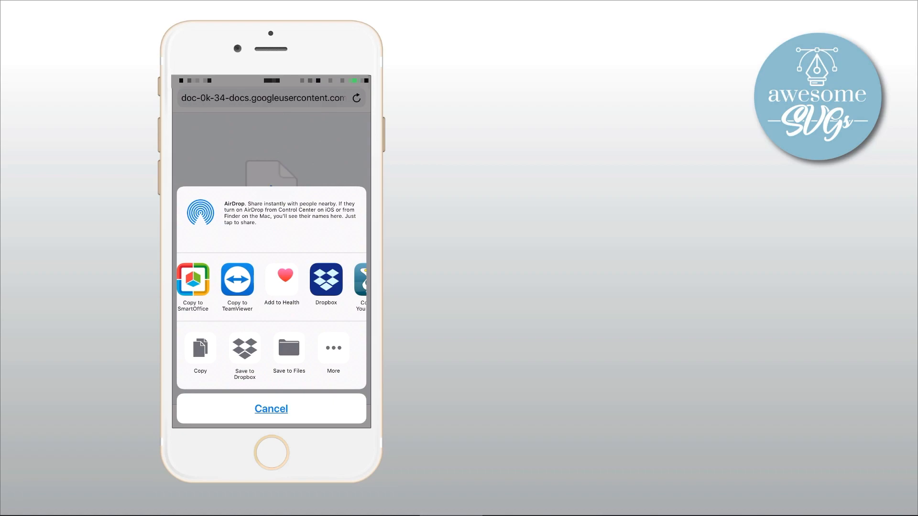
- Save Cricut Tool Wallet.zip to Files in Drive's Awesome SVGs folder
left_click(288, 351)
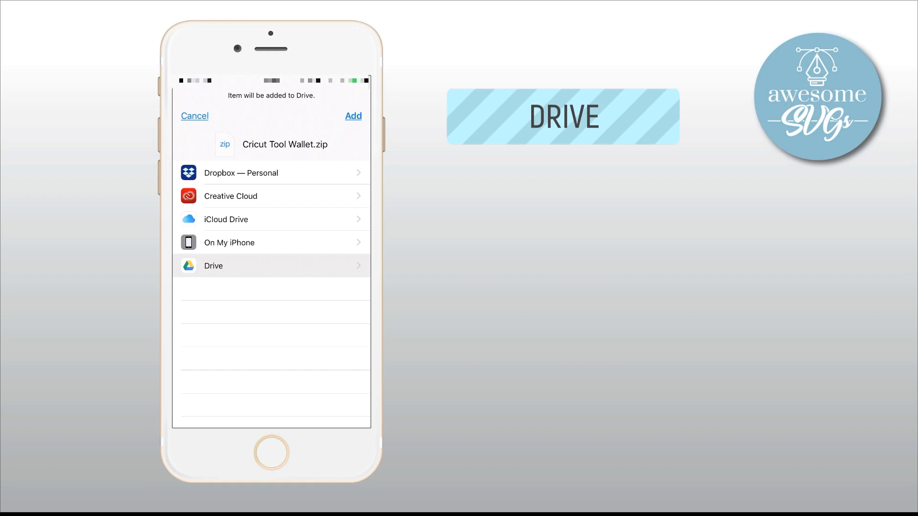
left_click(272, 265)
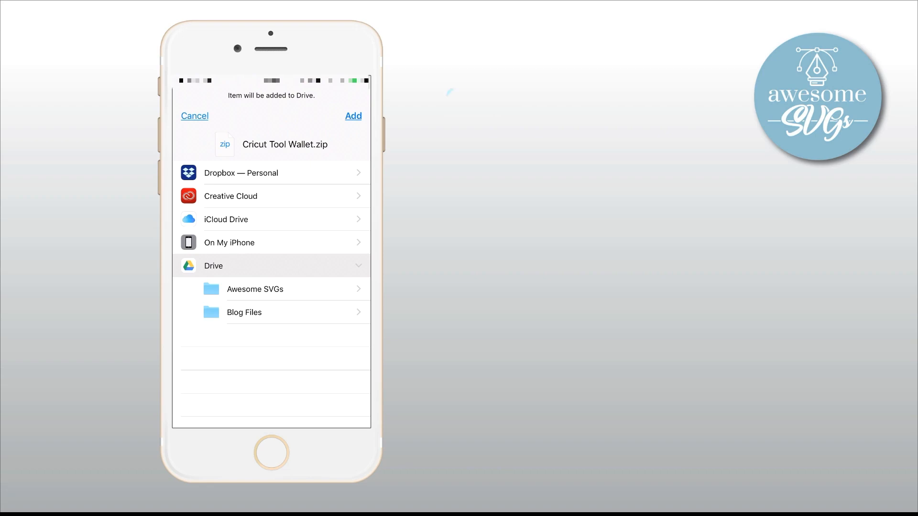
left_click(254, 288)
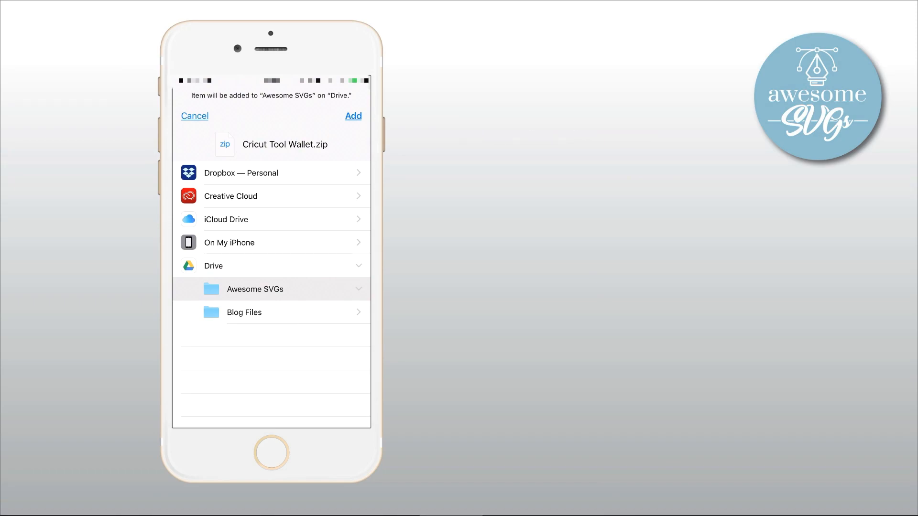
left_click(353, 116)
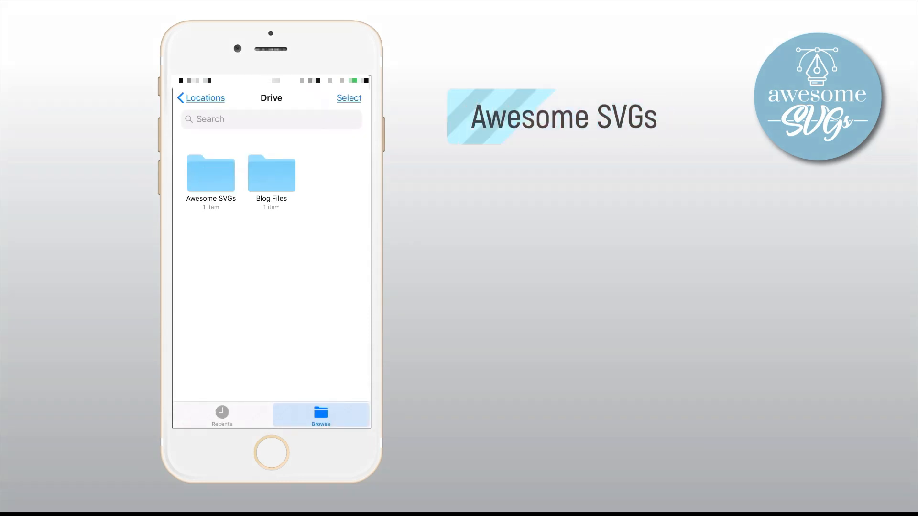
- In Files open Drive's Awesome SVGs folder and the Cricut Tool Wallet zip inside it
left_click(211, 173)
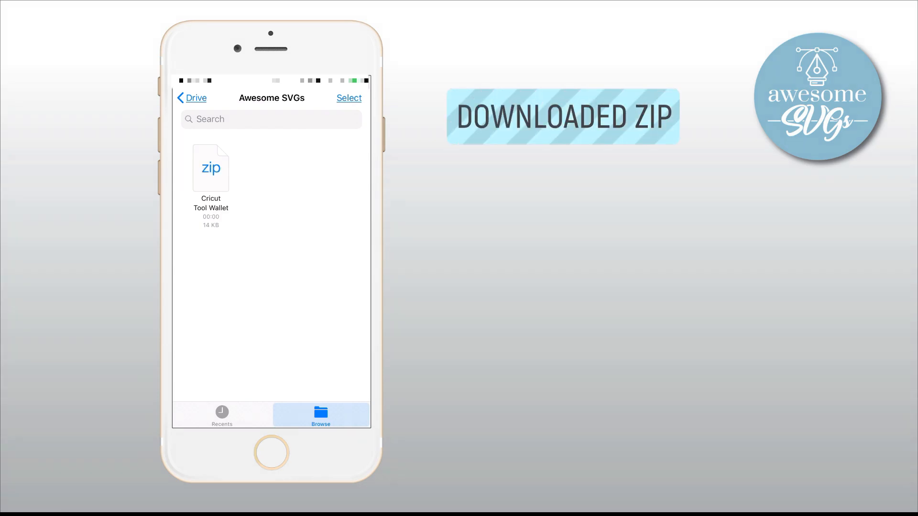
left_click(211, 168)
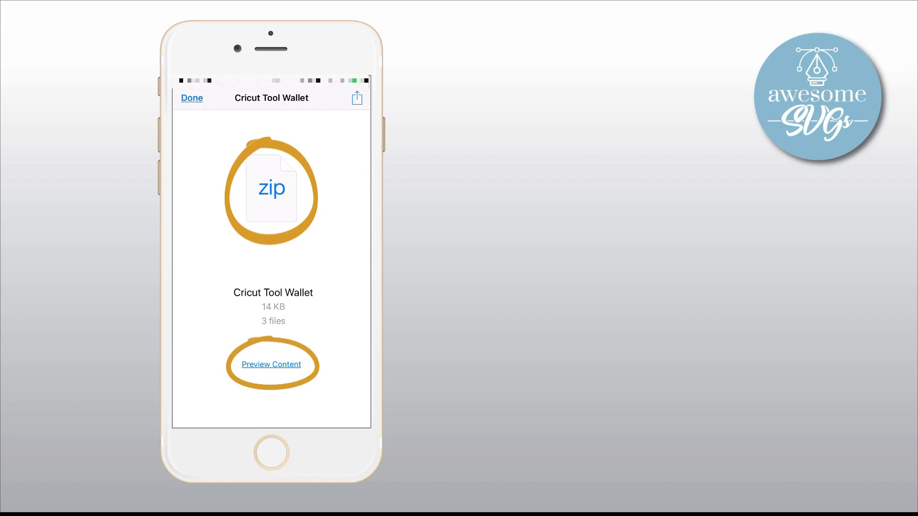
- Preview the Cricut Tool Wallet zip's contents and swipe through its three SVG templates
left_click(271, 364)
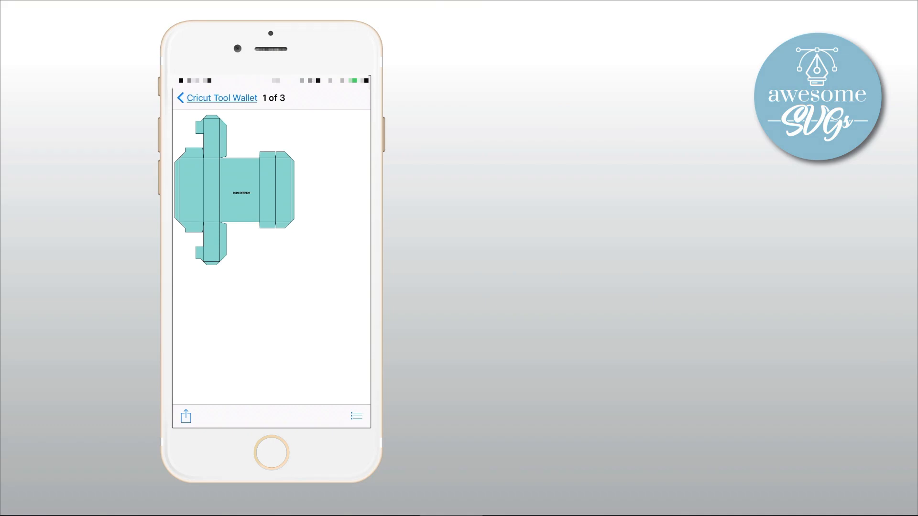
scroll("left", 3)
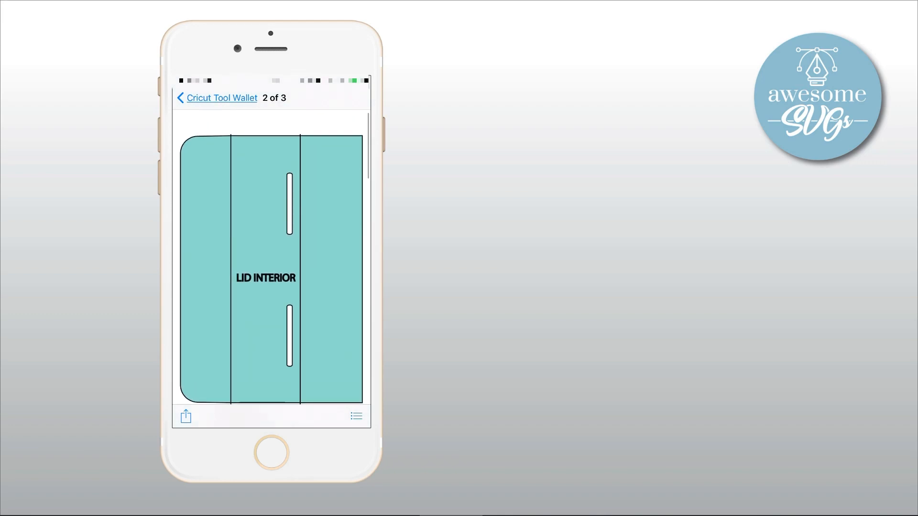
scroll("down", 3)
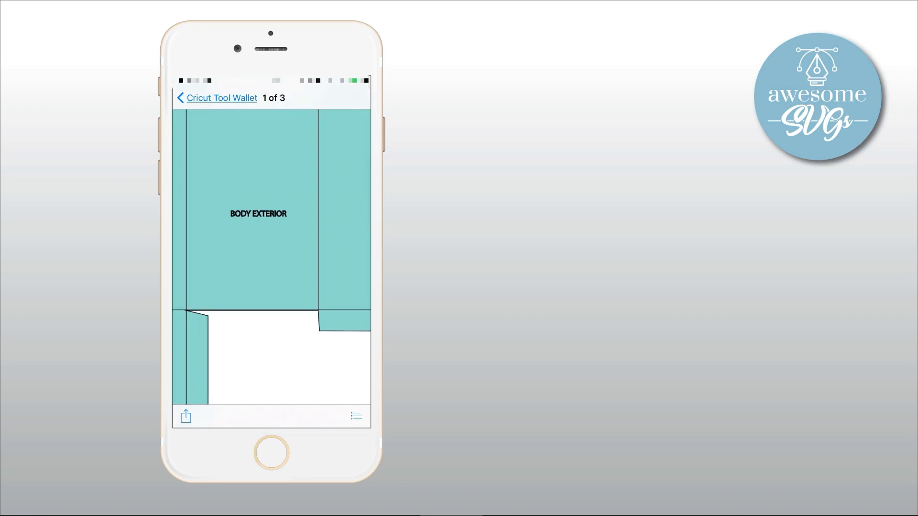
scroll("left", 3)
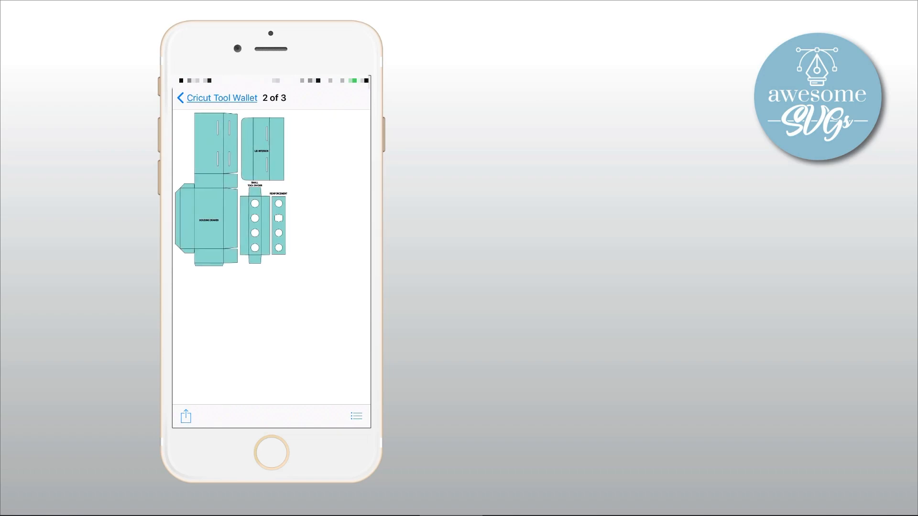
scroll("left", 3)
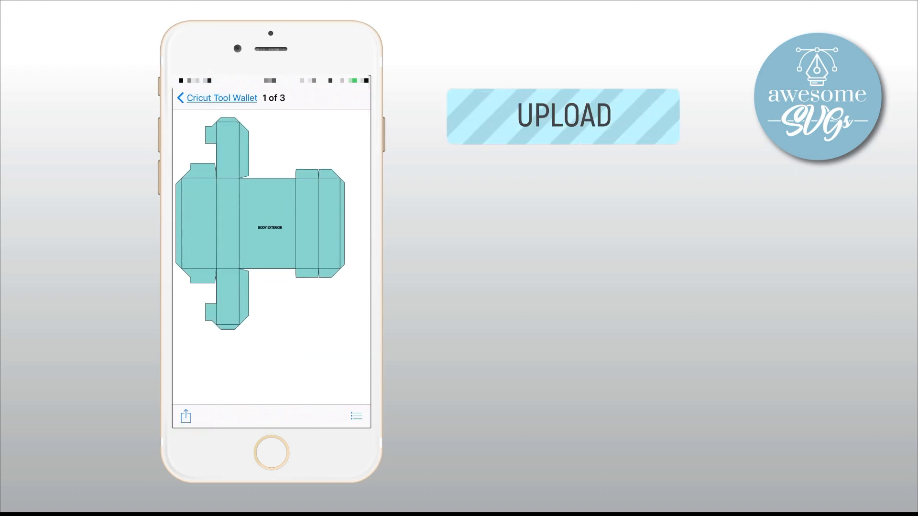
- Save Cricut Tools Wallet_Body Exterior.svg via Share > Save to Files into Drive's Awesome SVGs folder
left_click(185, 416)
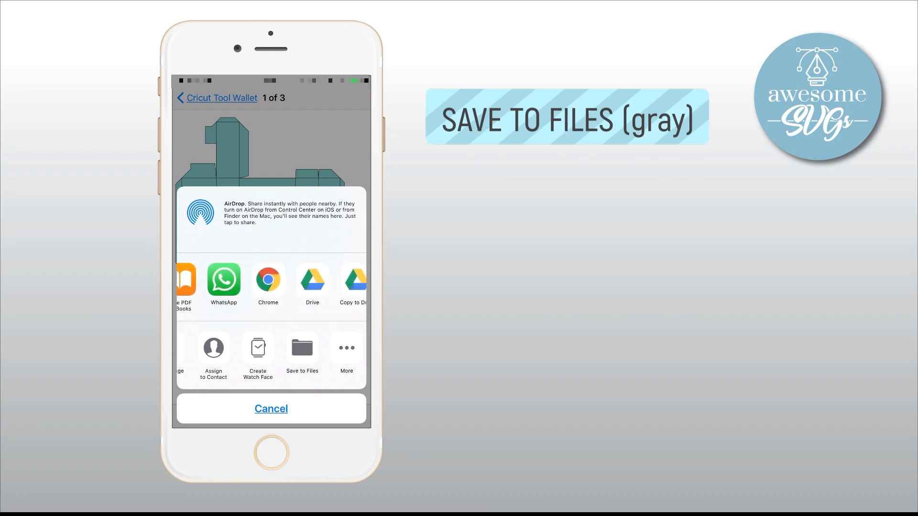
left_click(302, 350)
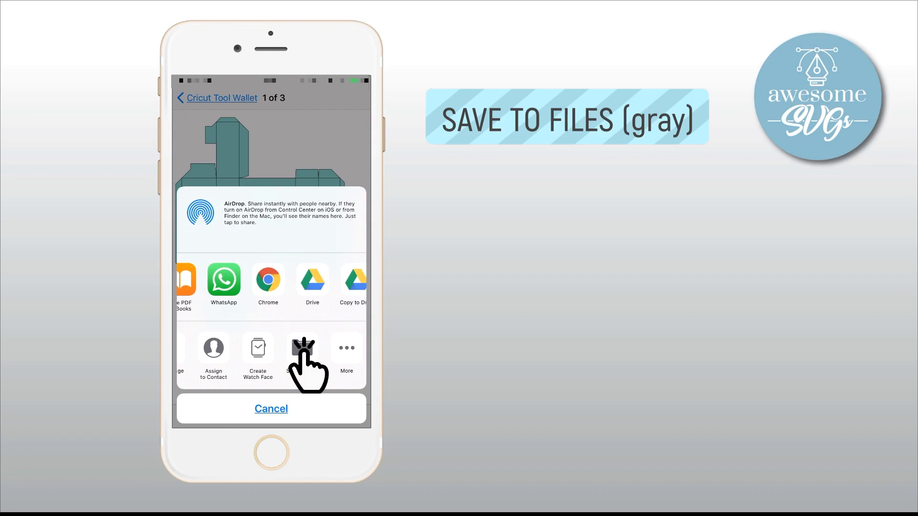
left_click(302, 348)
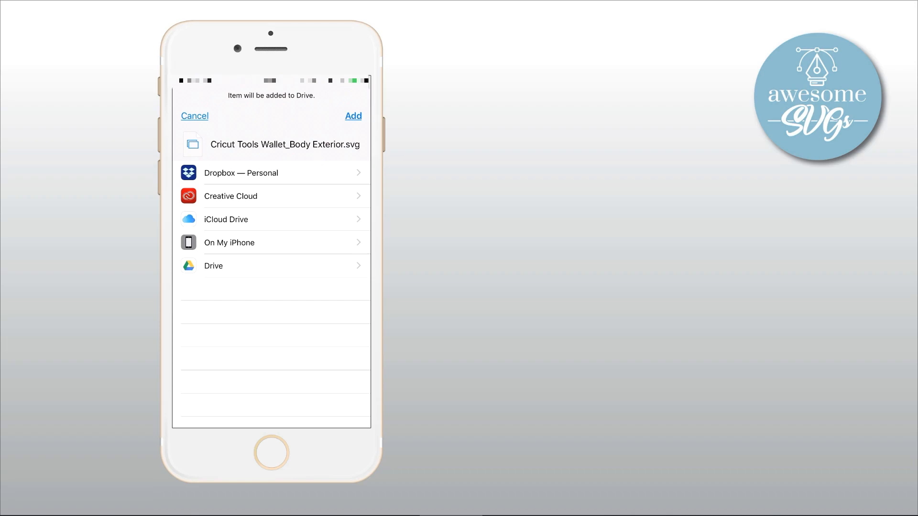
left_click(213, 265)
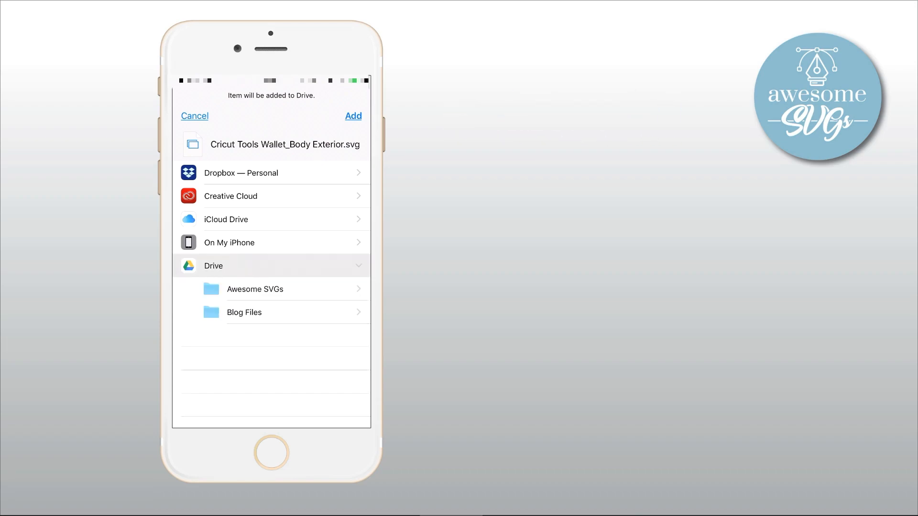
left_click(255, 288)
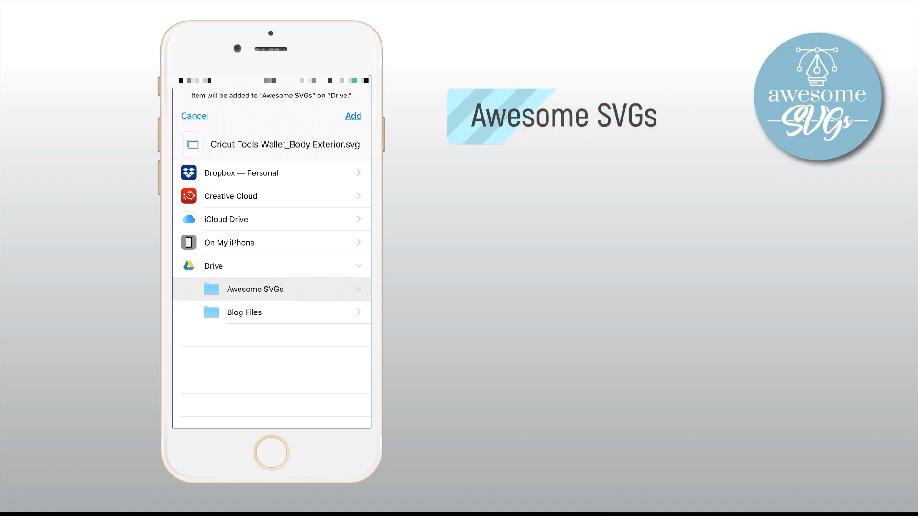
left_click(353, 116)
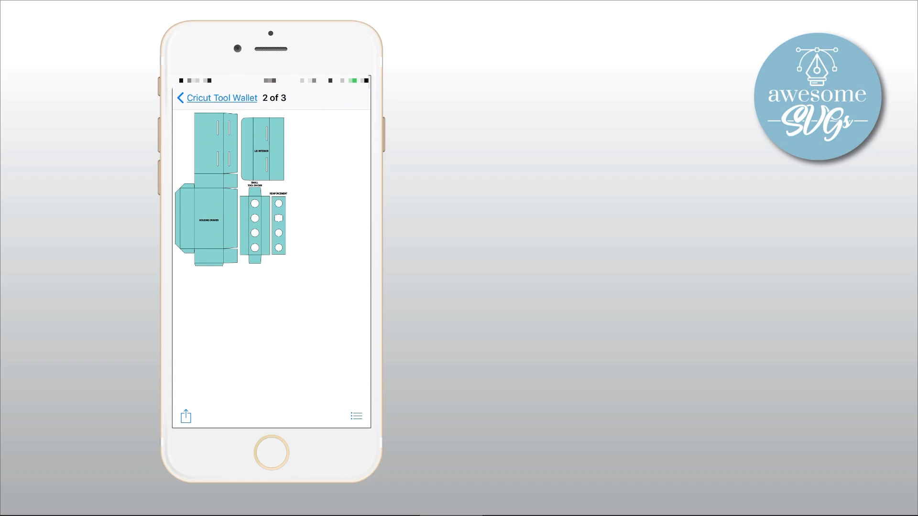
- Save the Drawer + Lid and Interior Cuff SVGs into Drive's Awesome SVGs folder
left_click(184, 416)
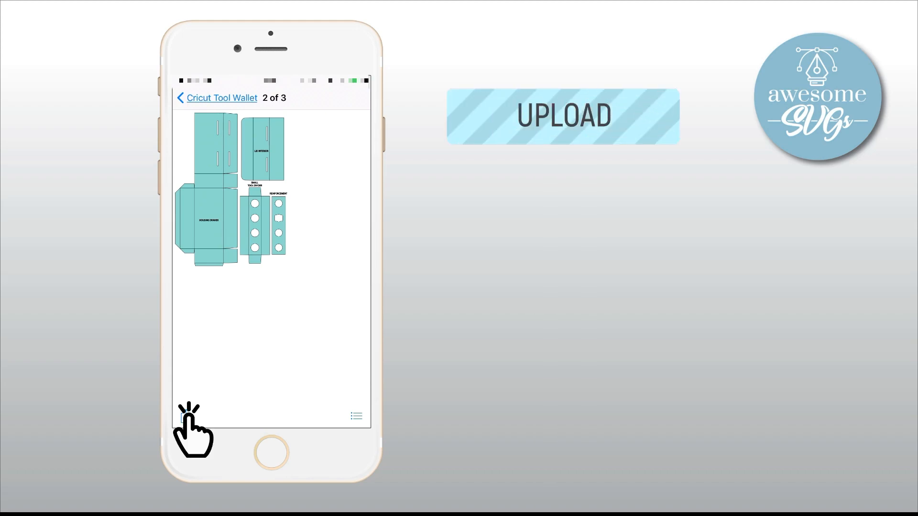
left_click(356, 416)
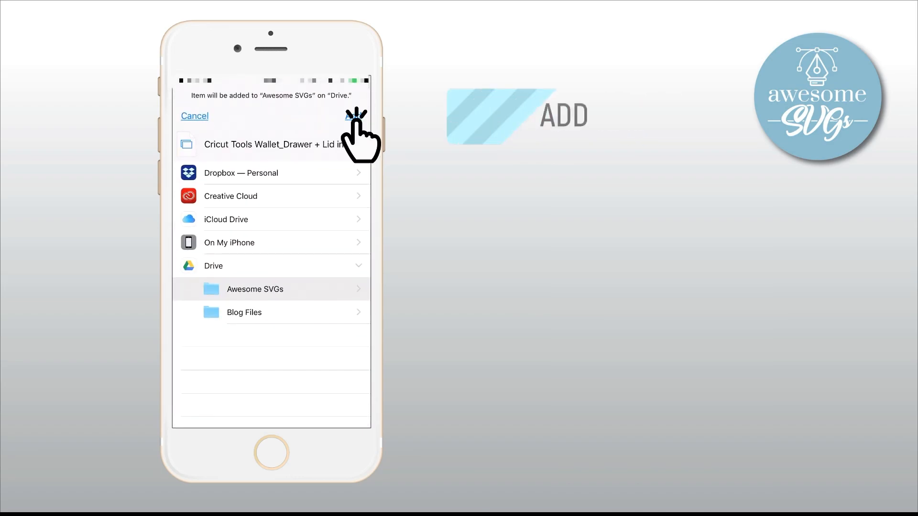
left_click(357, 115)
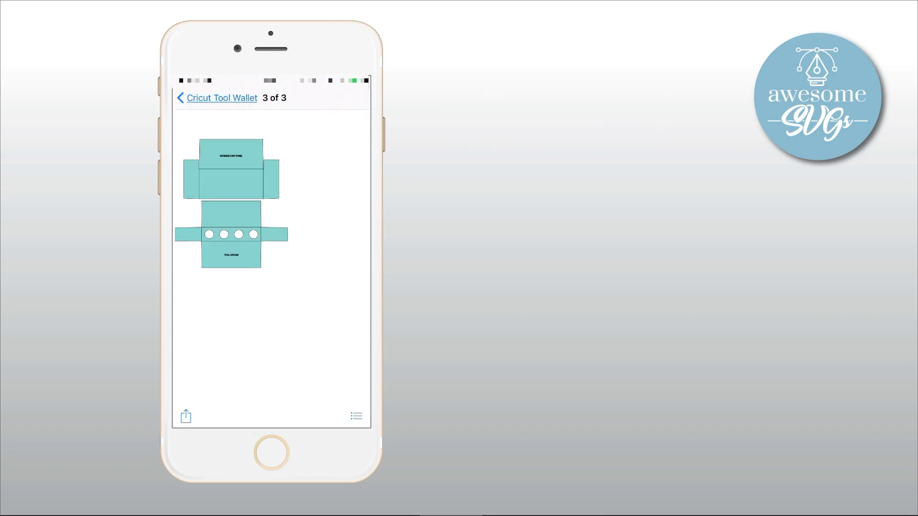
left_click(184, 416)
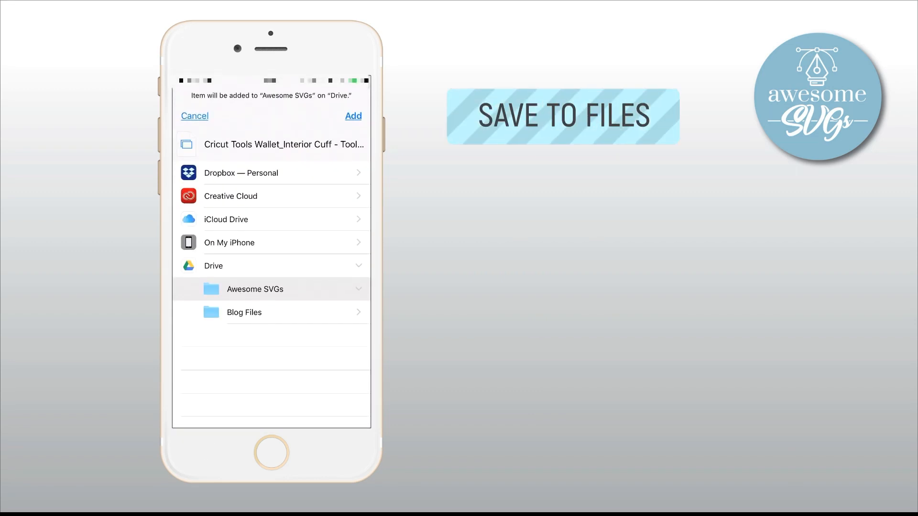
left_click(353, 115)
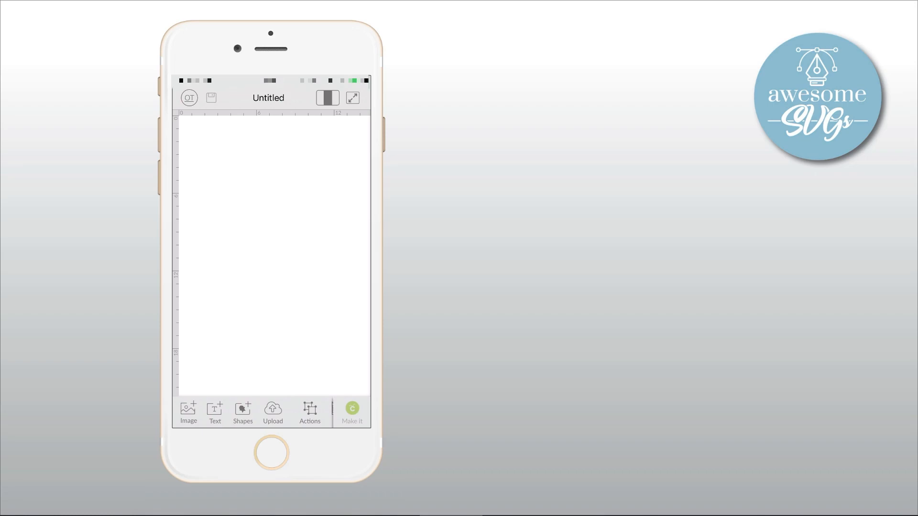
- Start an Upload via Browse Files and navigate to Drive's Awesome SVGs folder
left_click(272, 413)
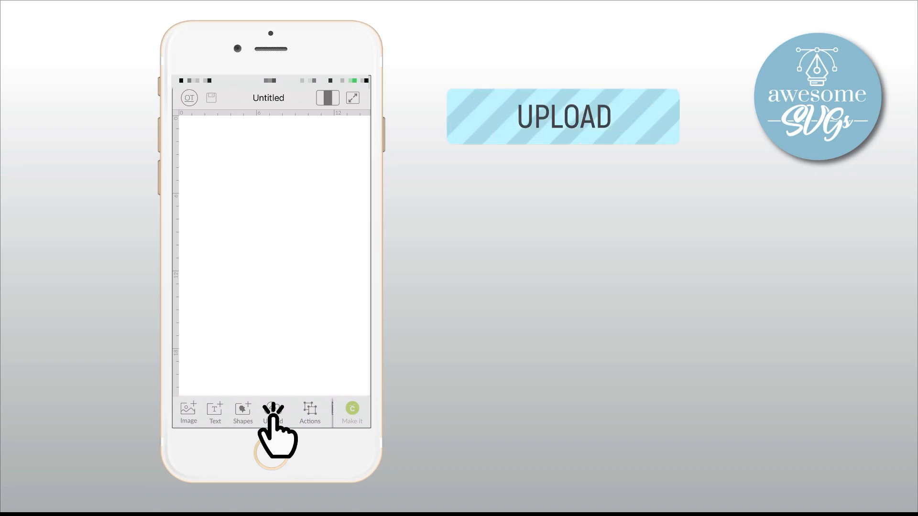
left_click(271, 413)
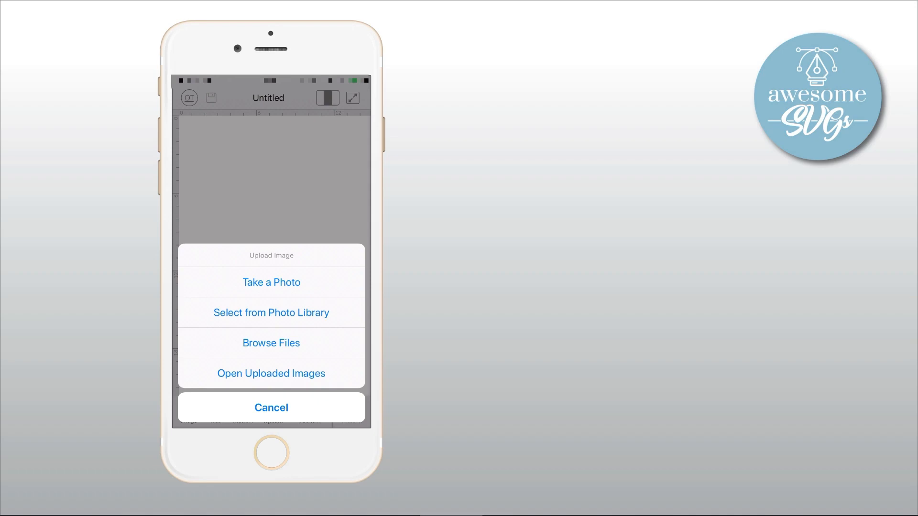
left_click(271, 343)
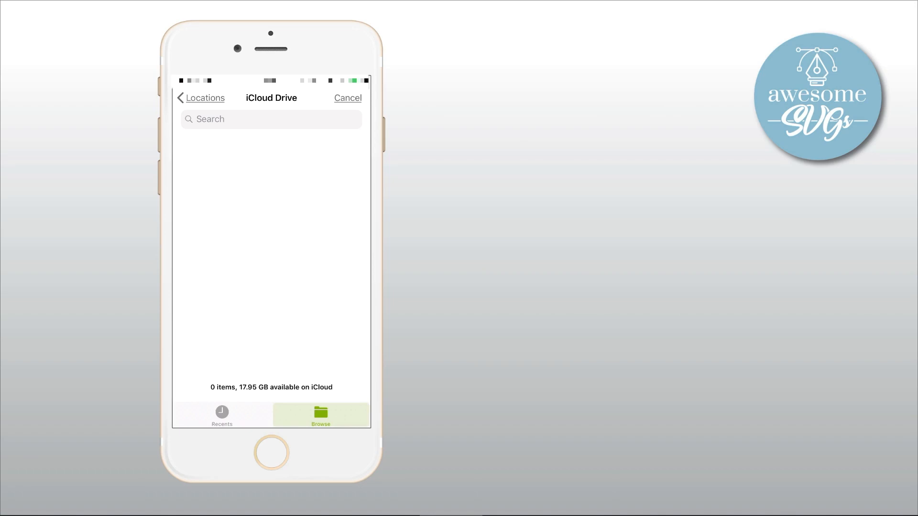
left_click(205, 98)
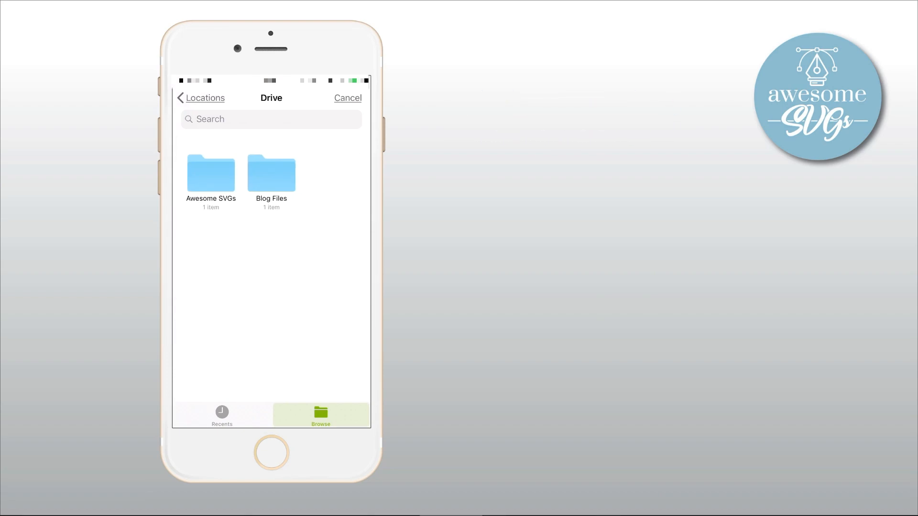
left_click(210, 171)
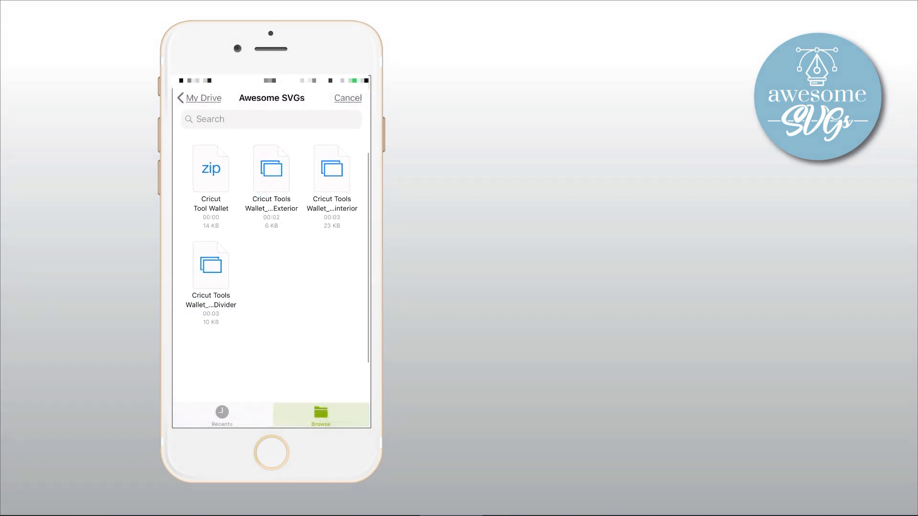
- Copy the Body Exterior file's full name from its Rename view using Select All and Copy
left_click(270, 193)
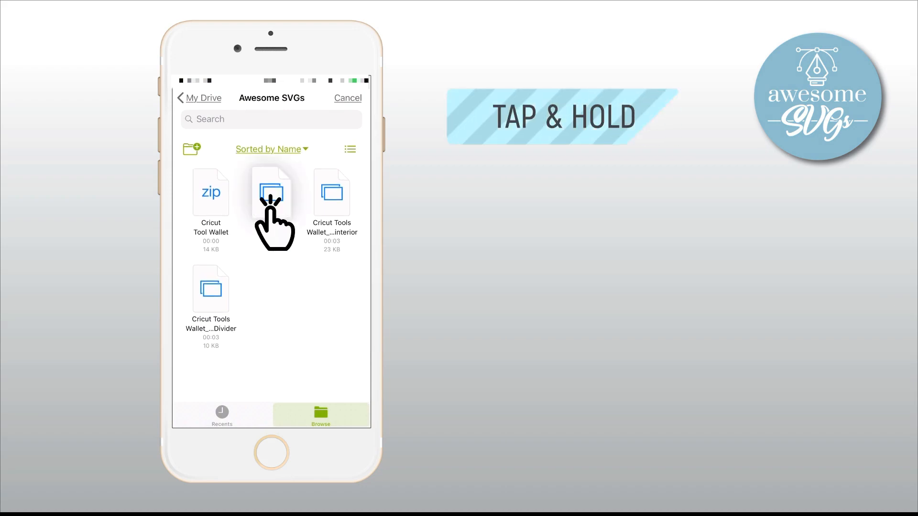
left_click(270, 199)
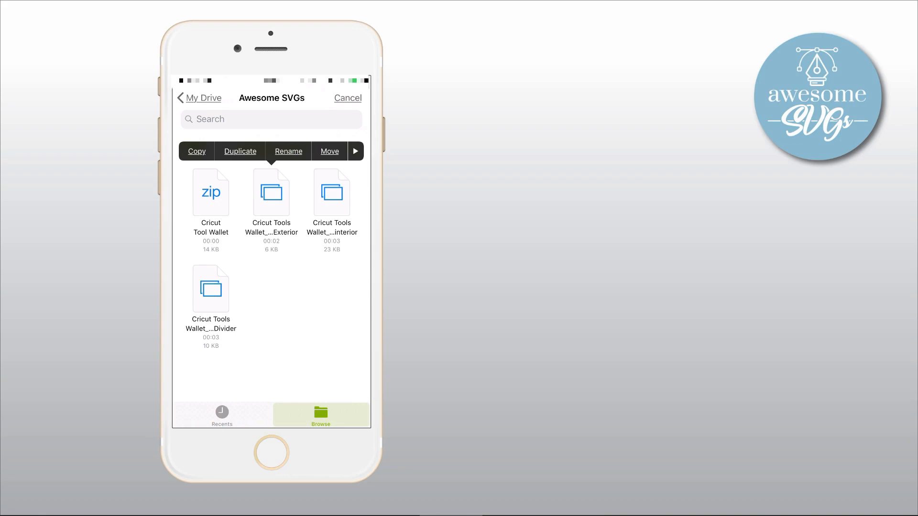
left_click(287, 151)
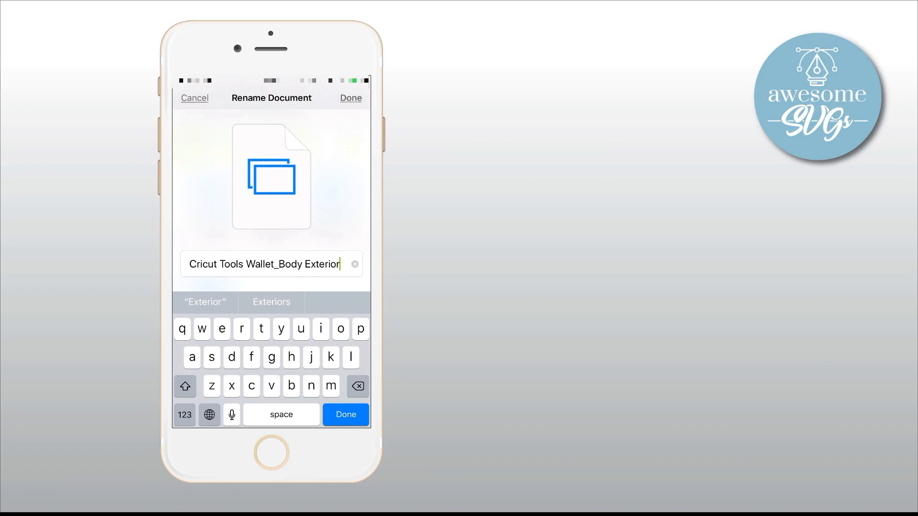
left_click(275, 263)
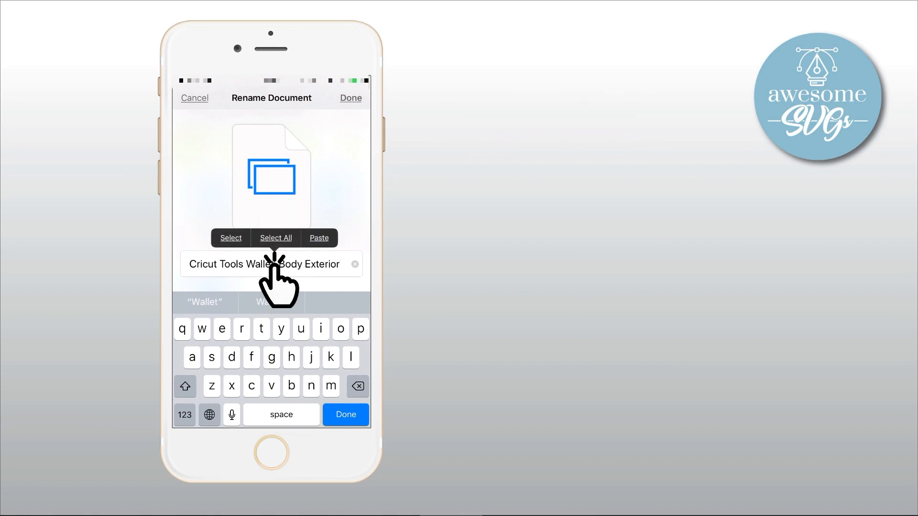
left_click(275, 238)
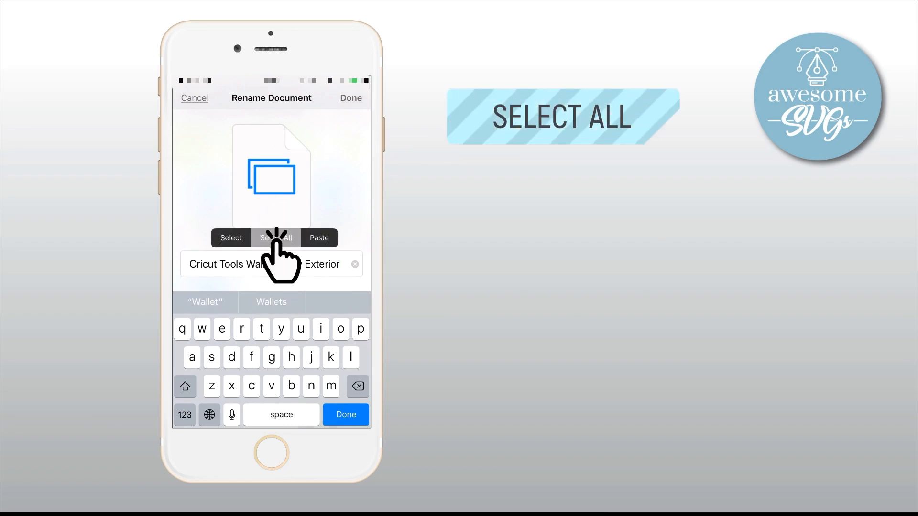
left_click(275, 238)
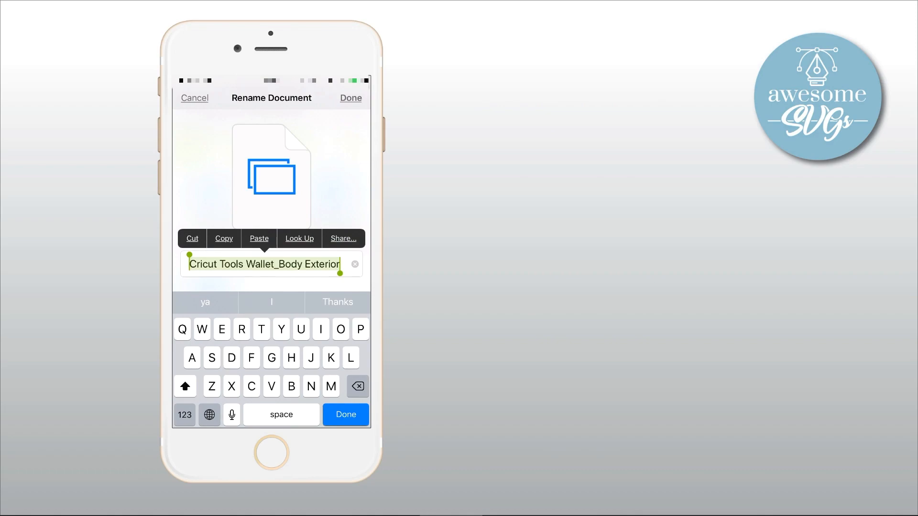
left_click(350, 98)
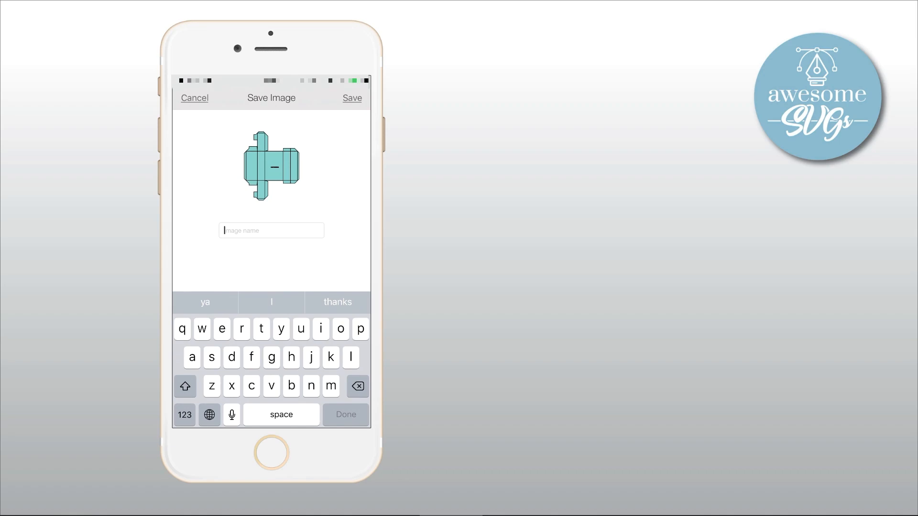
- Save the Body Exterior pattern to uploads under the pasted name Cricut Tools Wallet_Body Exterior
left_click(271, 231)
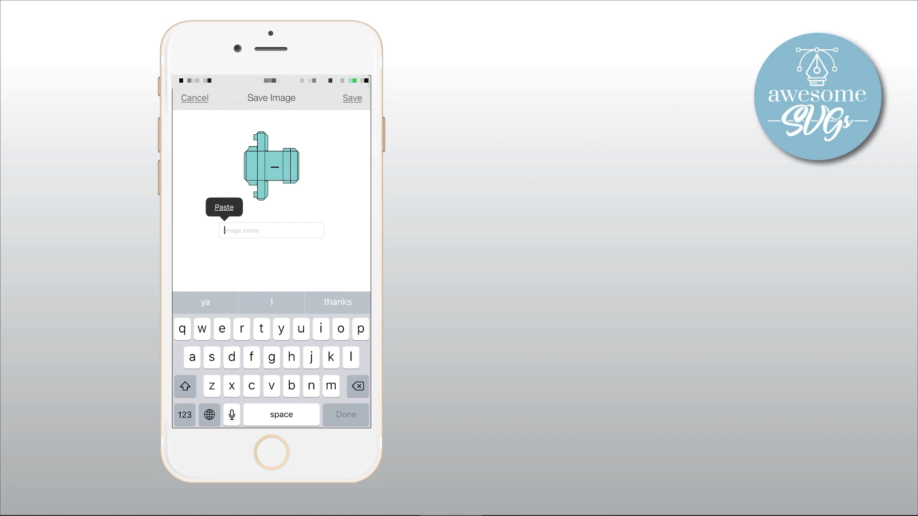
left_click(224, 208)
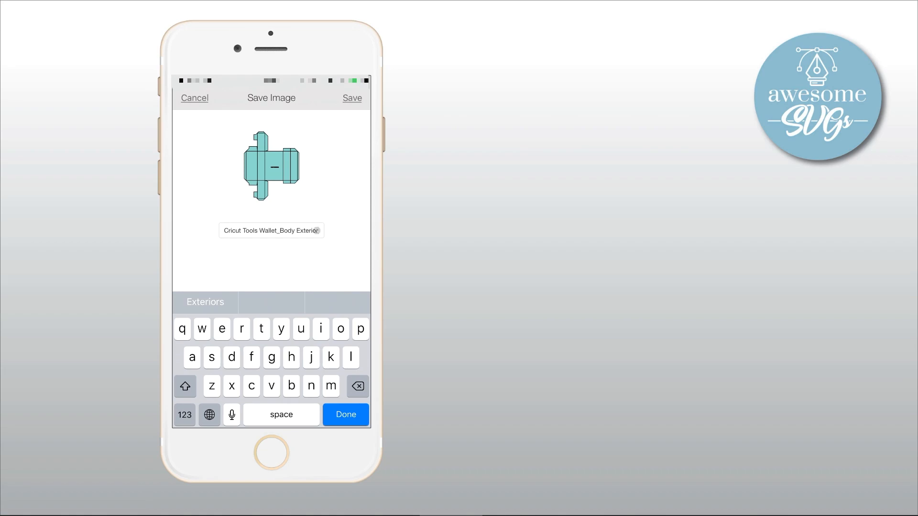
left_click(352, 98)
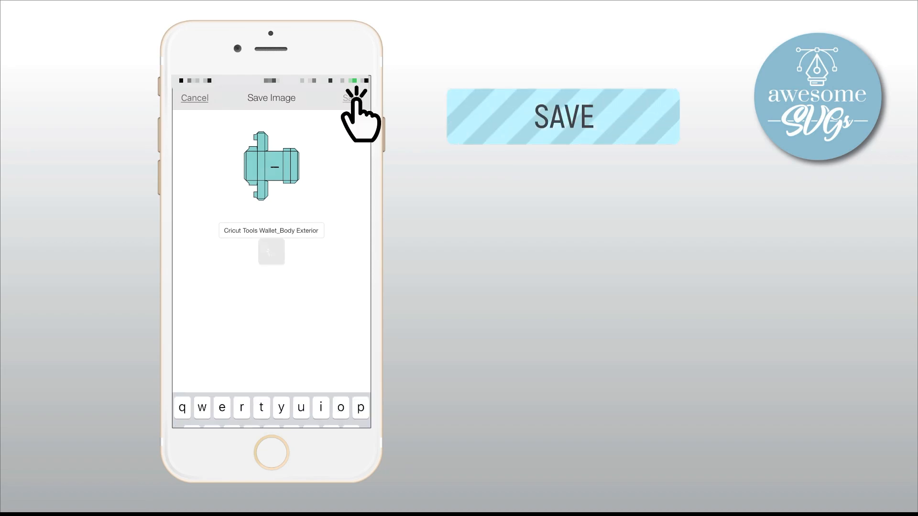
left_click(354, 97)
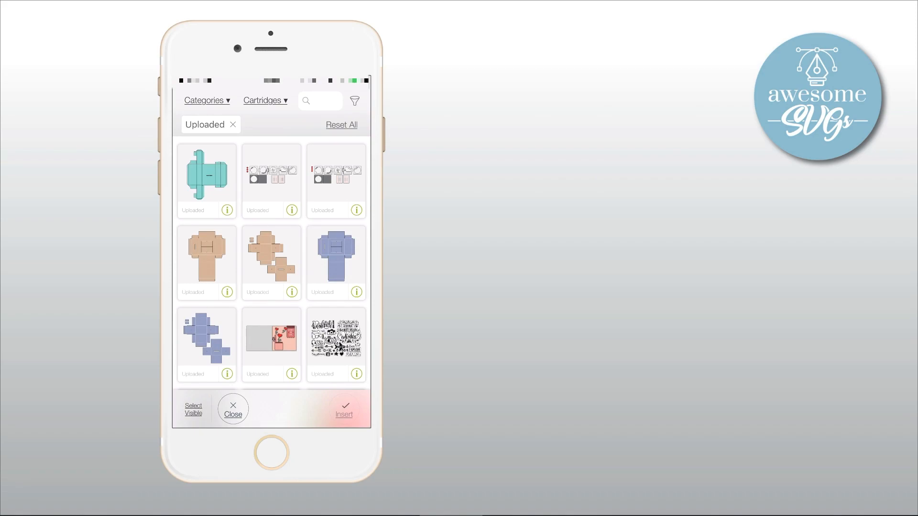
left_click(233, 410)
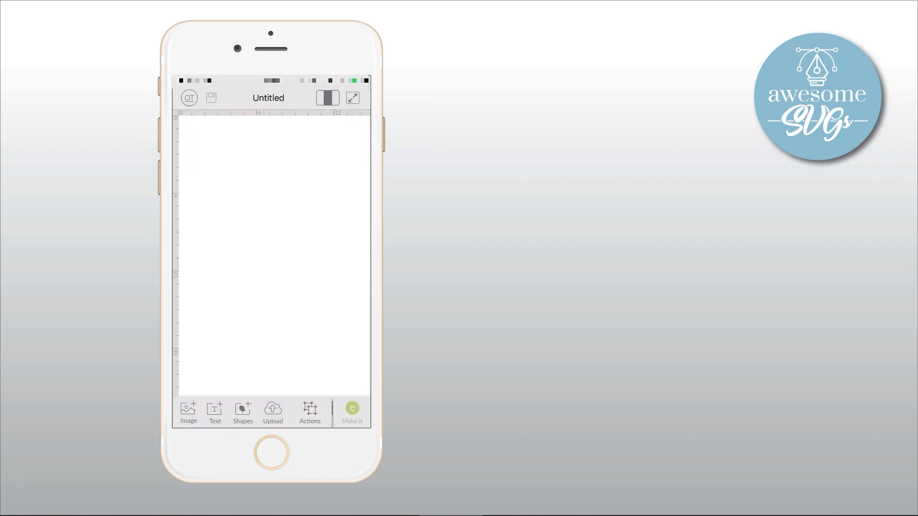
- Upload the Drawer + Lid interior SVG, copying its original file name and pasting it as the image name
left_click(272, 412)
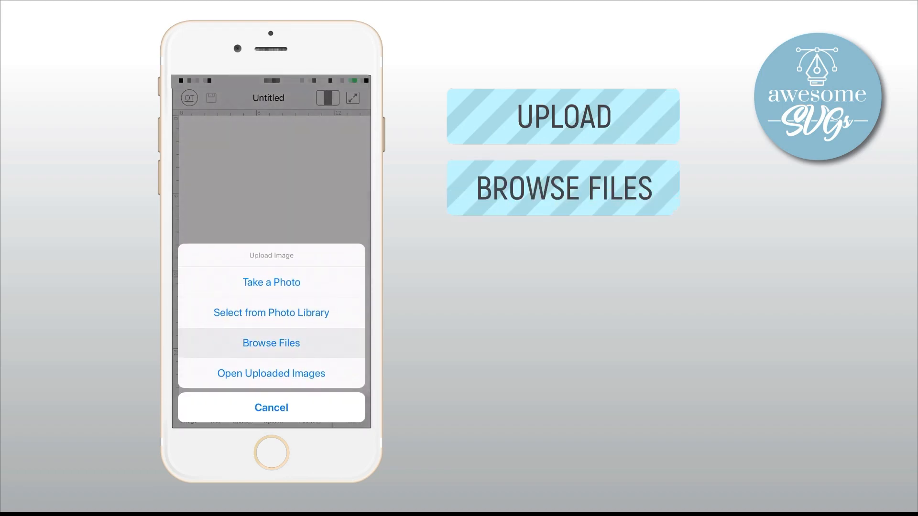
left_click(270, 342)
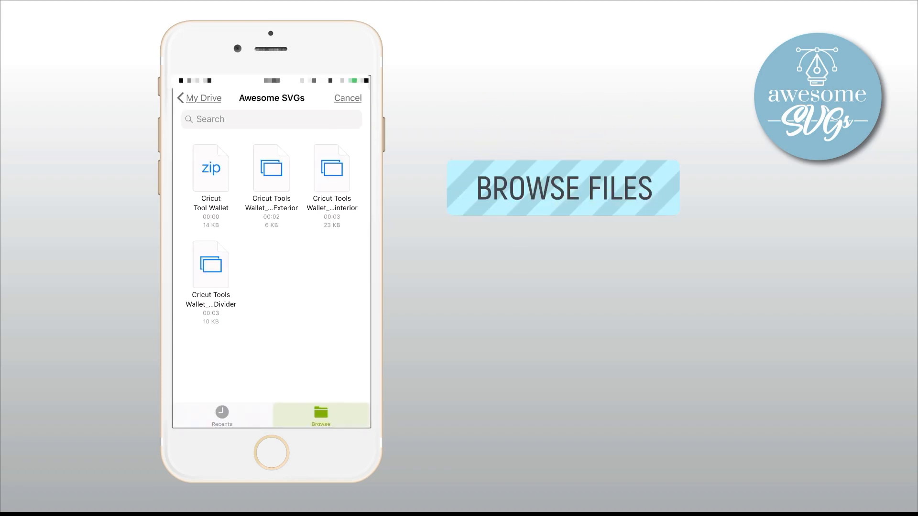
left_click(331, 169)
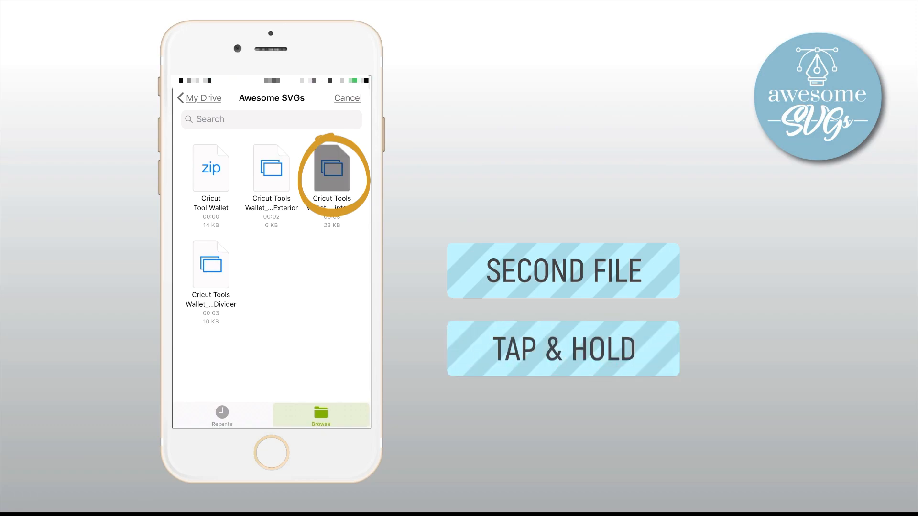
left_click(332, 168)
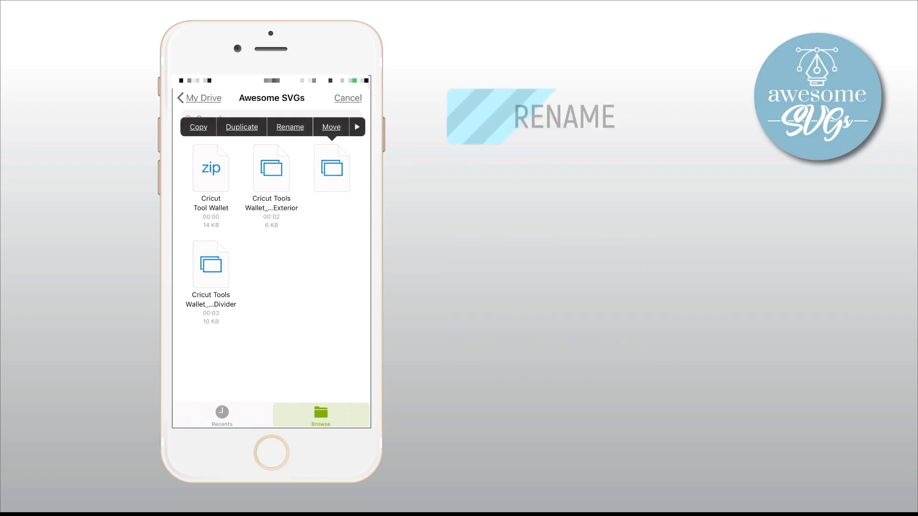
left_click(289, 127)
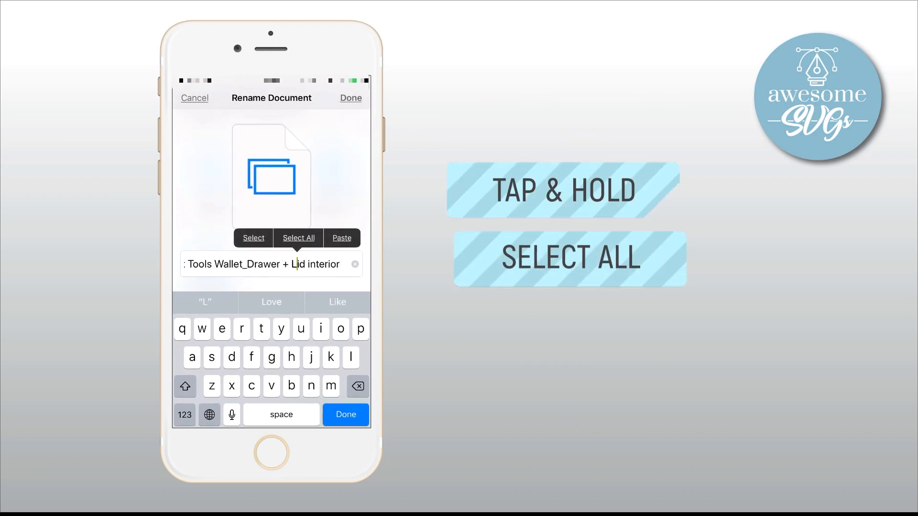
left_click(298, 238)
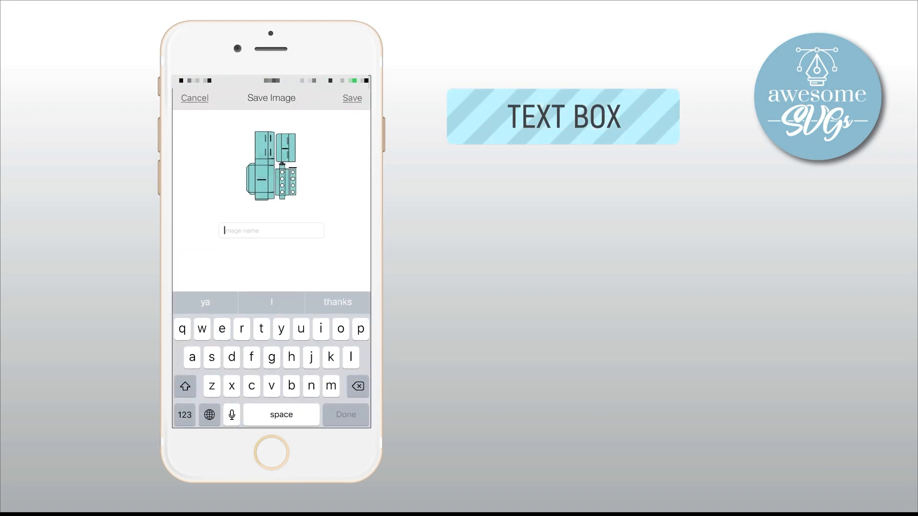
left_click(271, 231)
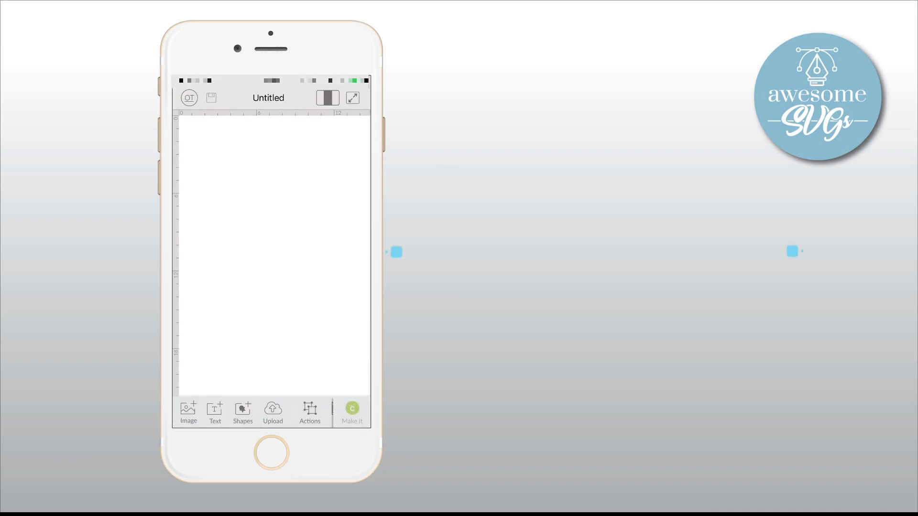
- Select the three uploaded tool wallet images and insert them onto the canvas
left_click(272, 414)
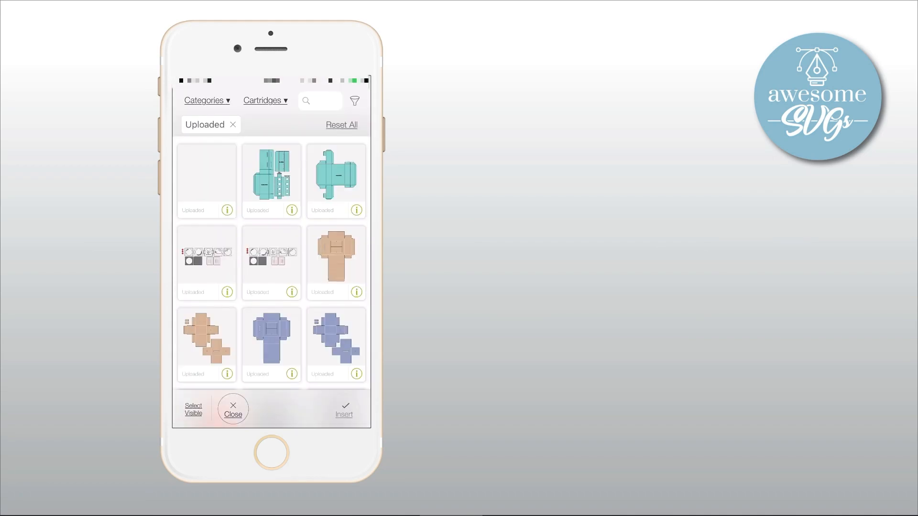
left_click(206, 176)
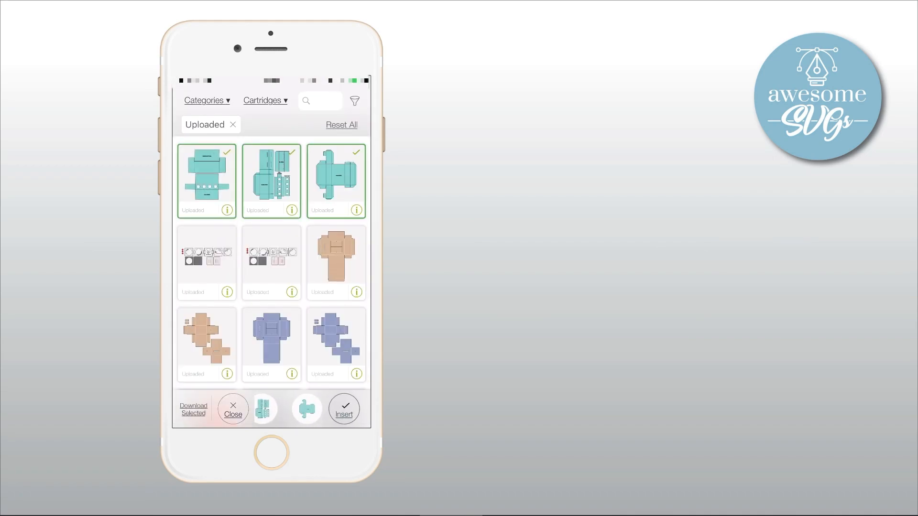
left_click(344, 410)
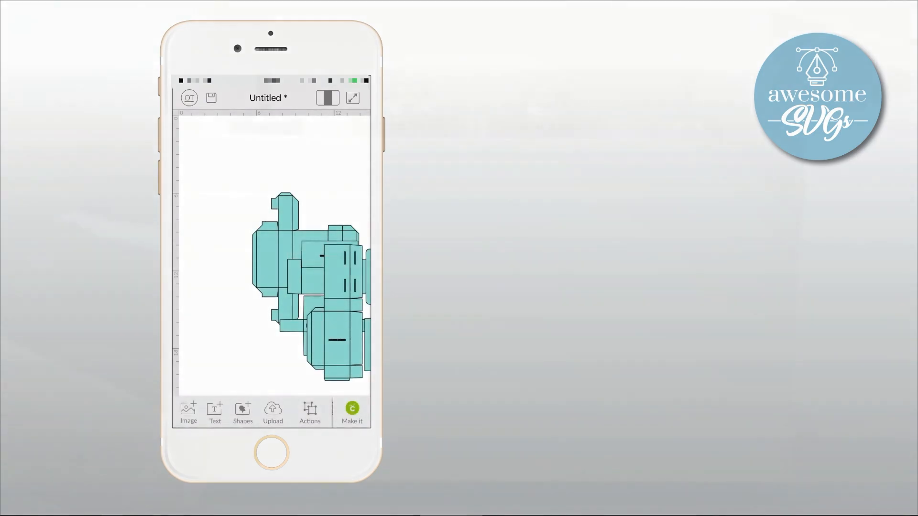